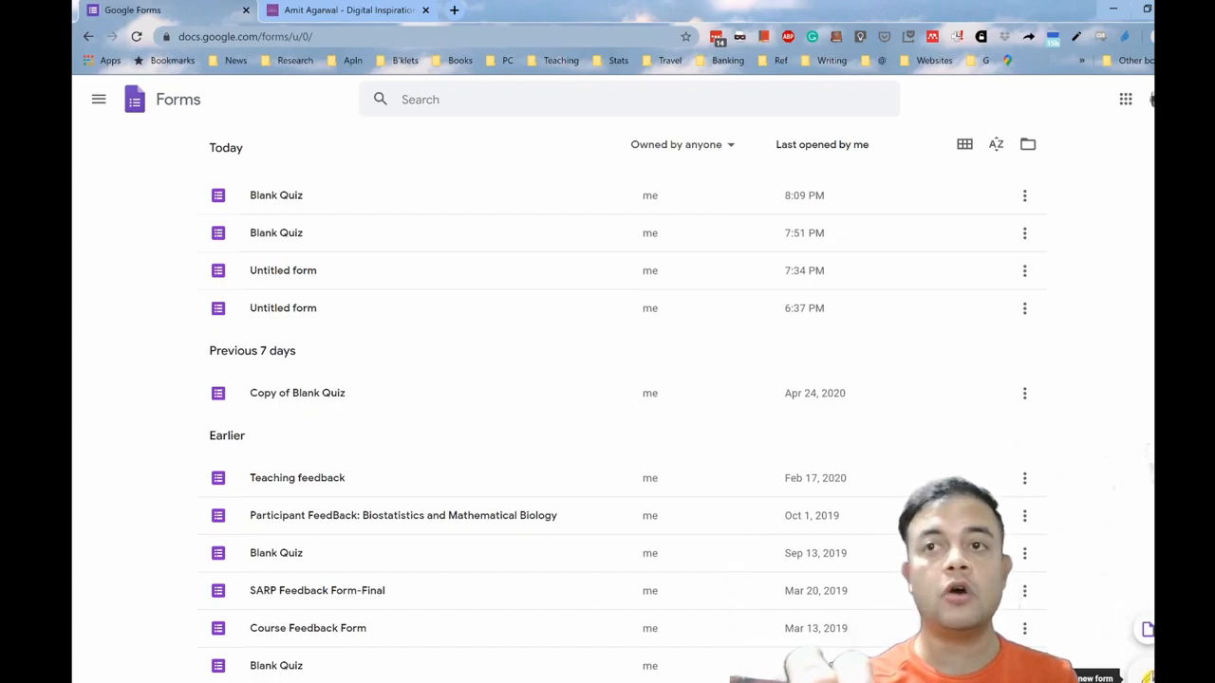
{"action": "mouse_move", "coordinate": [1148, 631]}
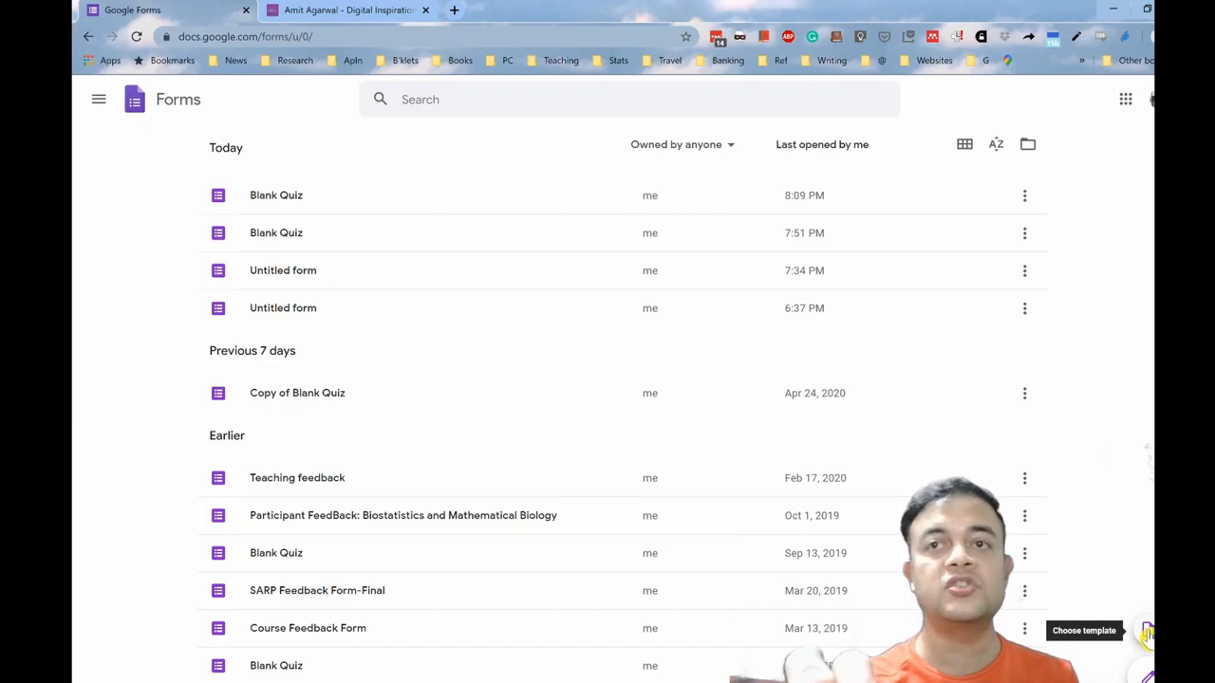
Open the Template gallery with the Choose template button on the Forms home page
{"action": "left_click", "coordinate": [1147, 631]}
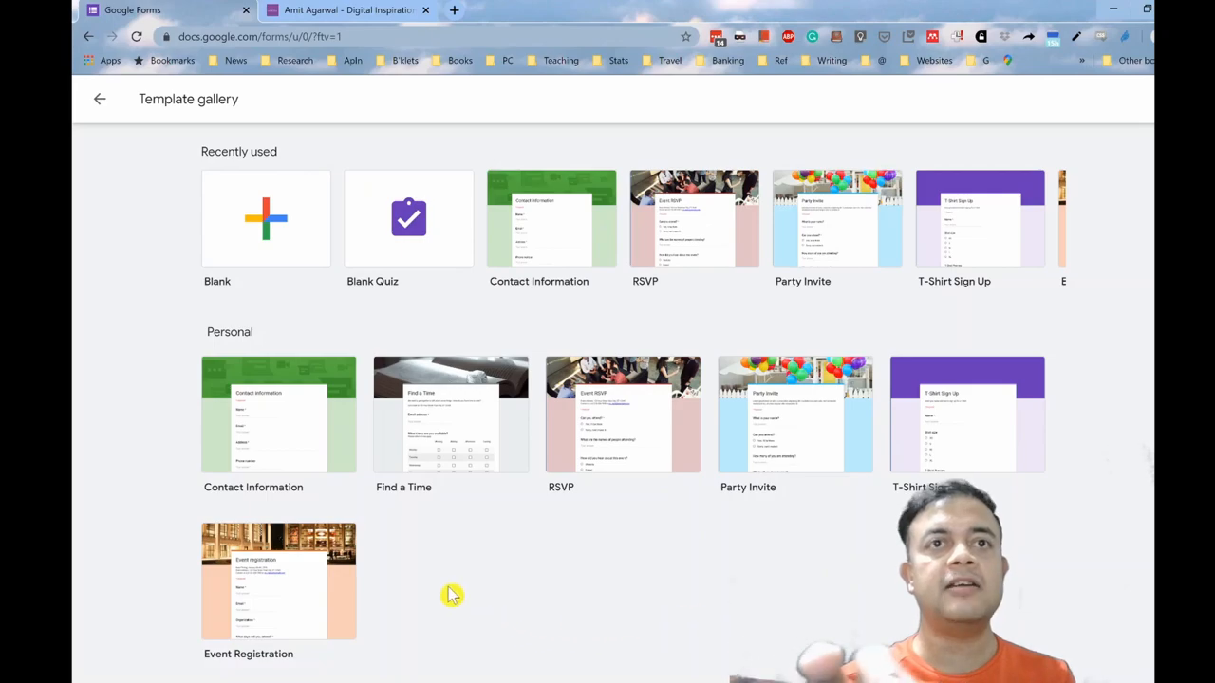
{"action": "mouse_move", "coordinate": [415, 237]}
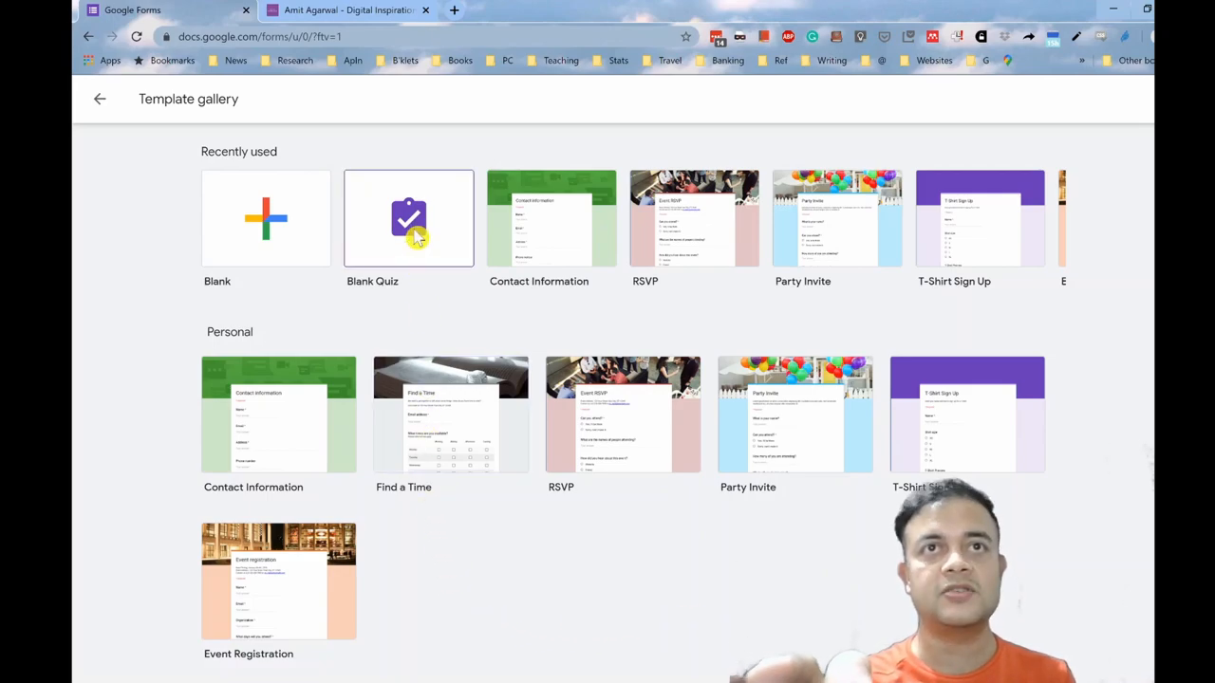
Create a Blank Quiz and title it 'COVID-19'
{"action": "left_click", "coordinate": [408, 218]}
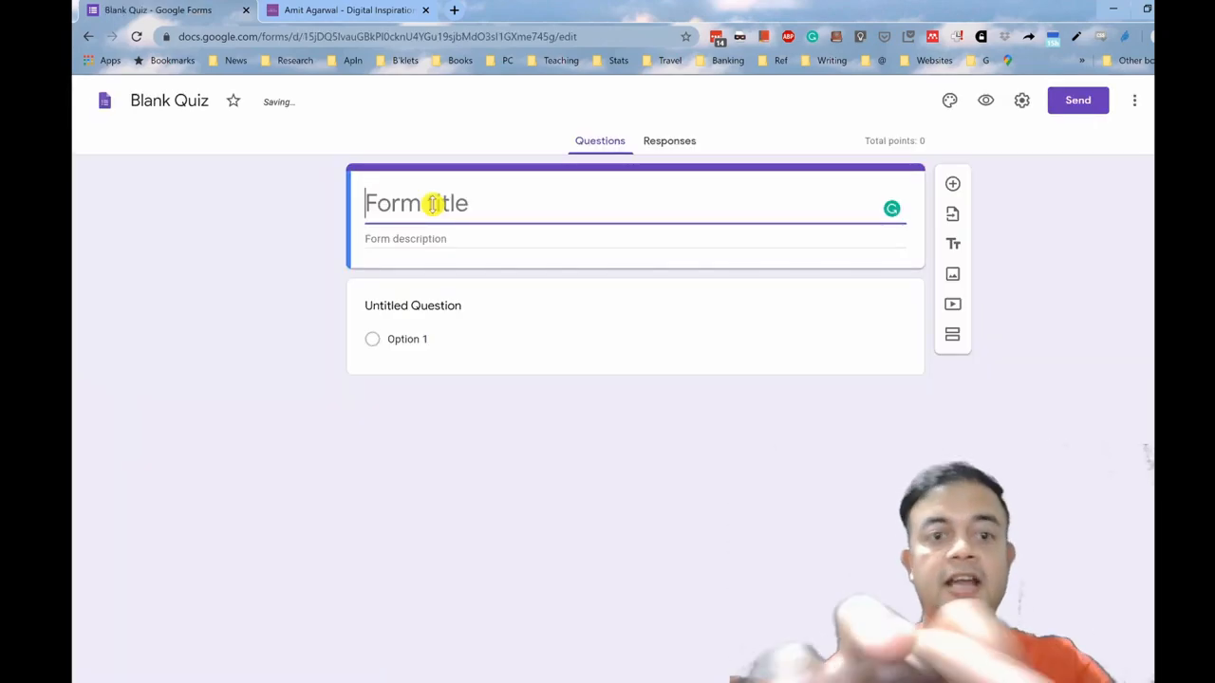
{"action": "type", "text": "COVID"}
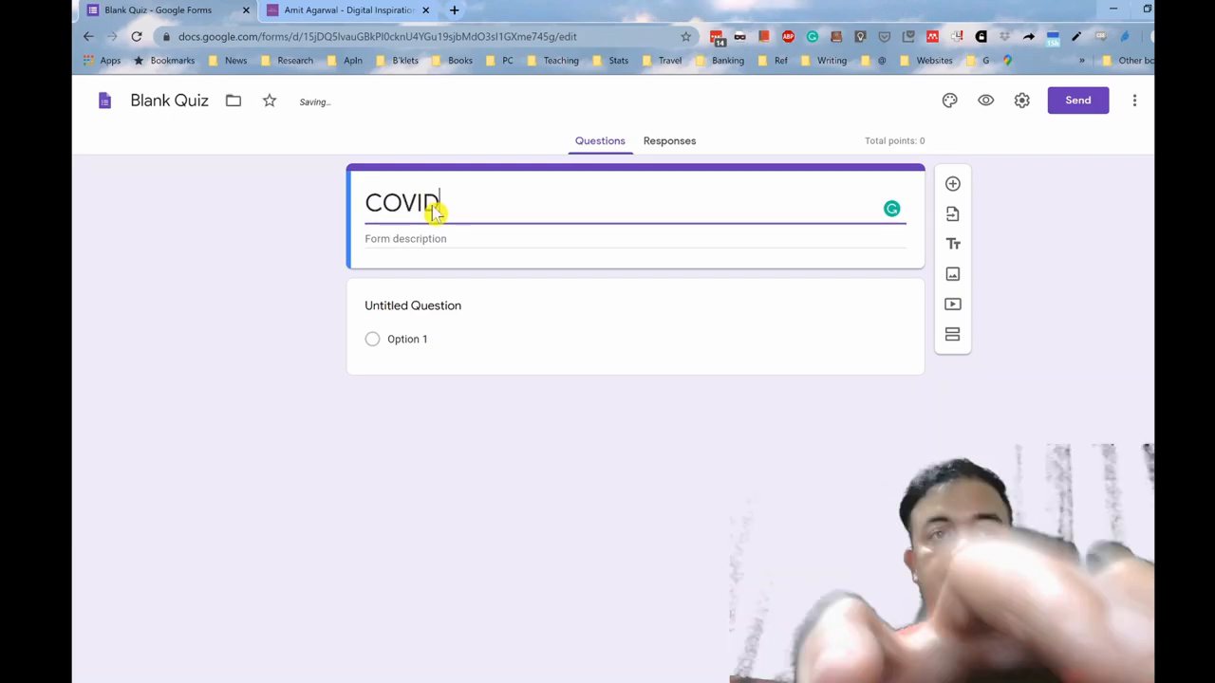
{"action": "type", "text": "-19"}
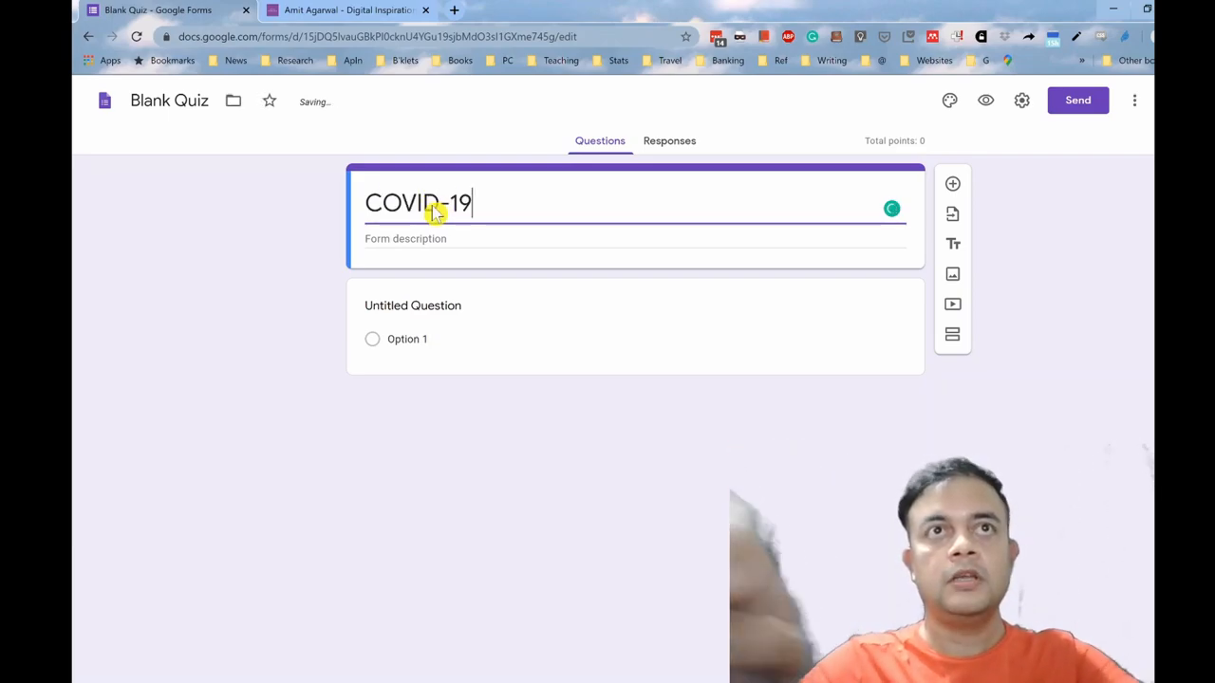
{"action": "mouse_move", "coordinate": [440, 298]}
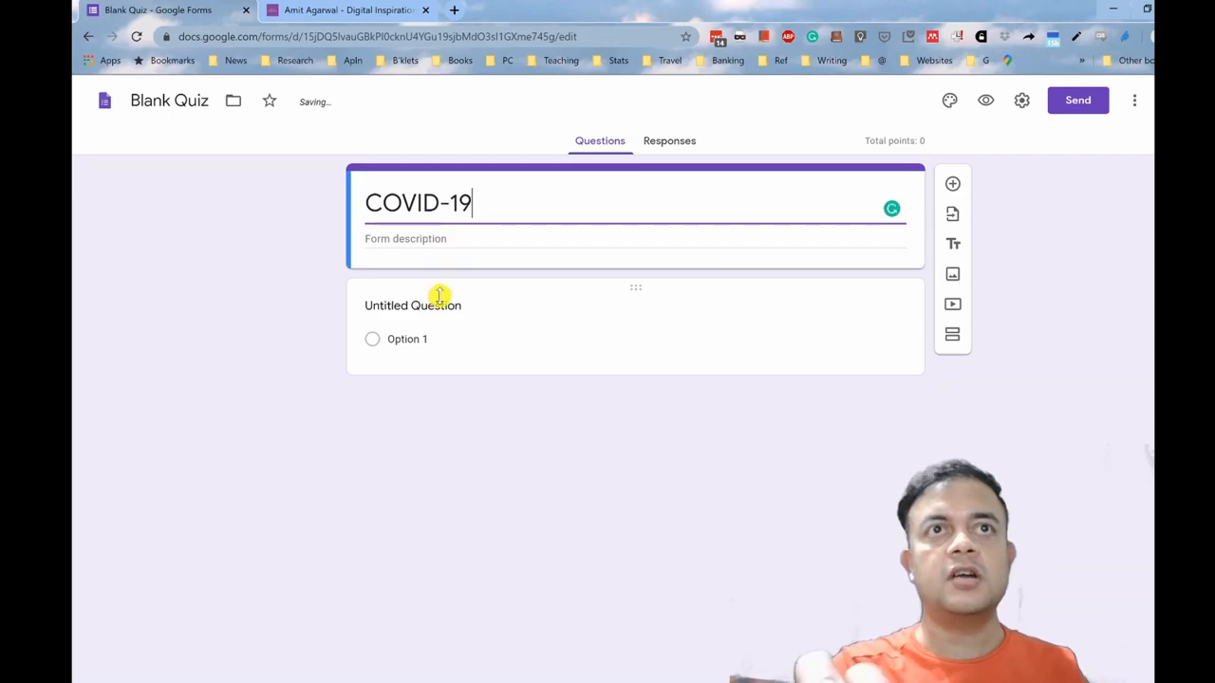
Write the question on boosting immunity against novel coronavirus, with Aresenicum album as option 1
{"action": "left_click", "coordinate": [412, 304]}
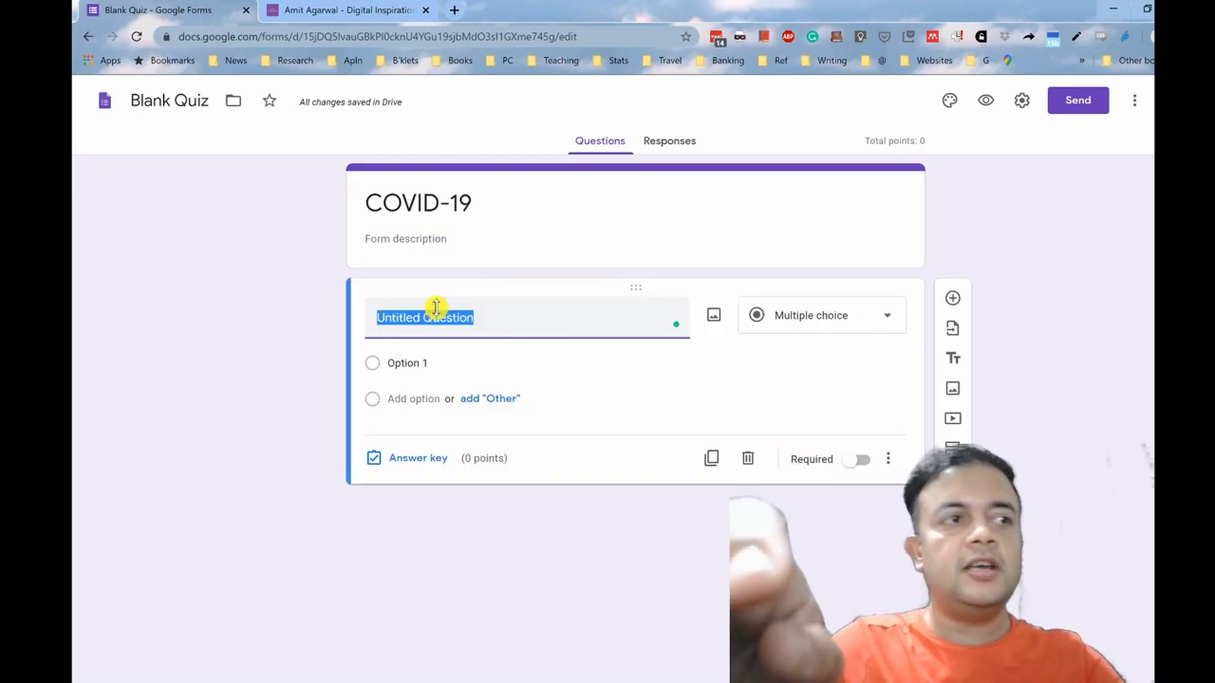
{"action": "type", "text": "Which of the folloiwng"}
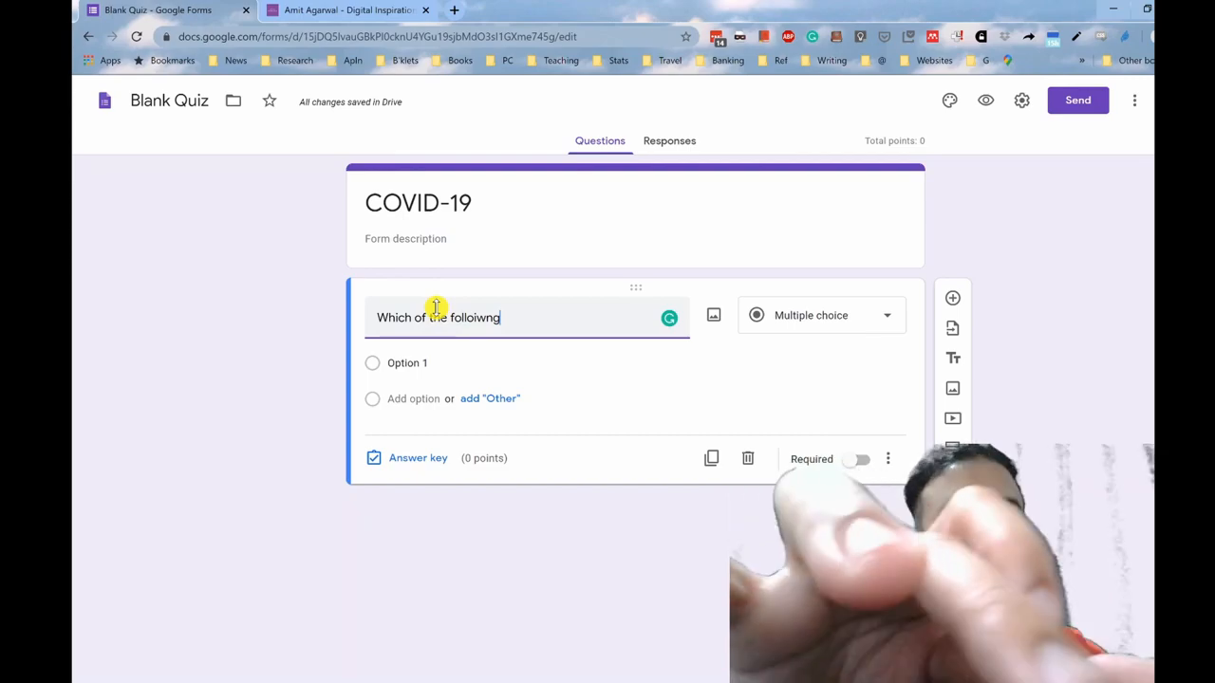
{"action": "type", "text": "boost"}
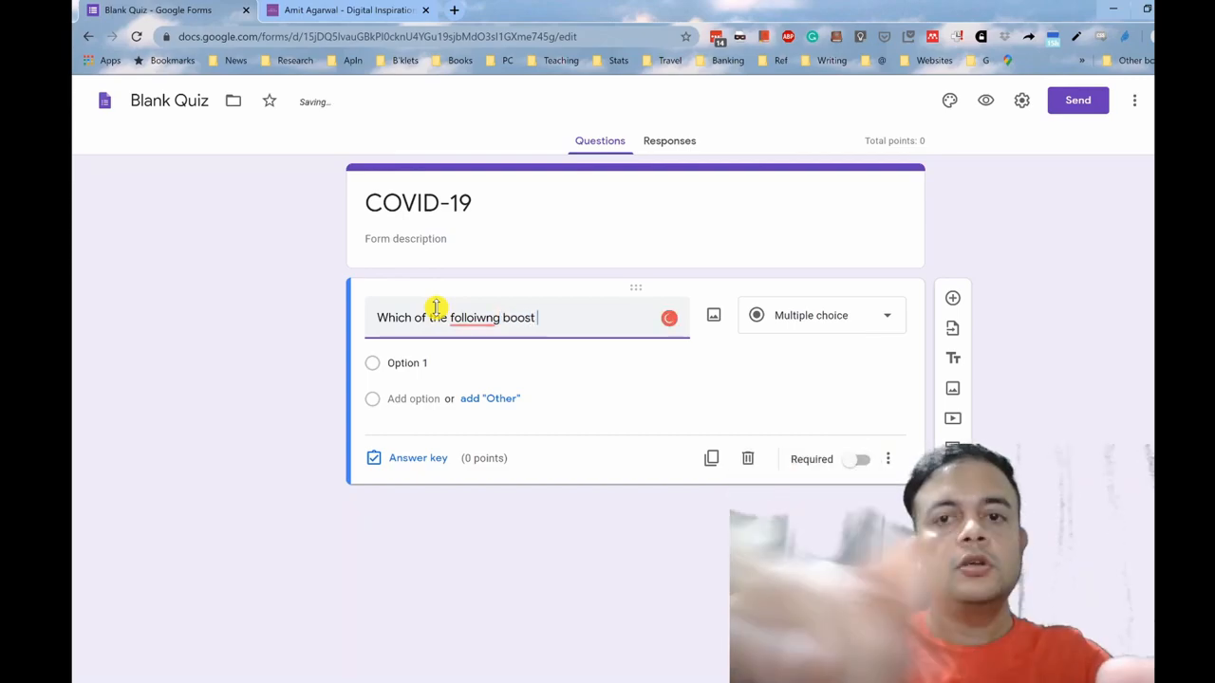
{"action": "type", "text": "immunity against nove"}
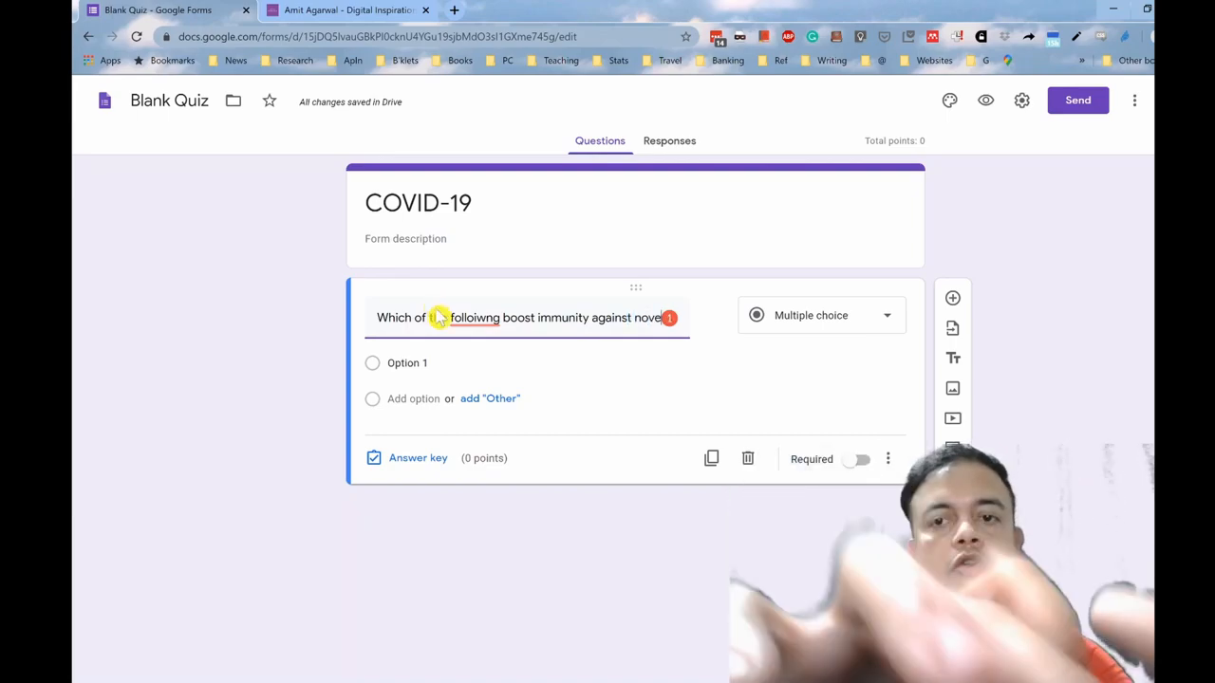
{"action": "type", "text": "corona"}
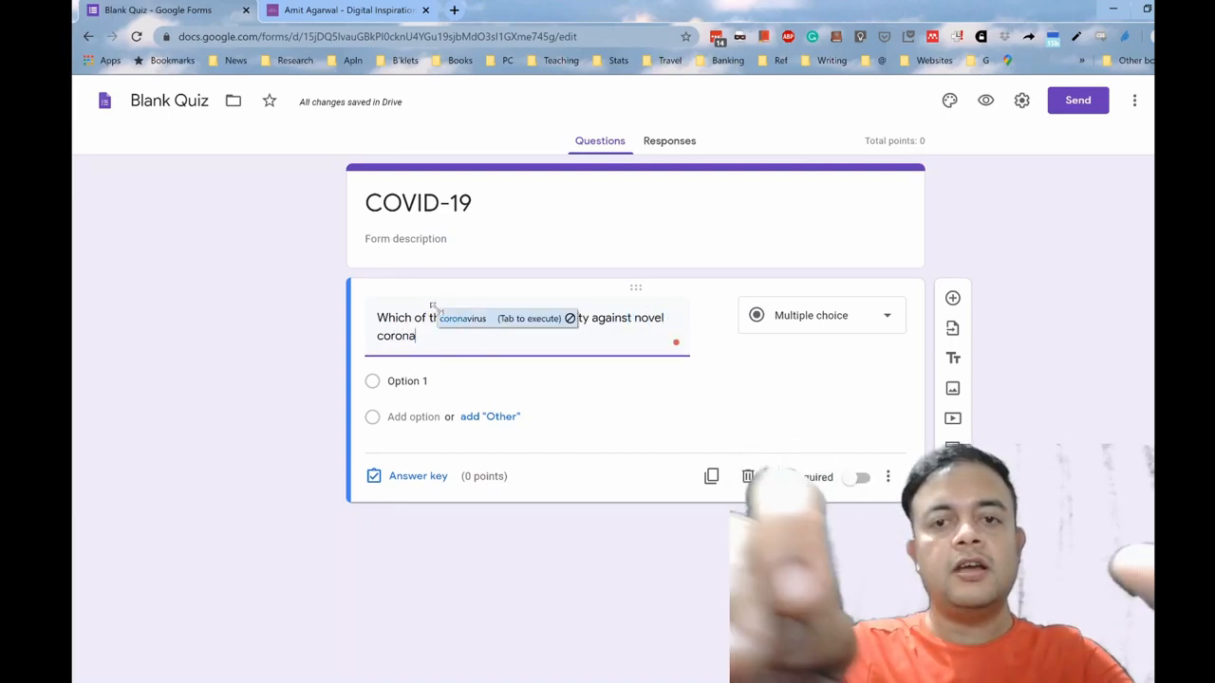
{"action": "left_click", "coordinate": [407, 381]}
{"action": "type", "text": "Aresenicum album"}
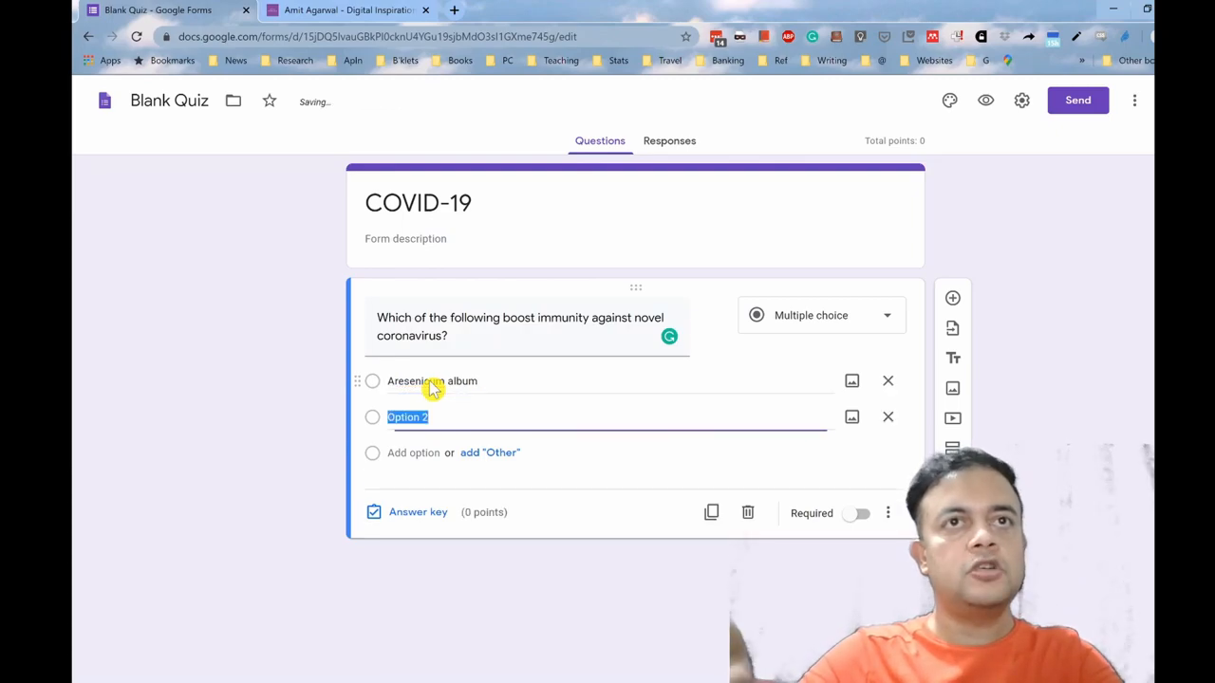
Add options Tulsi, Jaggery, Turmeric in lukewarm water, Turmeric in lukewarm milk, None of the above
{"action": "type", "text": "Tu"}
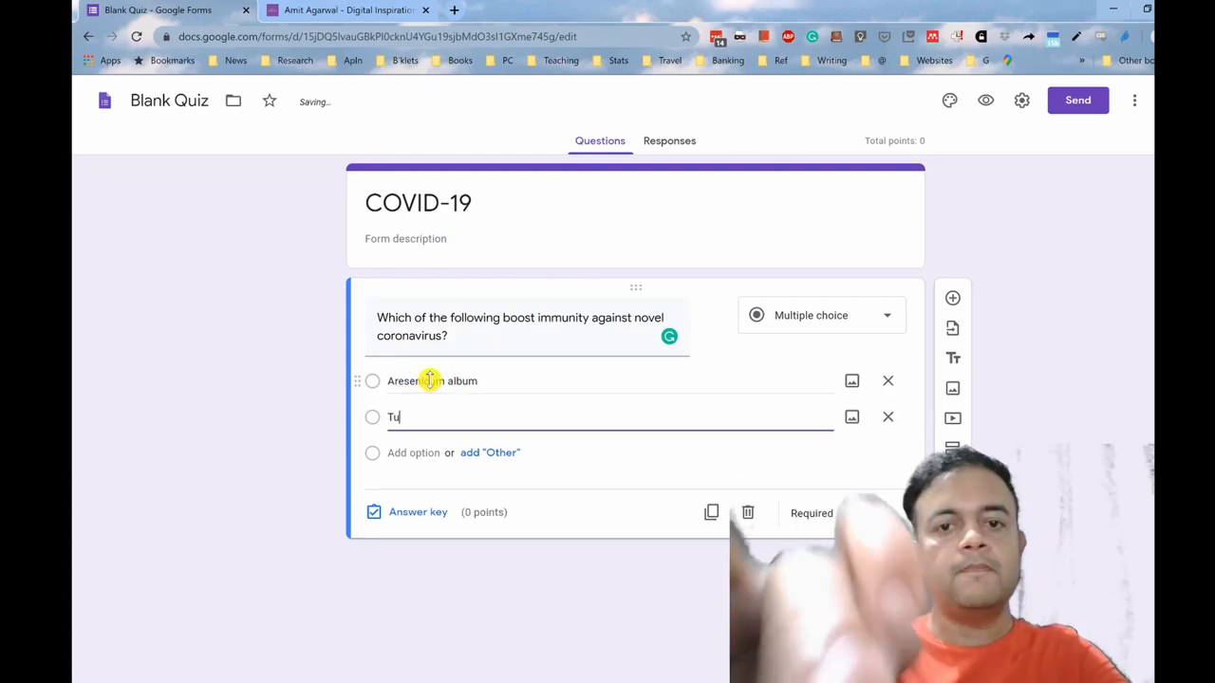
{"action": "type", "text": "Tulsi"}
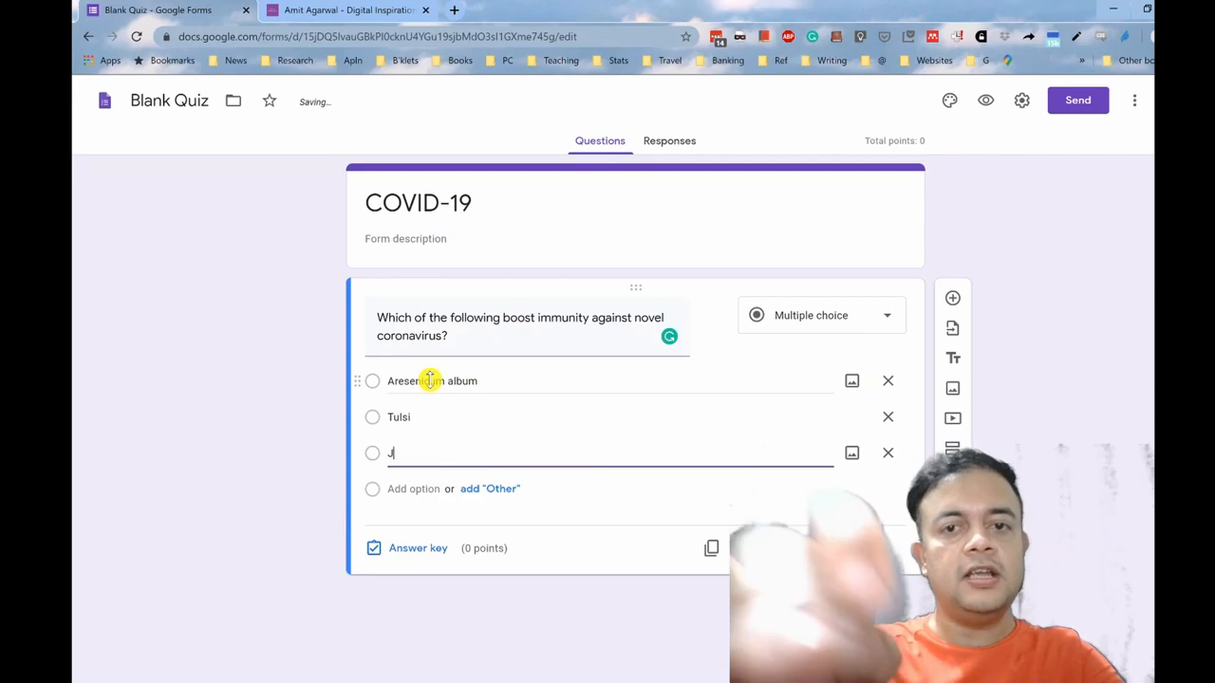
{"action": "type", "text": "aggery"}
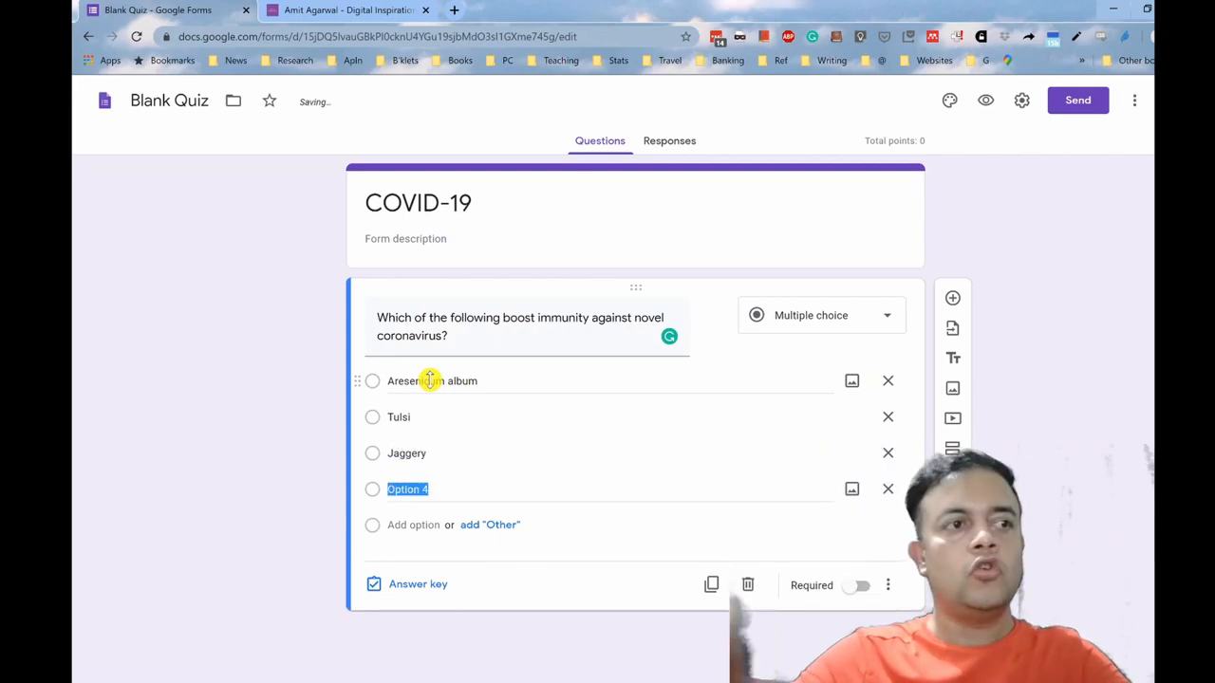
{"action": "type", "text": "Turmeric in"}
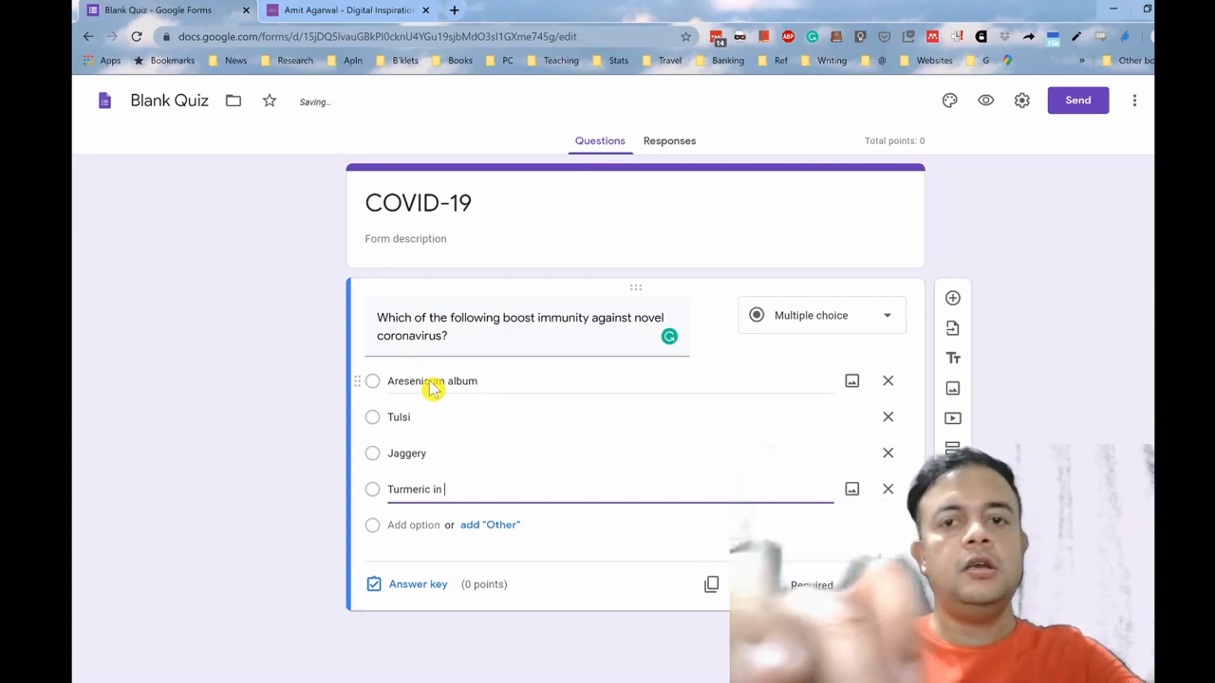
{"action": "type", "text": "lukewarm water"}
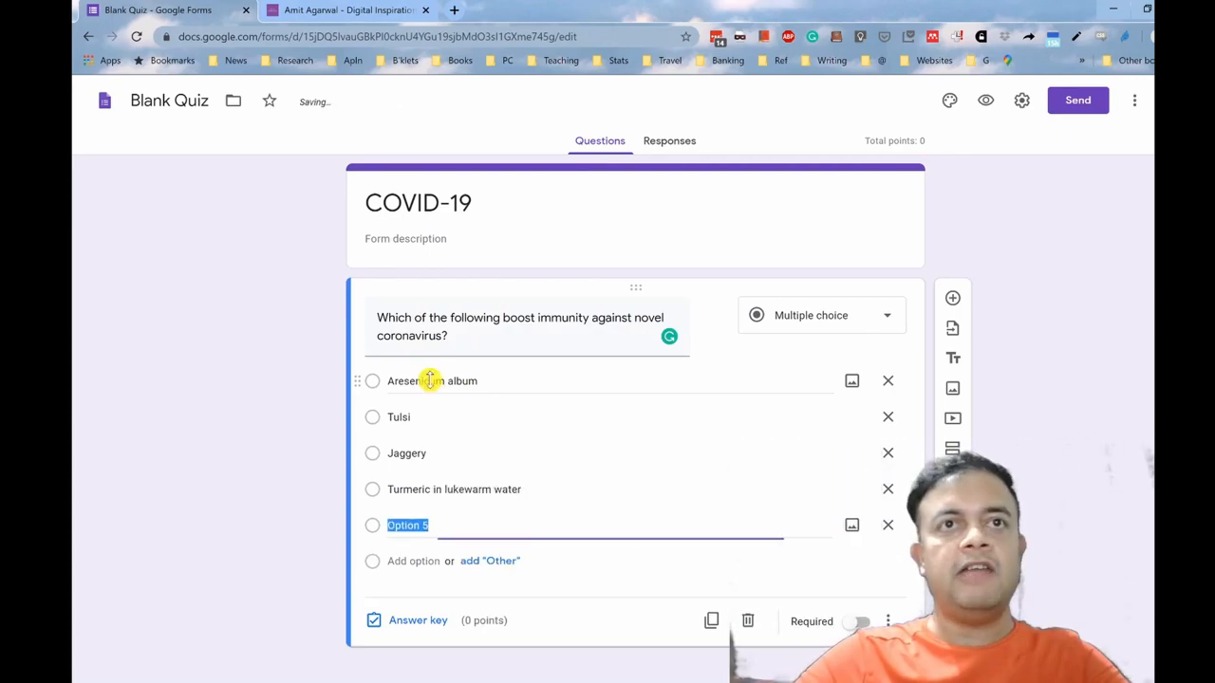
{"action": "type", "text": "Turmeric in"}
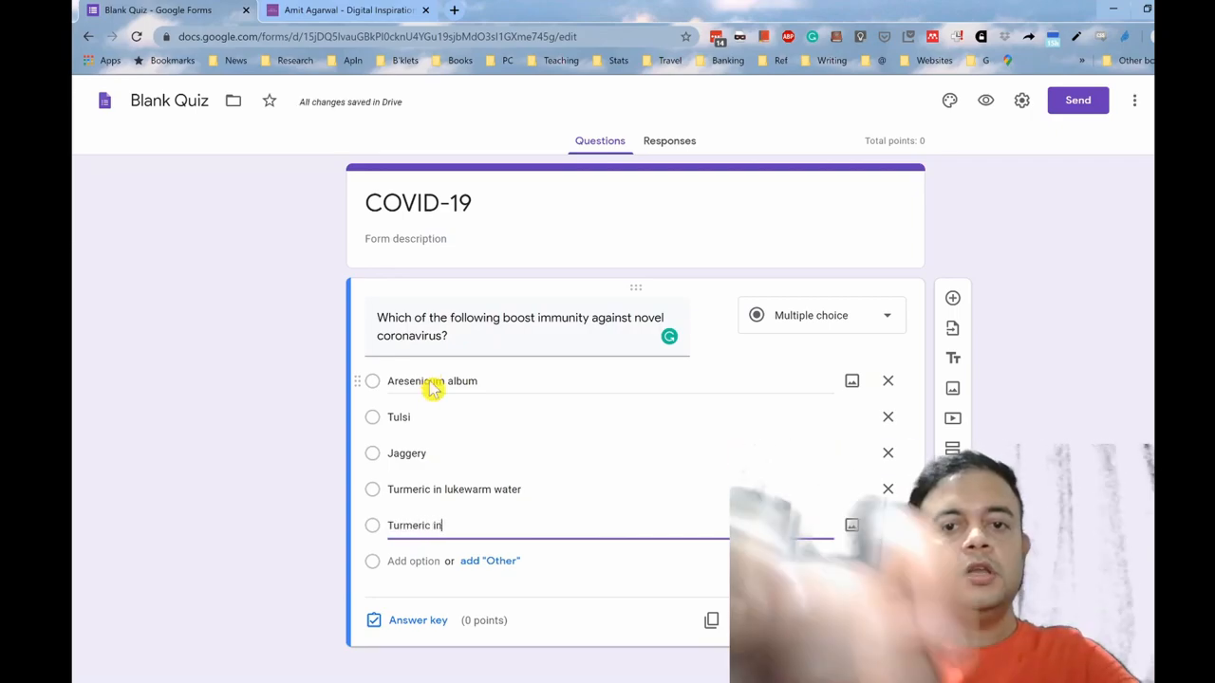
{"action": "type", "text": "lukewarm milk"}
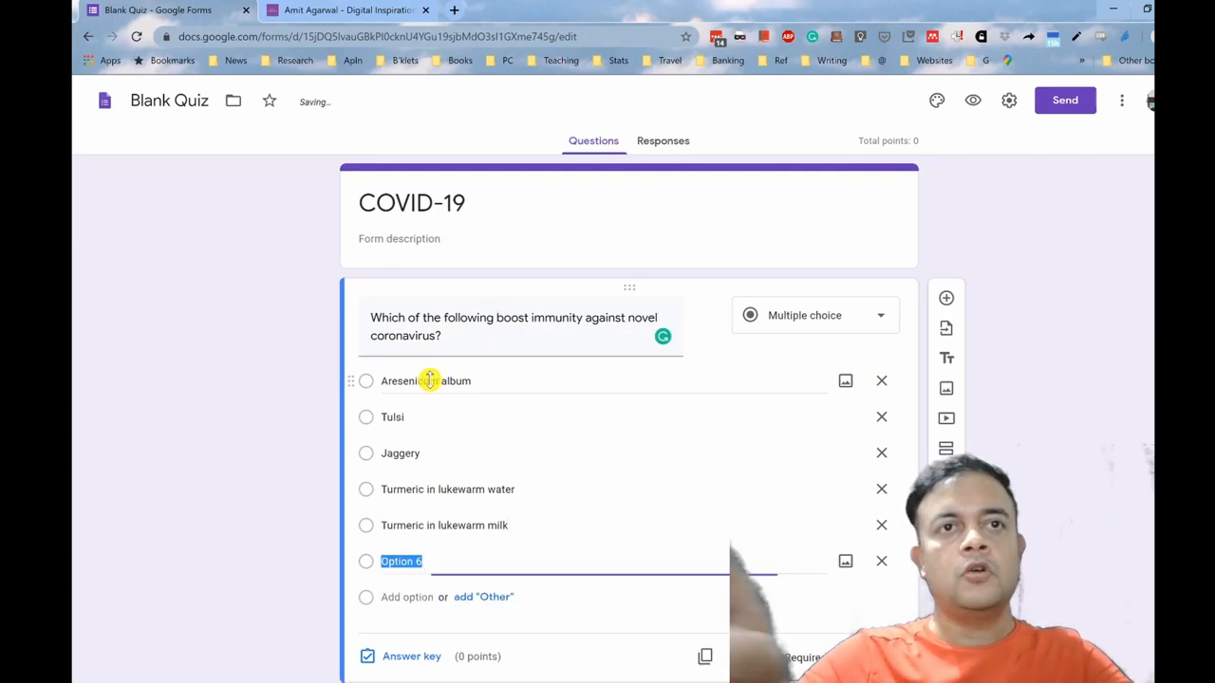
{"action": "type", "text": "None of"}
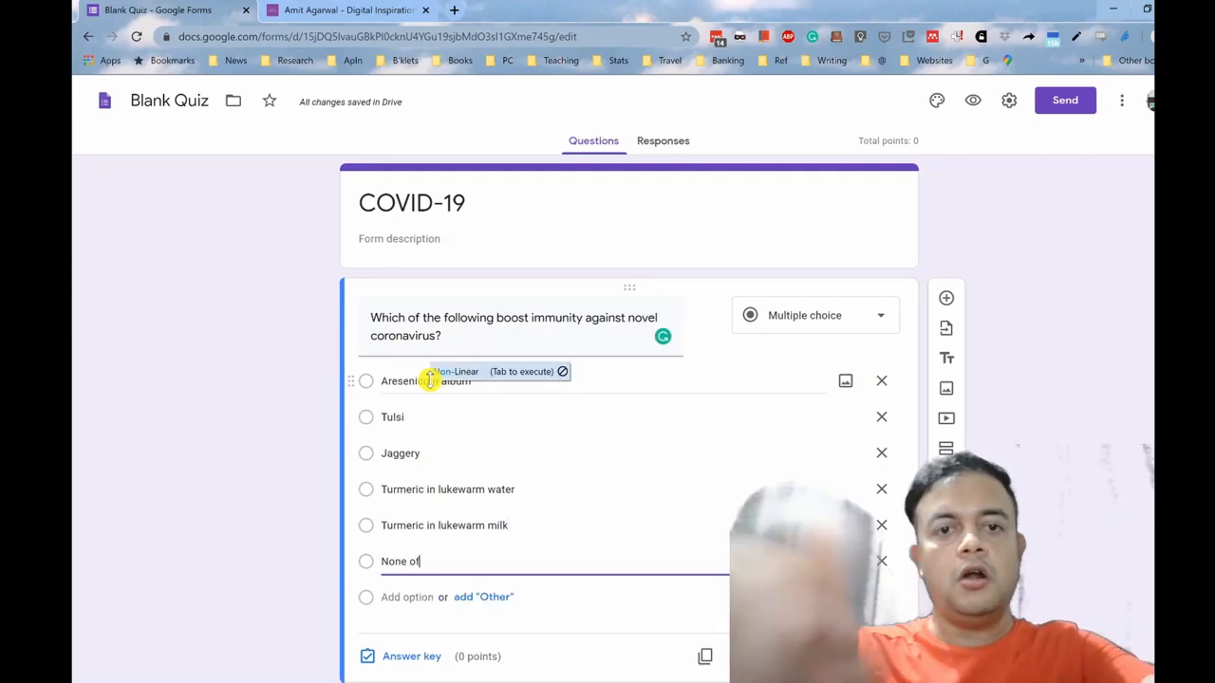
{"action": "type", "text": "the above"}
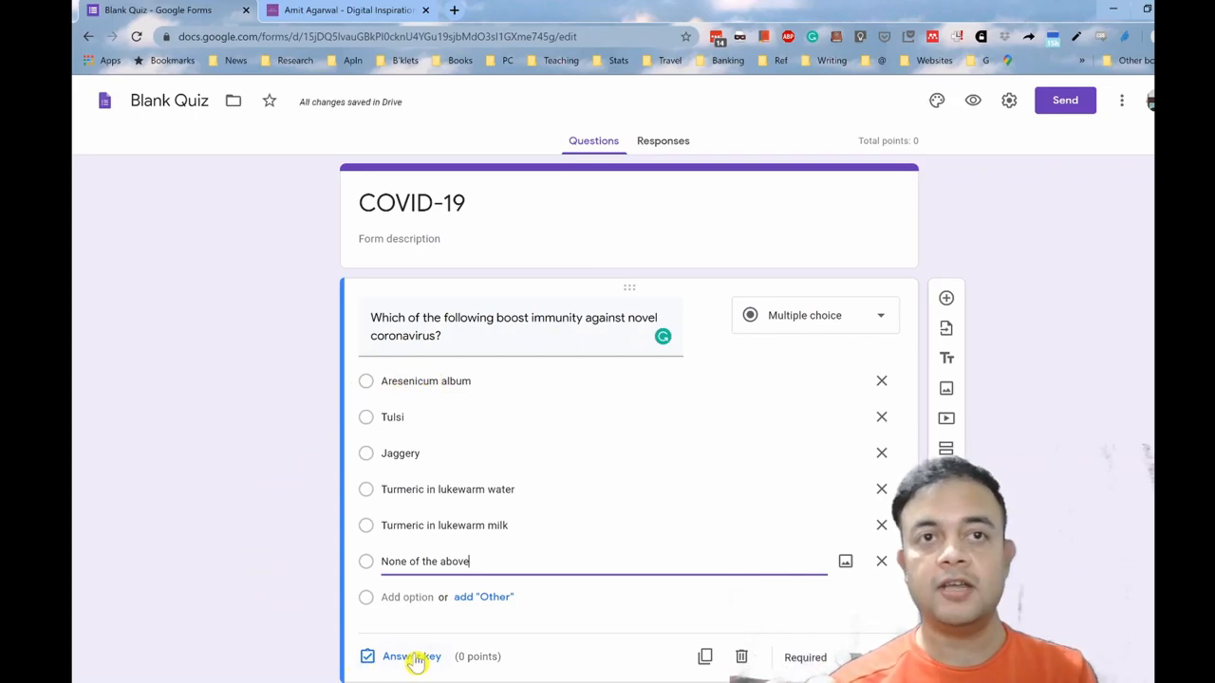
Mark 'None of the above' as the correct answer in the answer key
{"action": "left_click", "coordinate": [408, 657]}
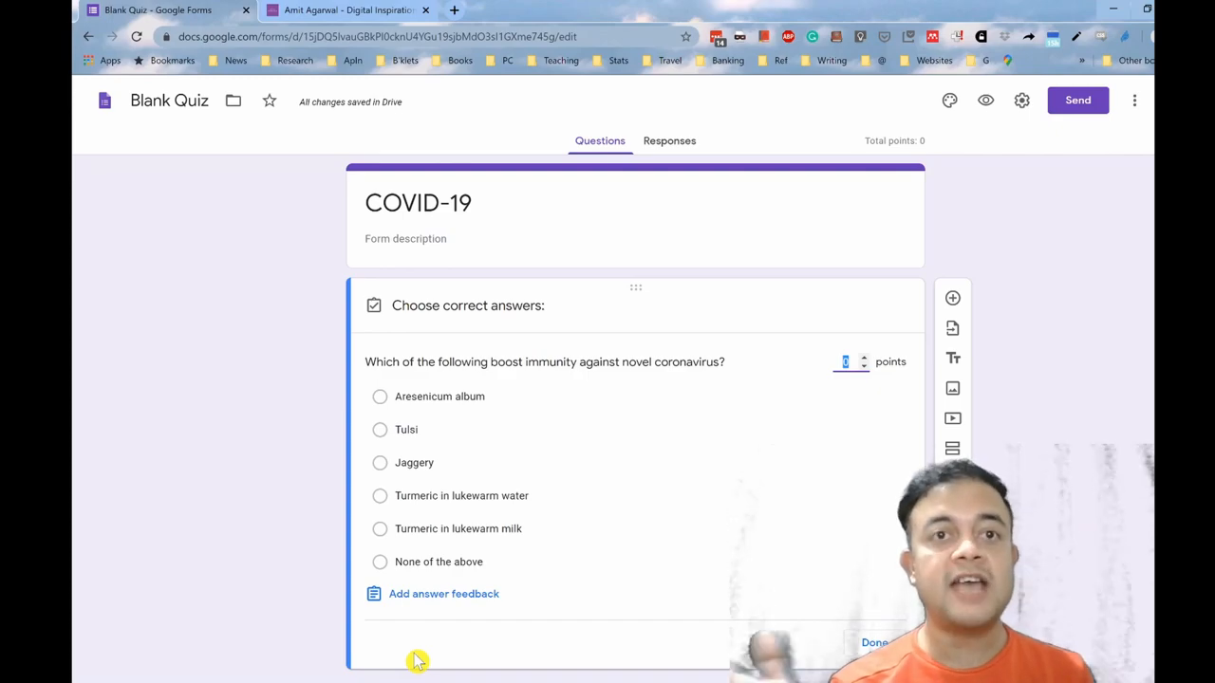
{"action": "left_click", "coordinate": [380, 562]}
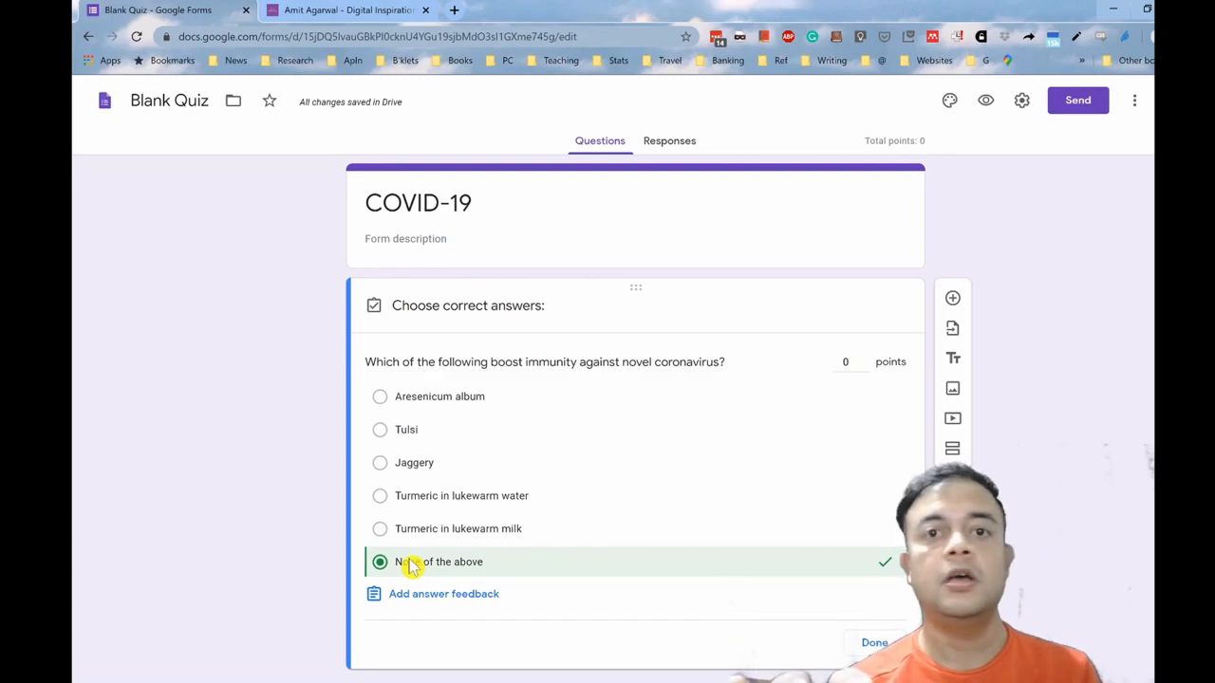
{"action": "mouse_move", "coordinate": [586, 577]}
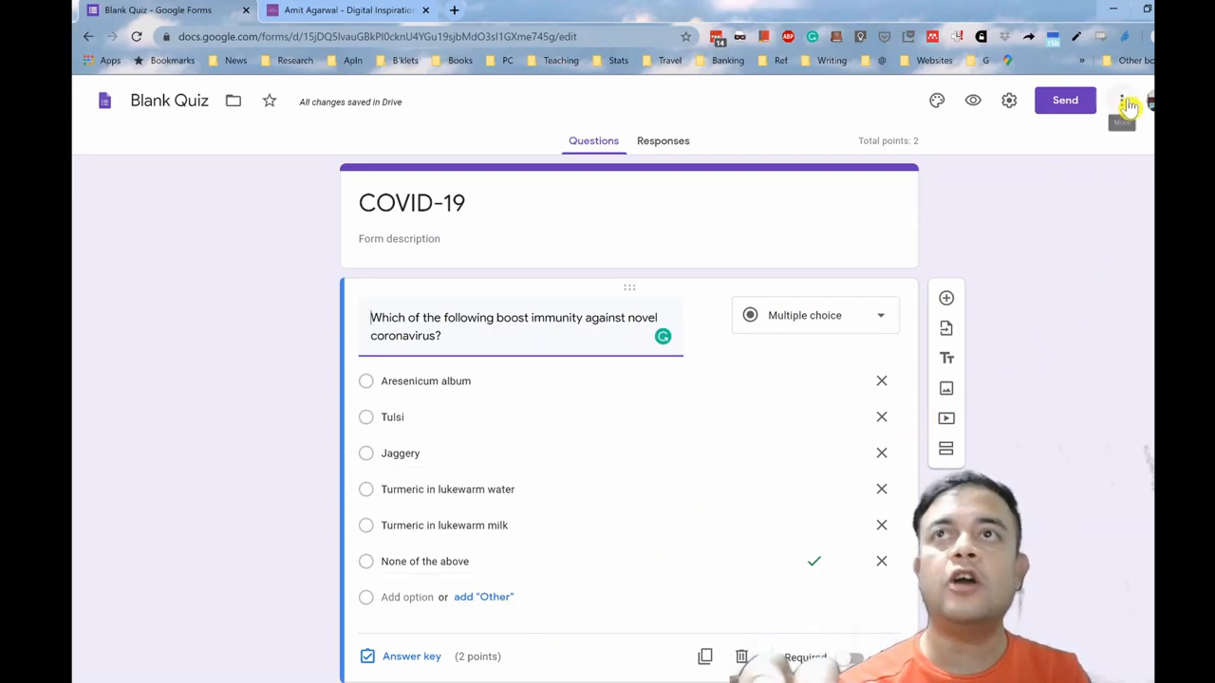
Choose Add-ons from the three-dot More menu to browse the Forms marketplace
{"action": "left_click", "coordinate": [1122, 100]}
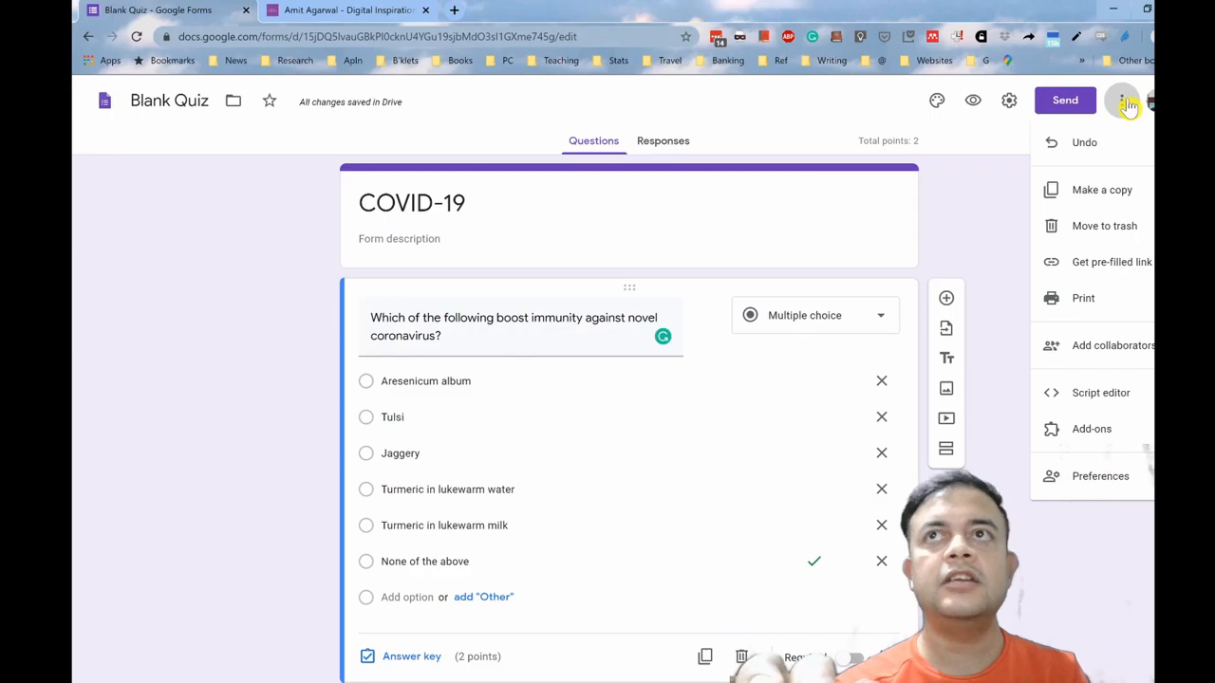
{"action": "mouse_move", "coordinate": [1075, 308]}
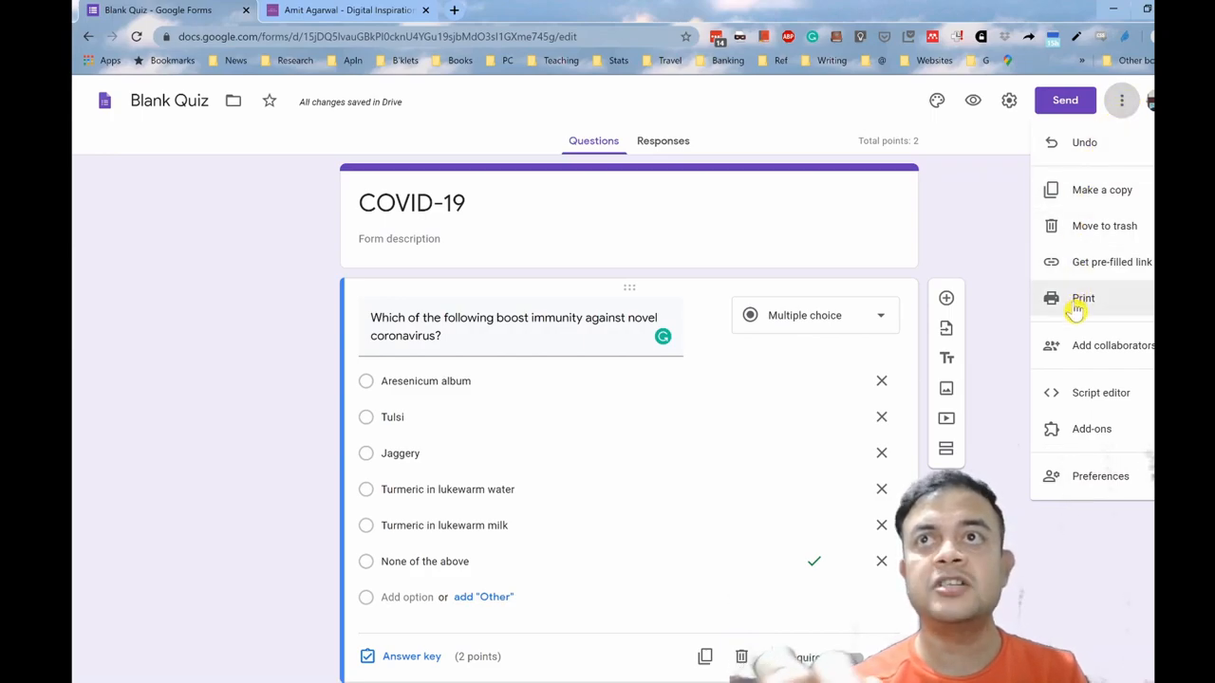
{"action": "mouse_move", "coordinate": [1113, 439]}
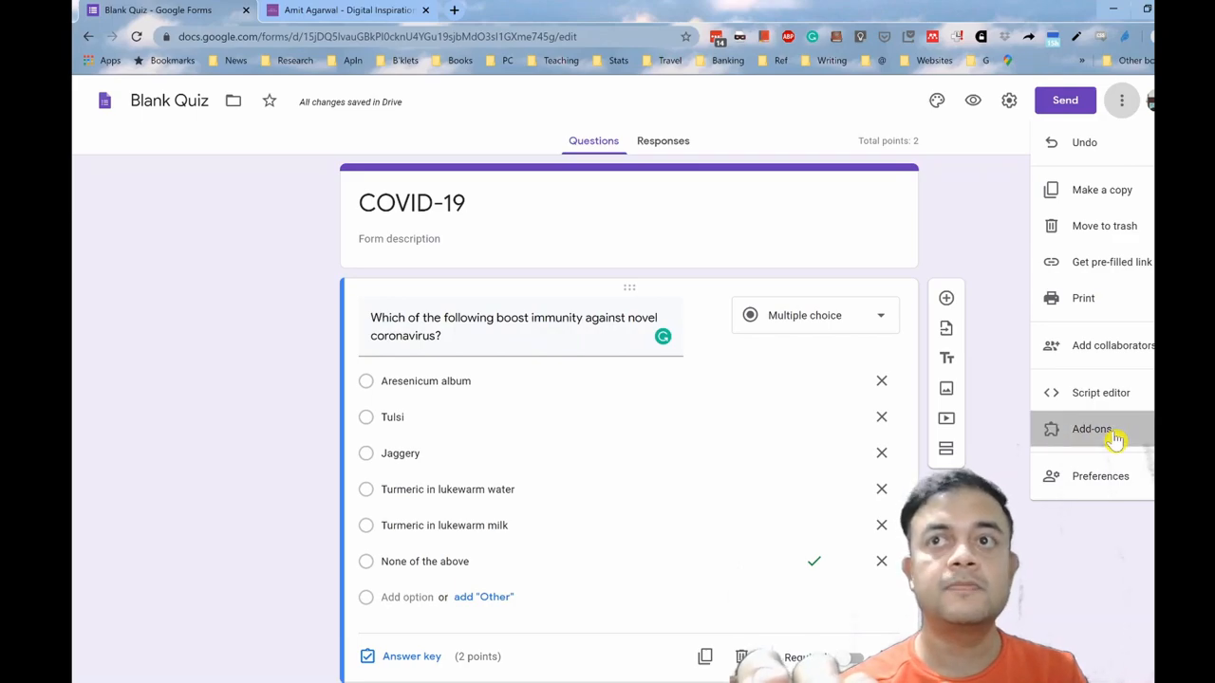
{"action": "left_click", "coordinate": [1090, 429]}
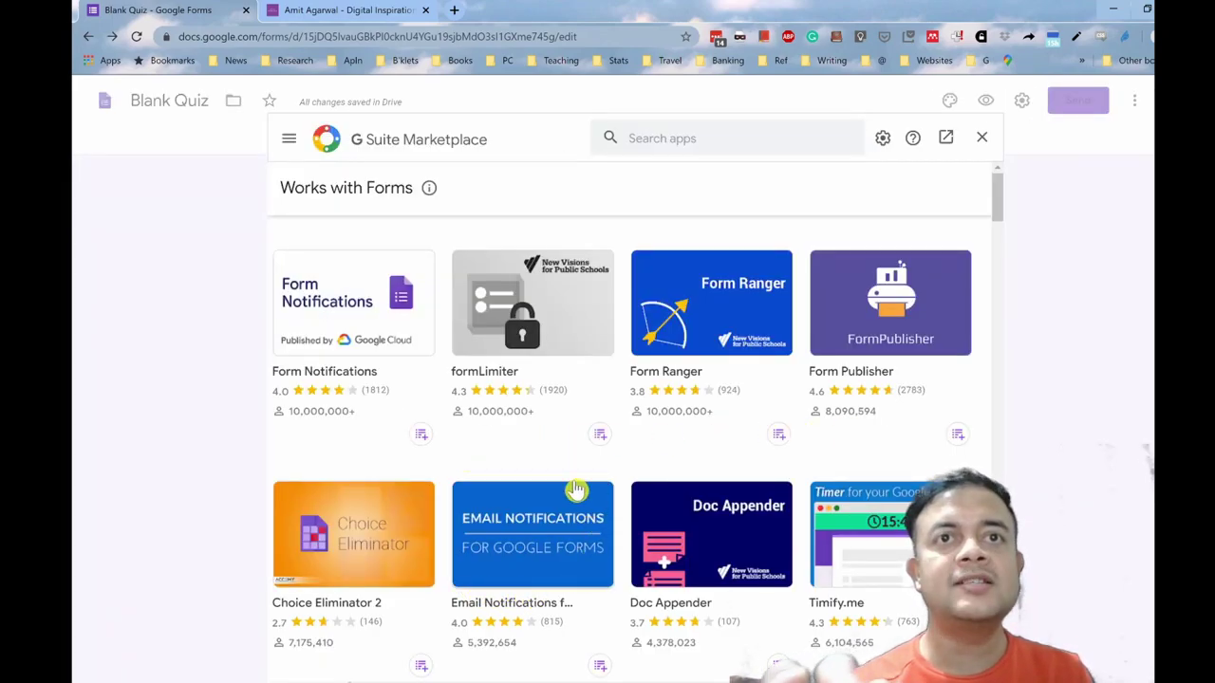
{"action": "mouse_move", "coordinate": [525, 527]}
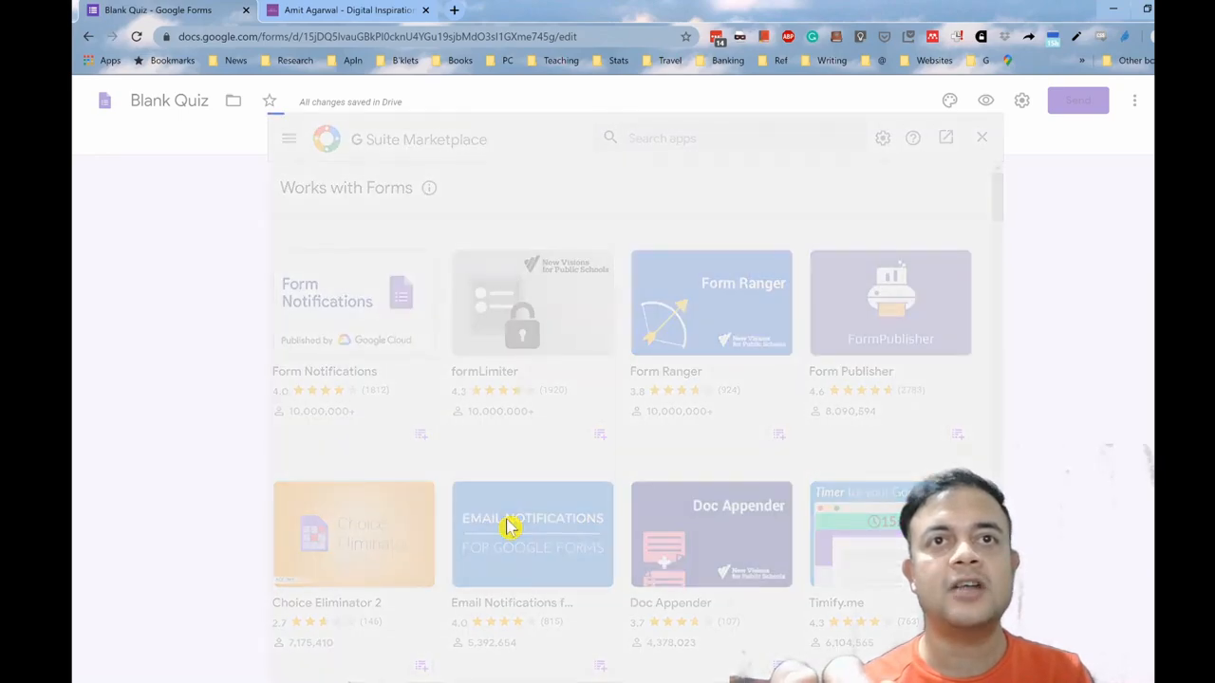
Install Email Notifications for Google Forms, granting account permissions, then close the marketplace
{"action": "left_click", "coordinate": [531, 534]}
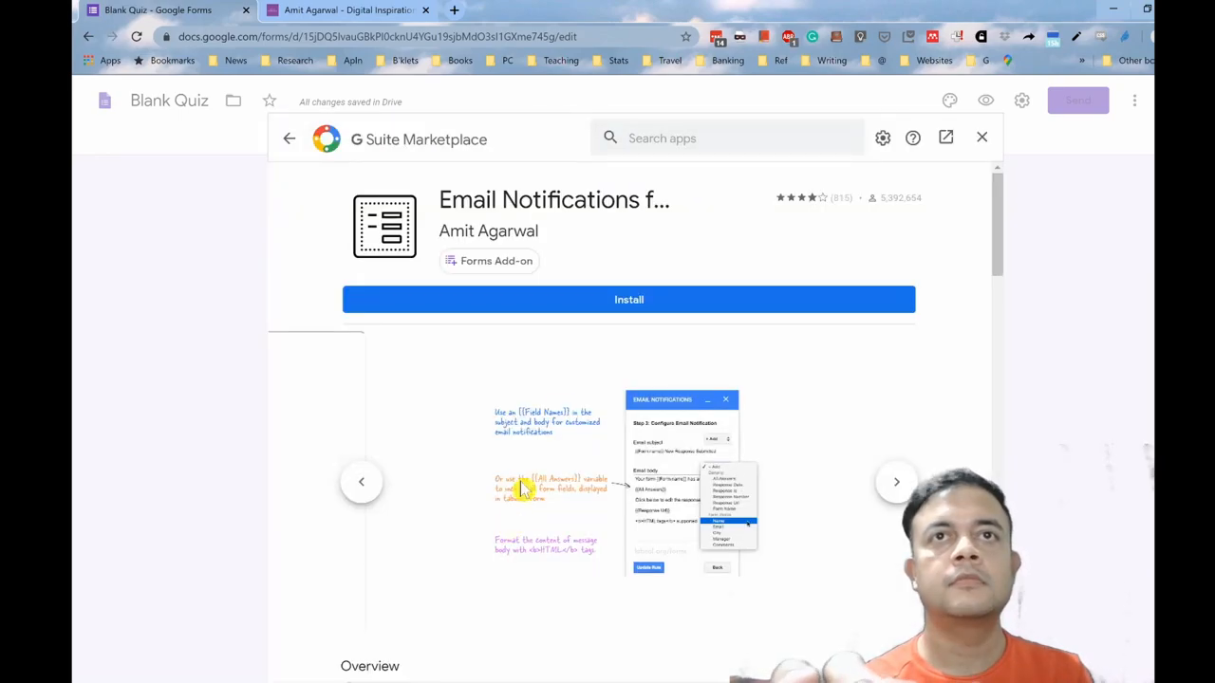
{"action": "left_click", "coordinate": [629, 299]}
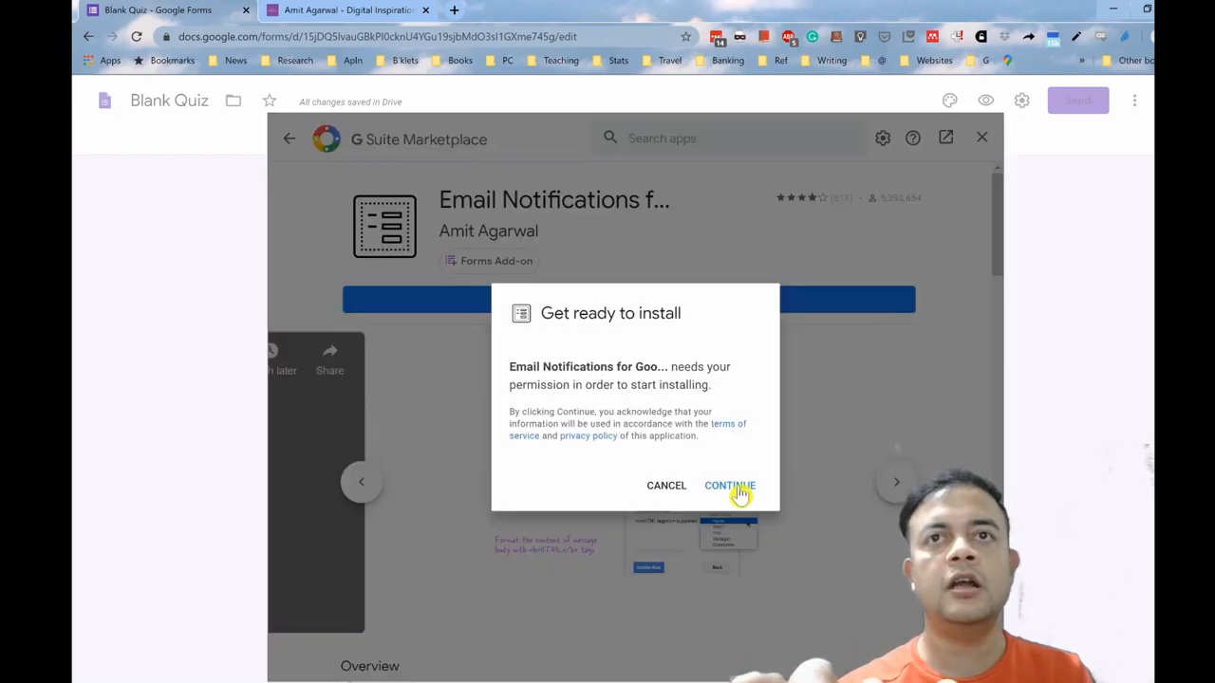
{"action": "left_click", "coordinate": [729, 486]}
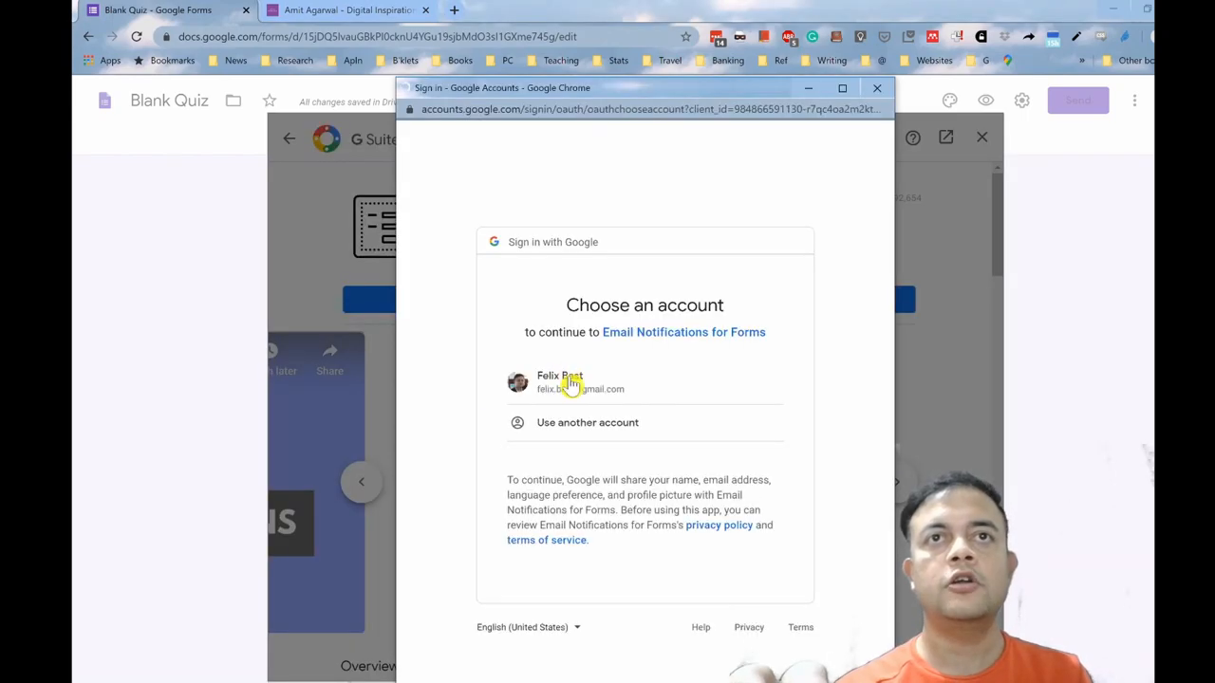
{"action": "left_click", "coordinate": [570, 382]}
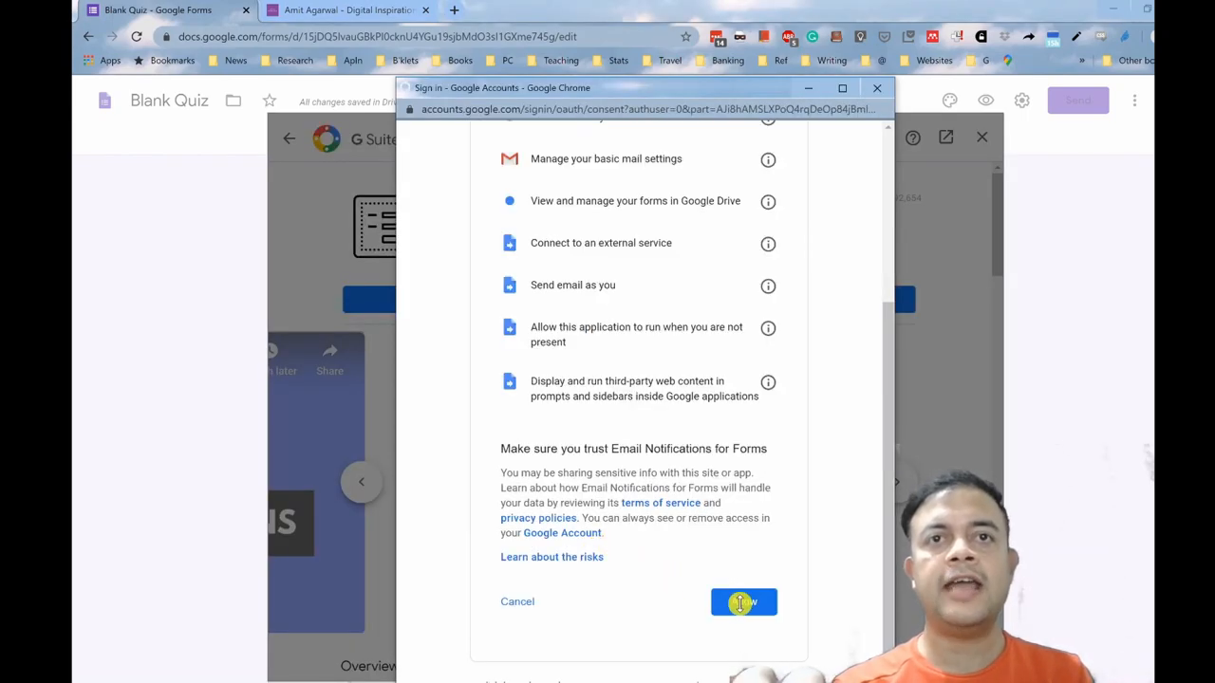
{"action": "left_click", "coordinate": [743, 602]}
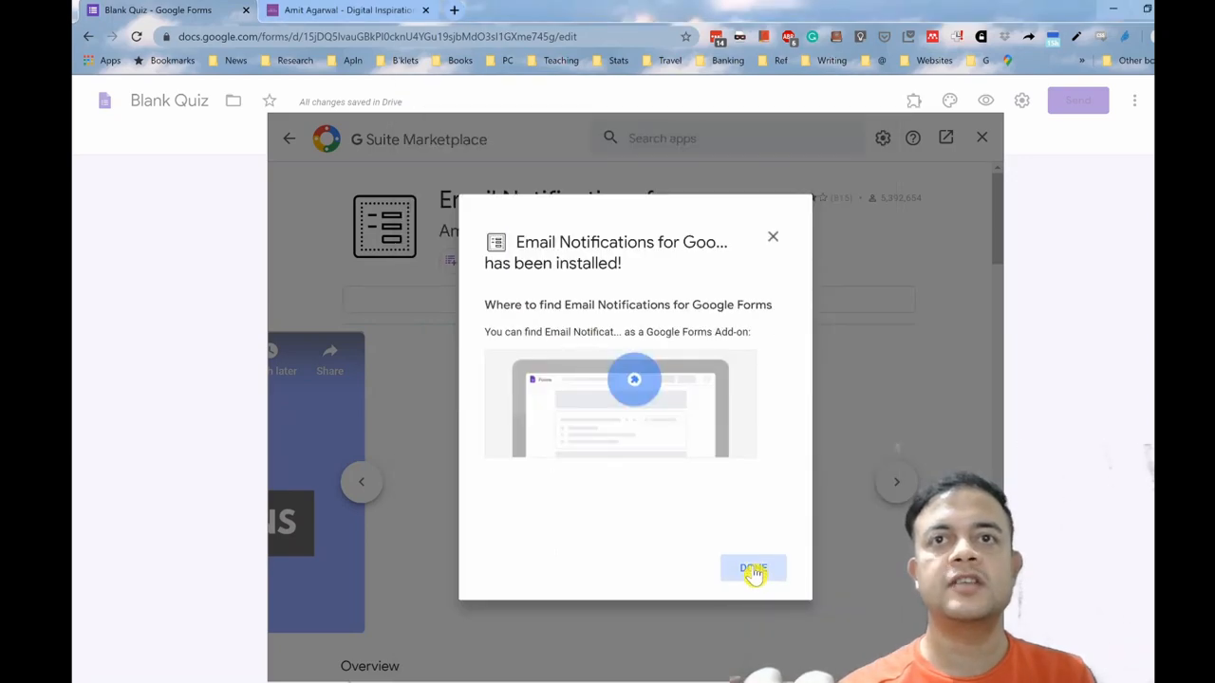
{"action": "left_click", "coordinate": [753, 569]}
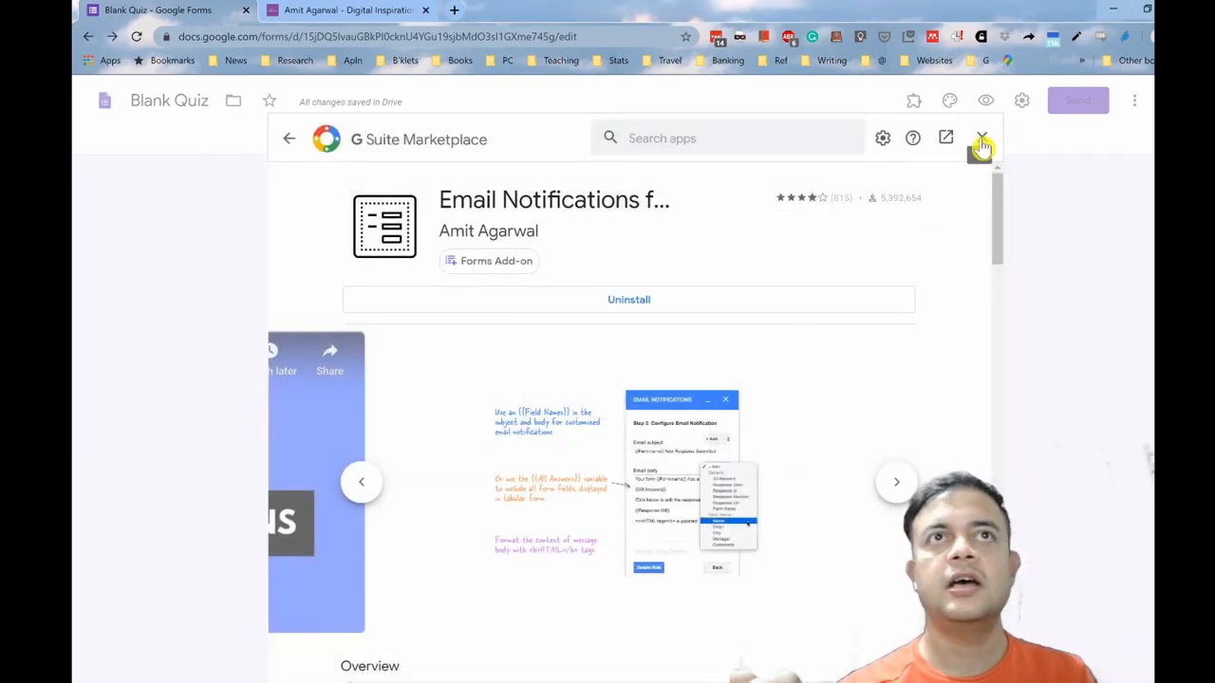
{"action": "left_click", "coordinate": [981, 139]}
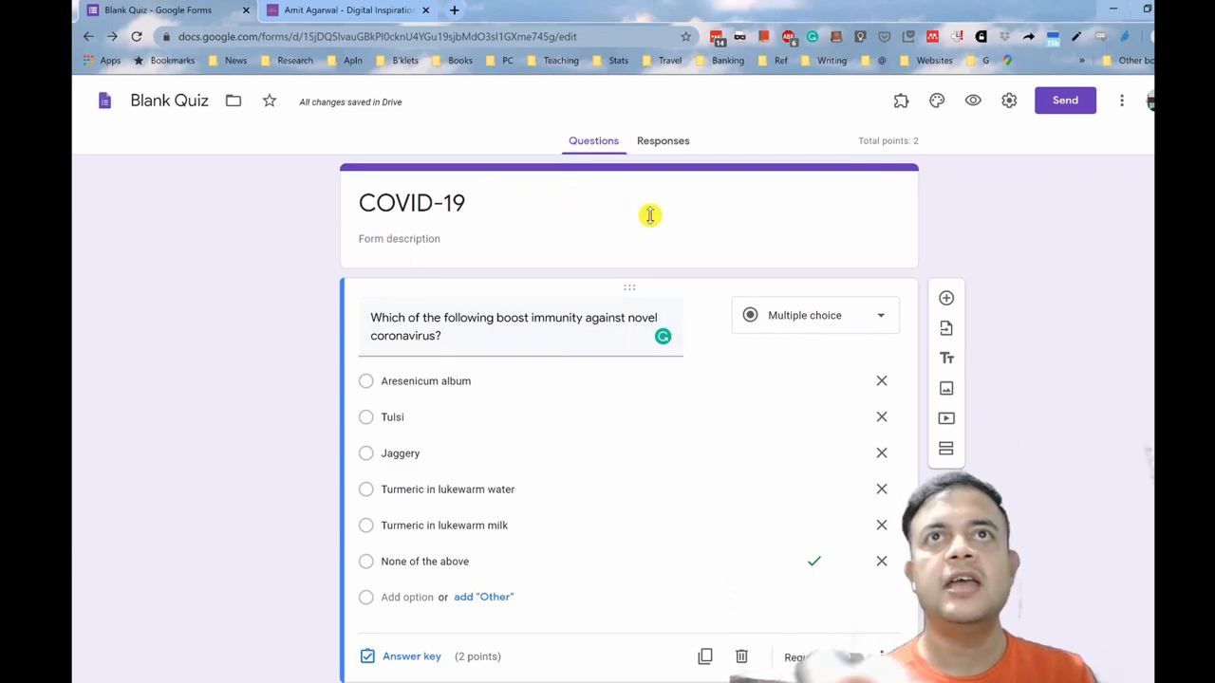
{"action": "mouse_move", "coordinate": [900, 119]}
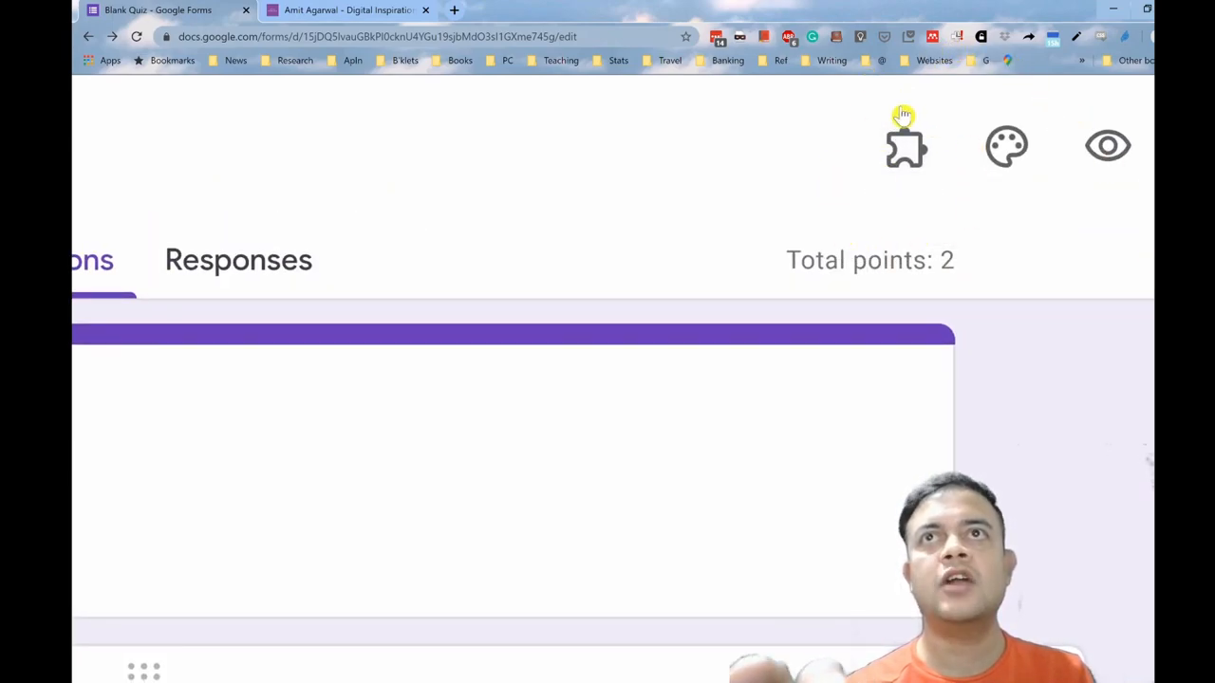
{"action": "mouse_move", "coordinate": [906, 147]}
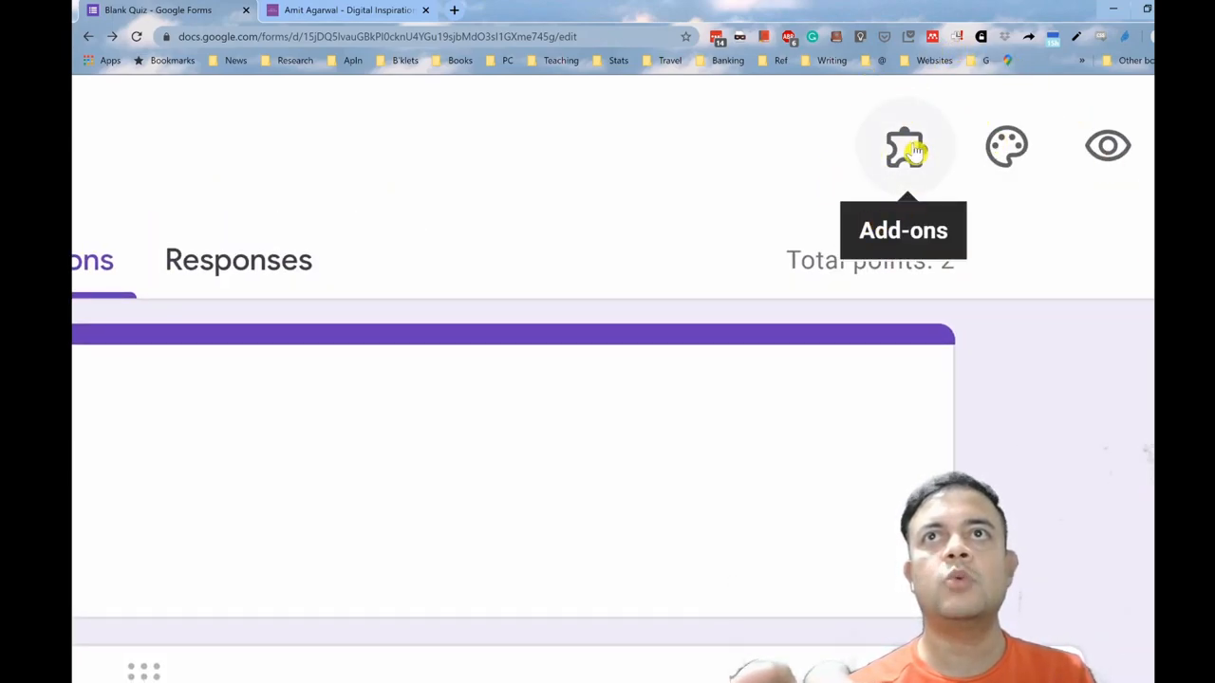
Pick Email Notifications for Google Forms from the toolbar's add-ons puzzle-piece menu
{"action": "left_click", "coordinate": [903, 147]}
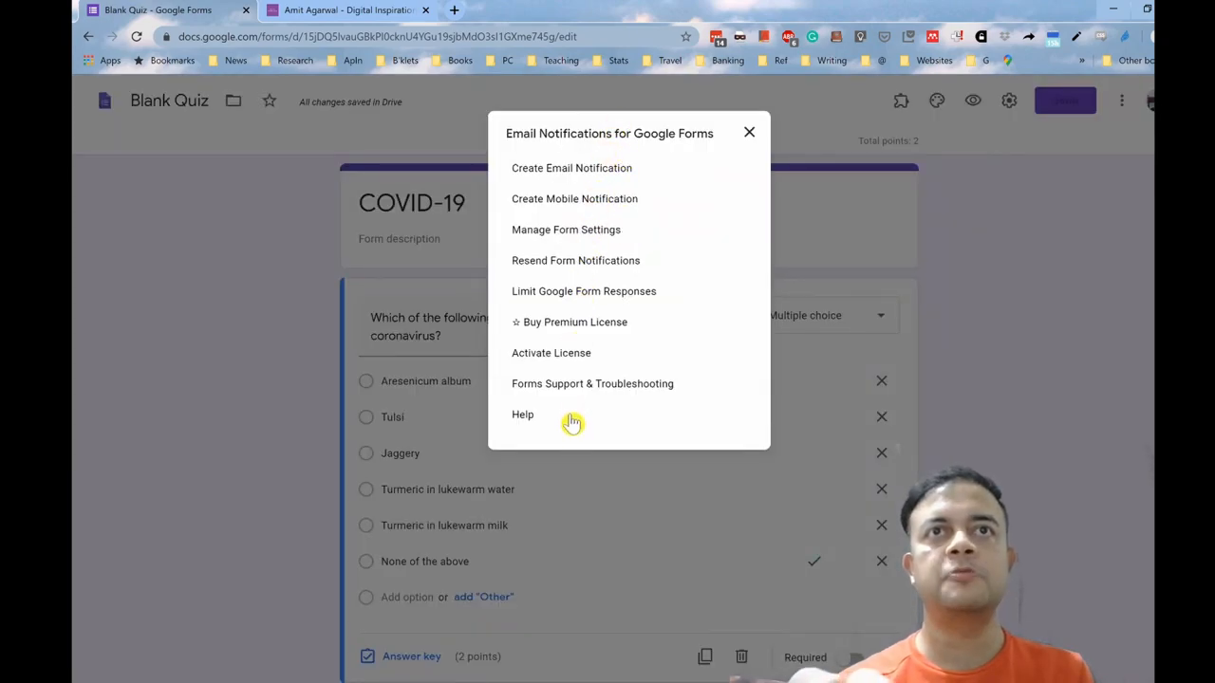
{"action": "mouse_move", "coordinate": [518, 291]}
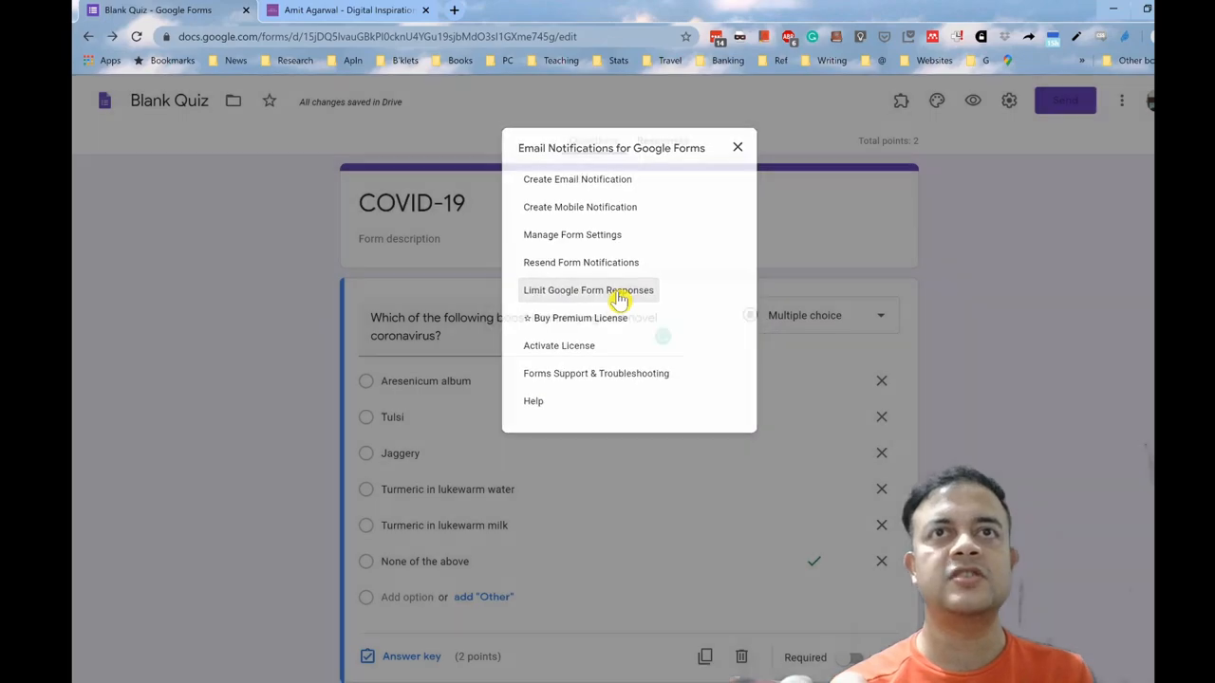
Set the quiz to open 04/30/2020 at 10:00 and close at 10:15
{"action": "left_click", "coordinate": [587, 289]}
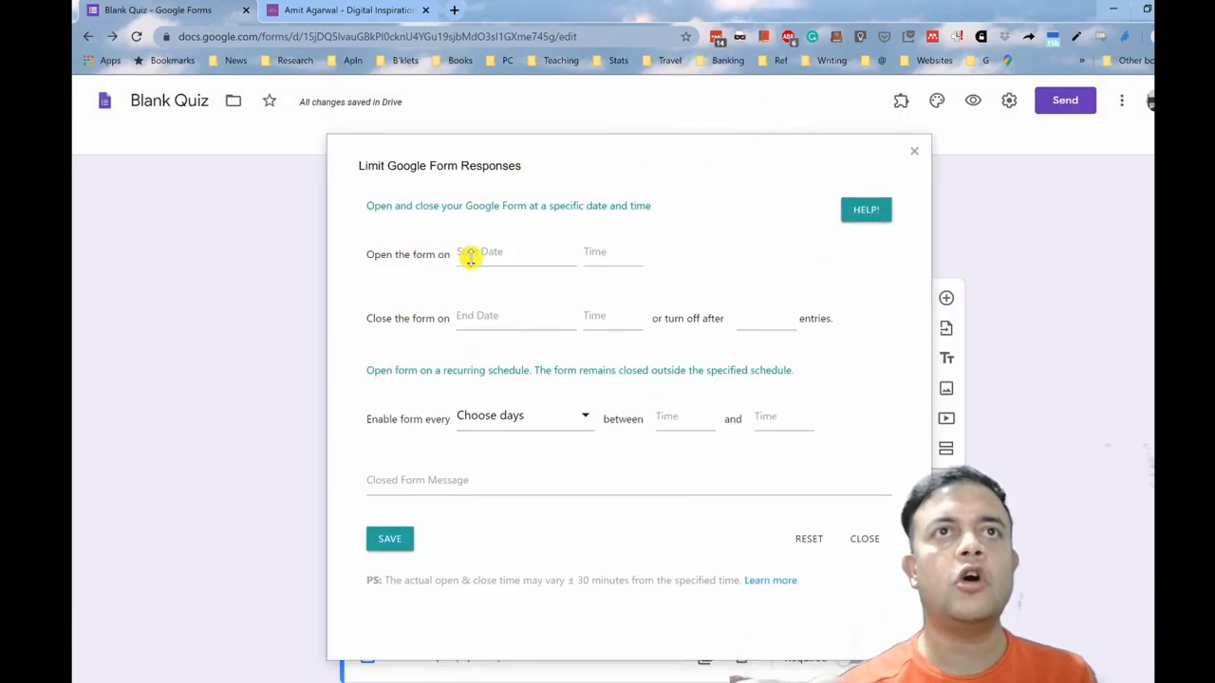
{"action": "left_click", "coordinate": [516, 253]}
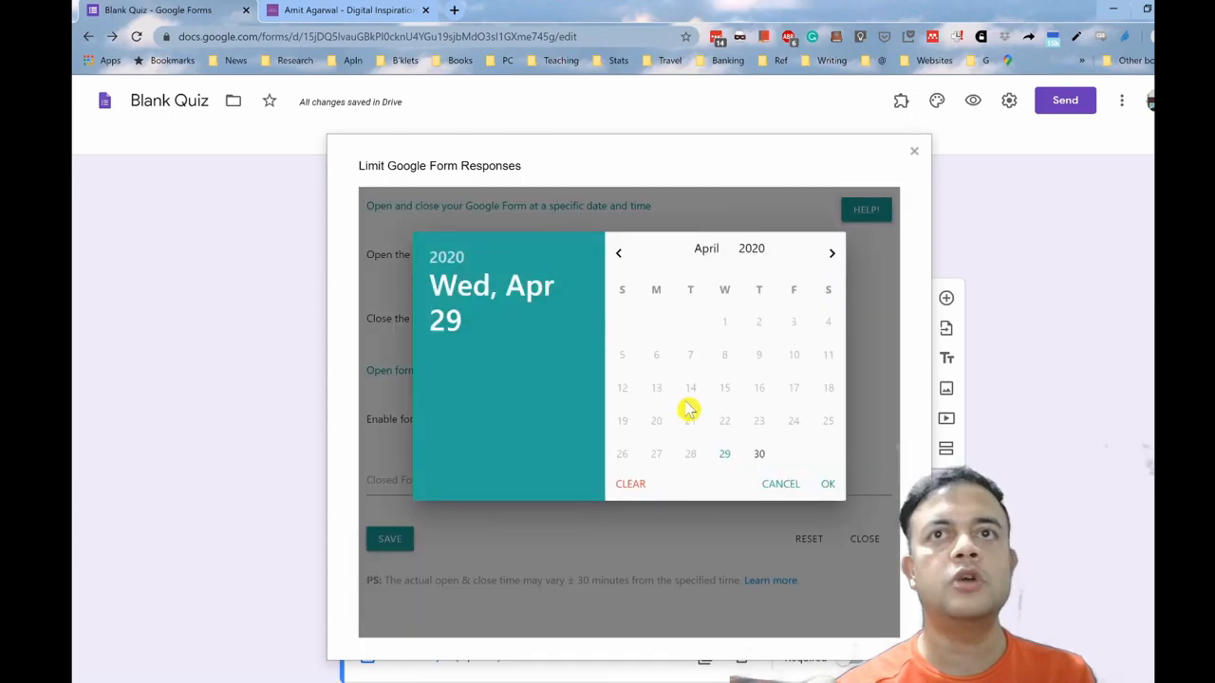
{"action": "left_click", "coordinate": [759, 454]}
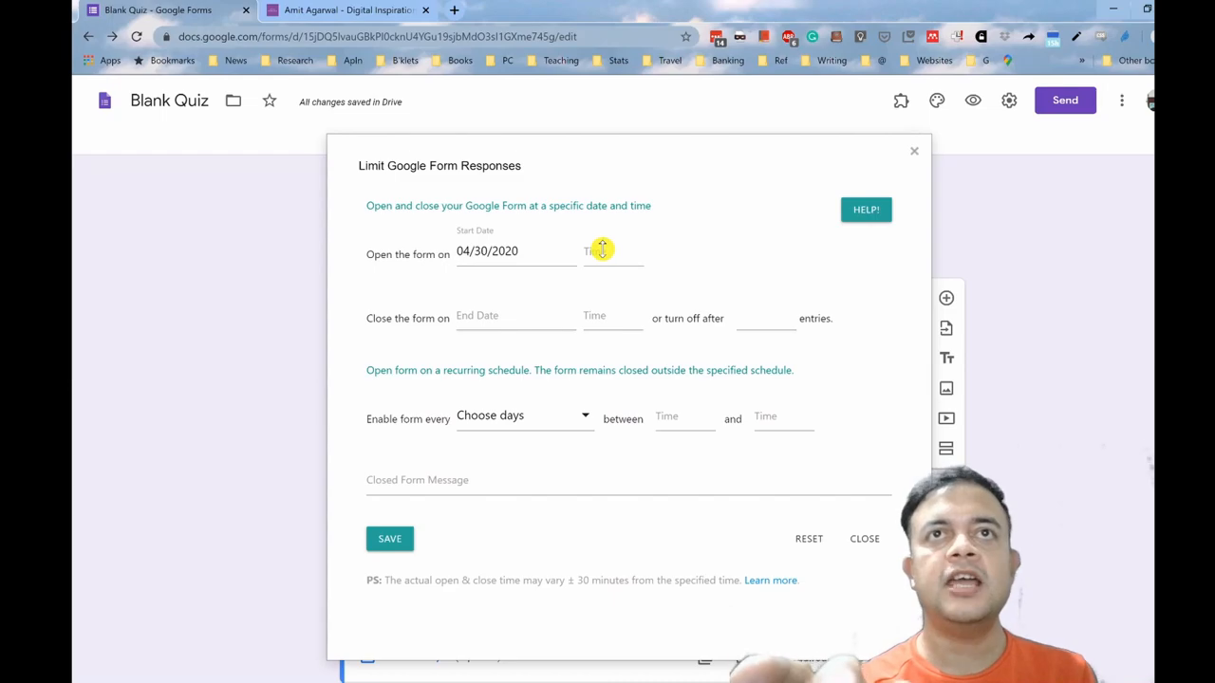
{"action": "left_click", "coordinate": [603, 250]}
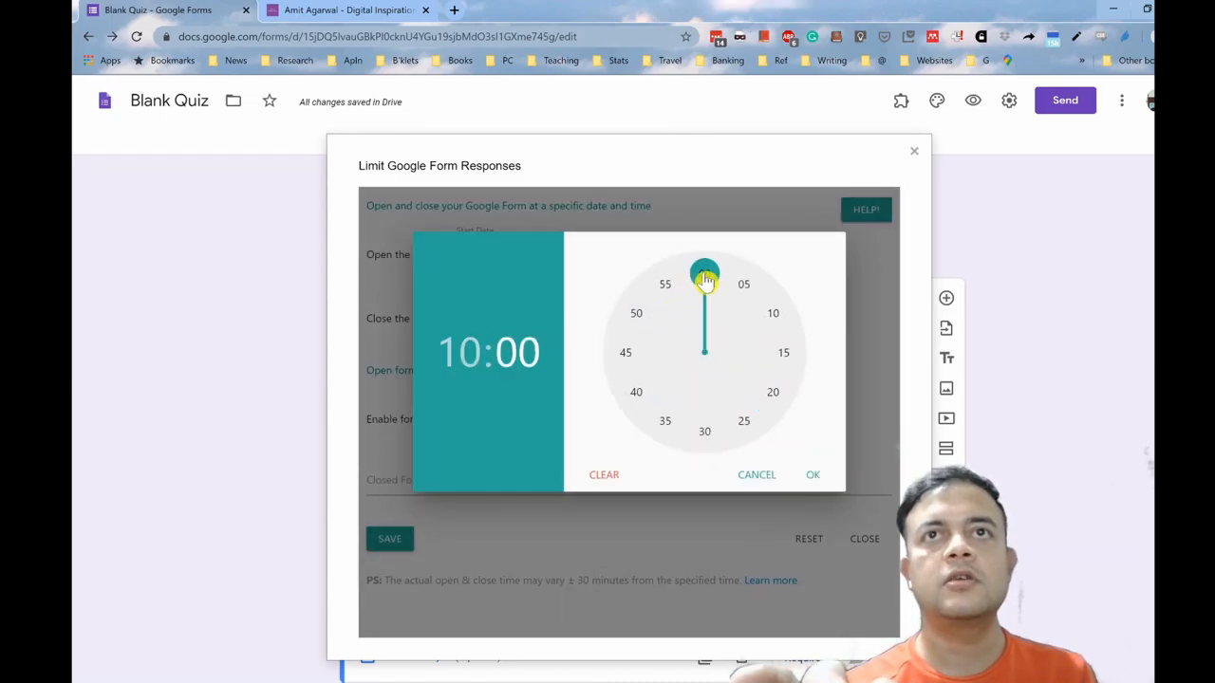
{"action": "left_click", "coordinate": [813, 475]}
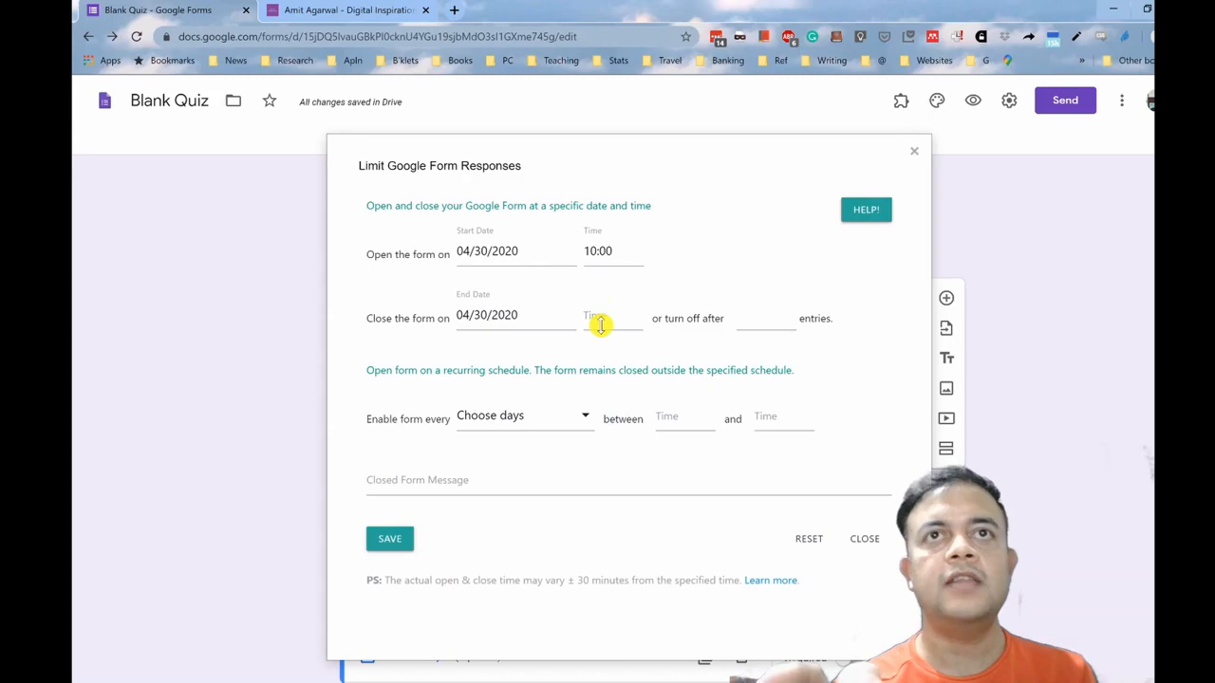
{"action": "left_click", "coordinate": [603, 315]}
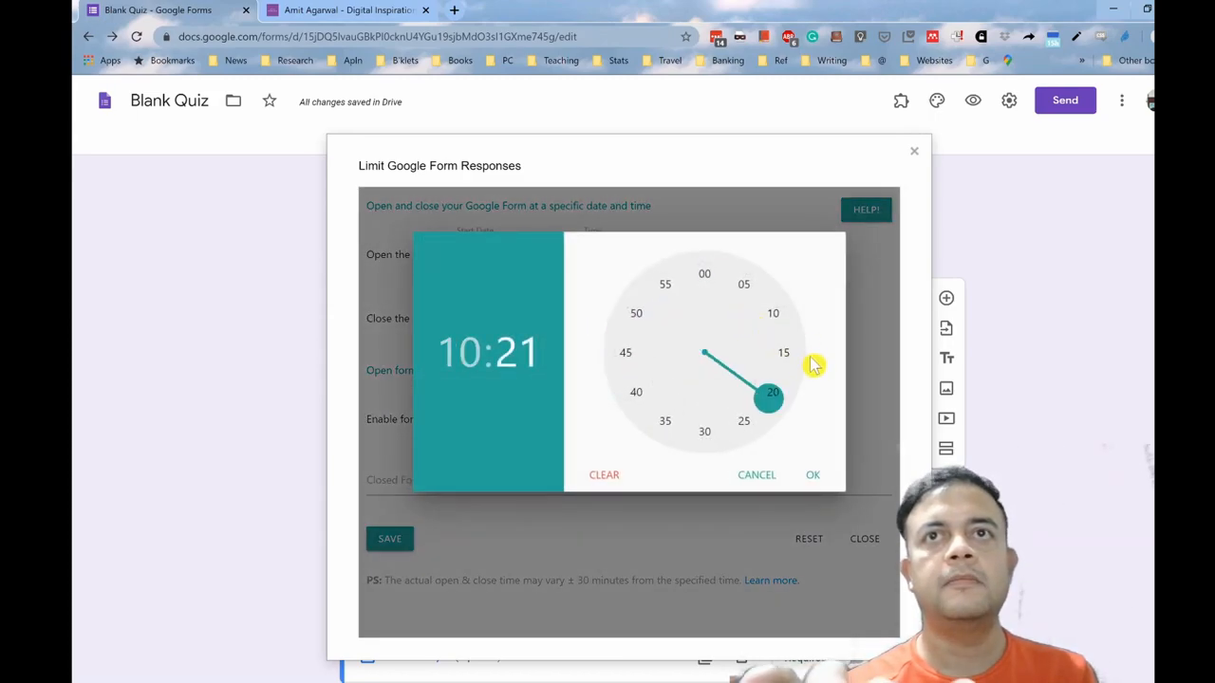
{"action": "left_click", "coordinate": [812, 474]}
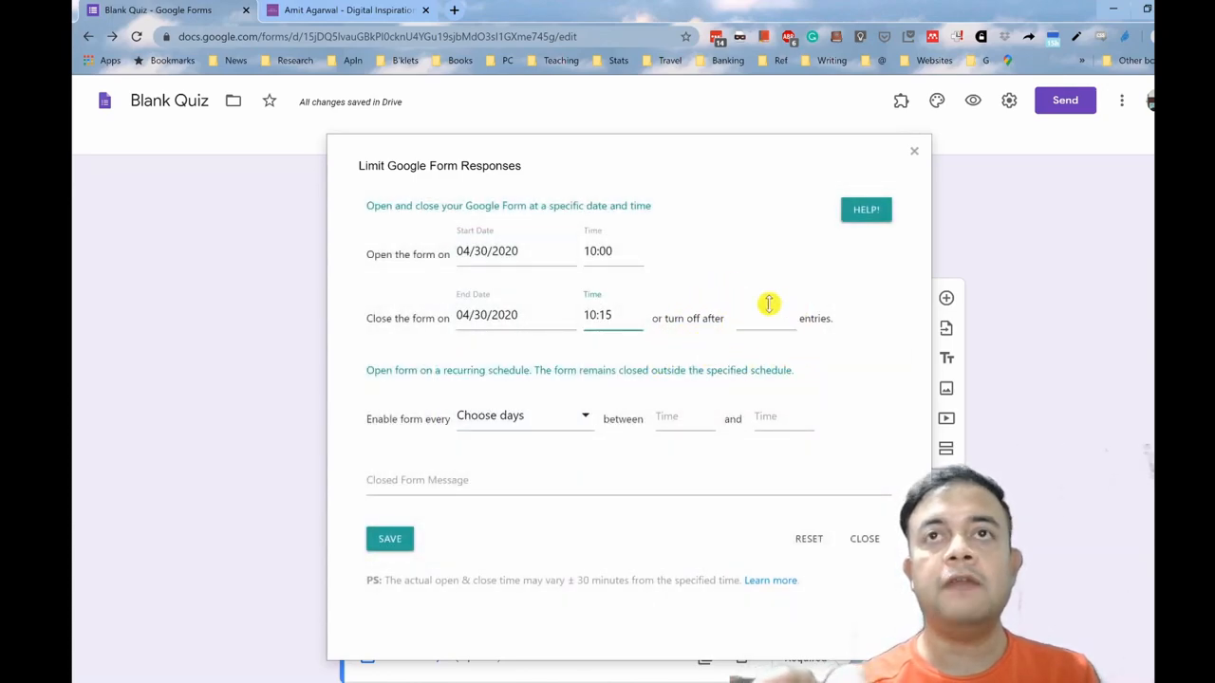
{"action": "mouse_move", "coordinate": [754, 350]}
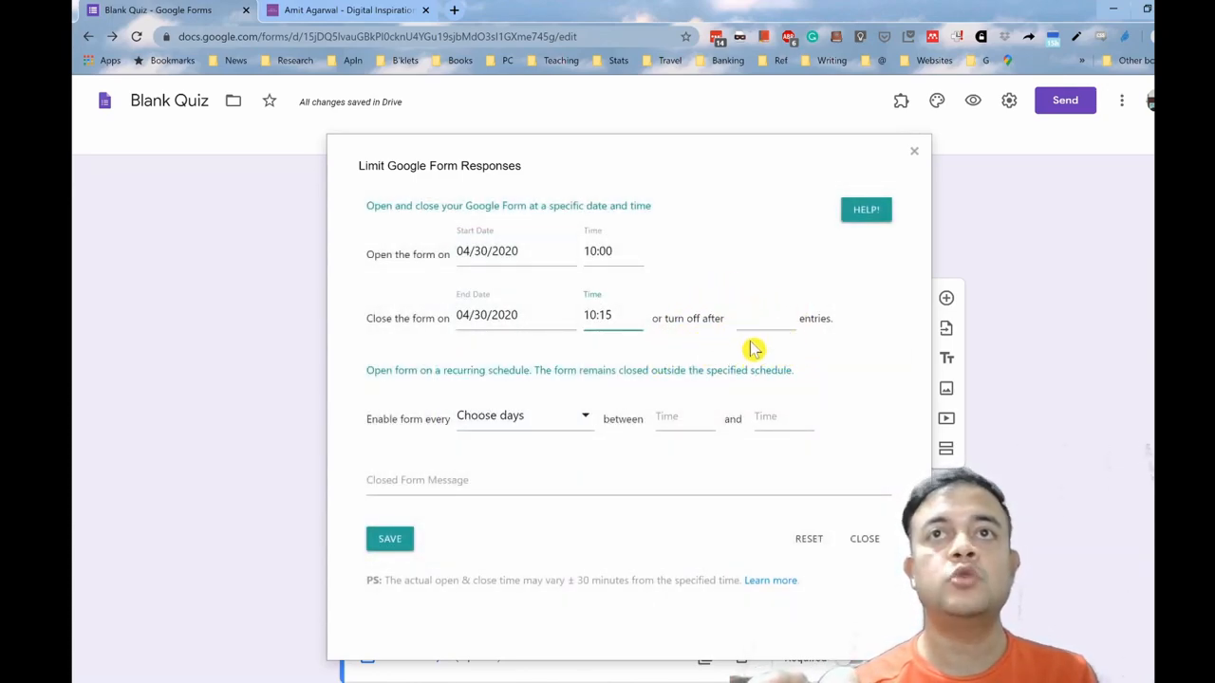
{"action": "mouse_move", "coordinate": [760, 313]}
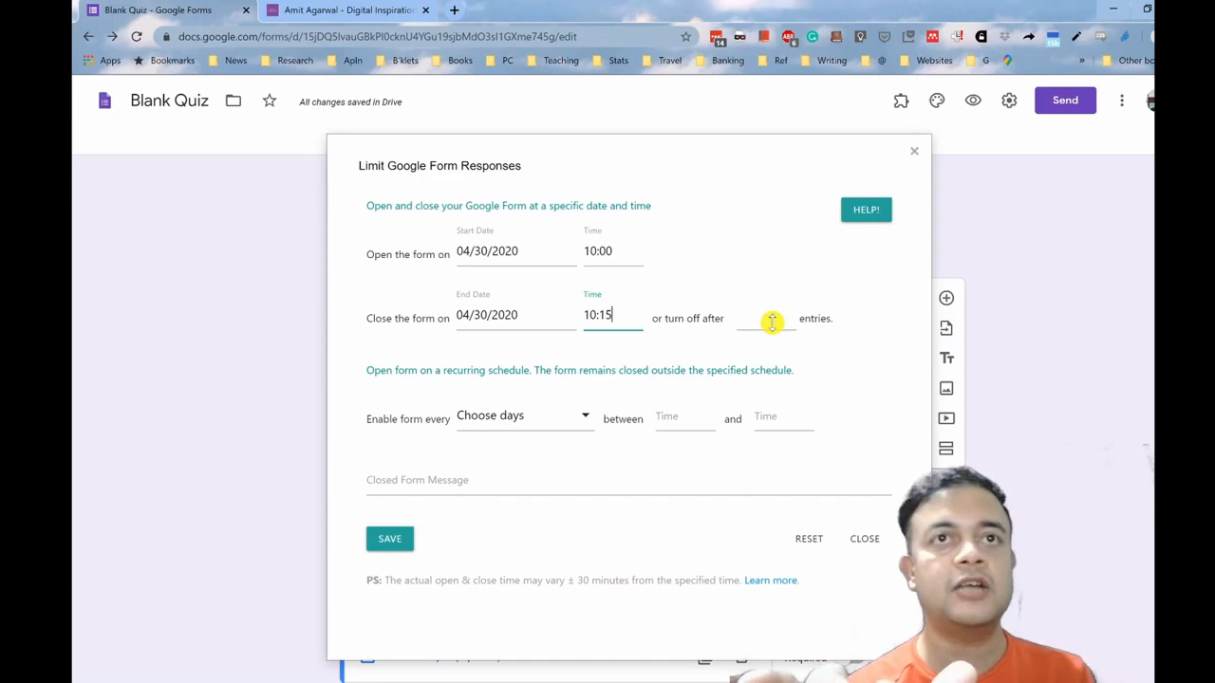
{"action": "mouse_move", "coordinate": [597, 430]}
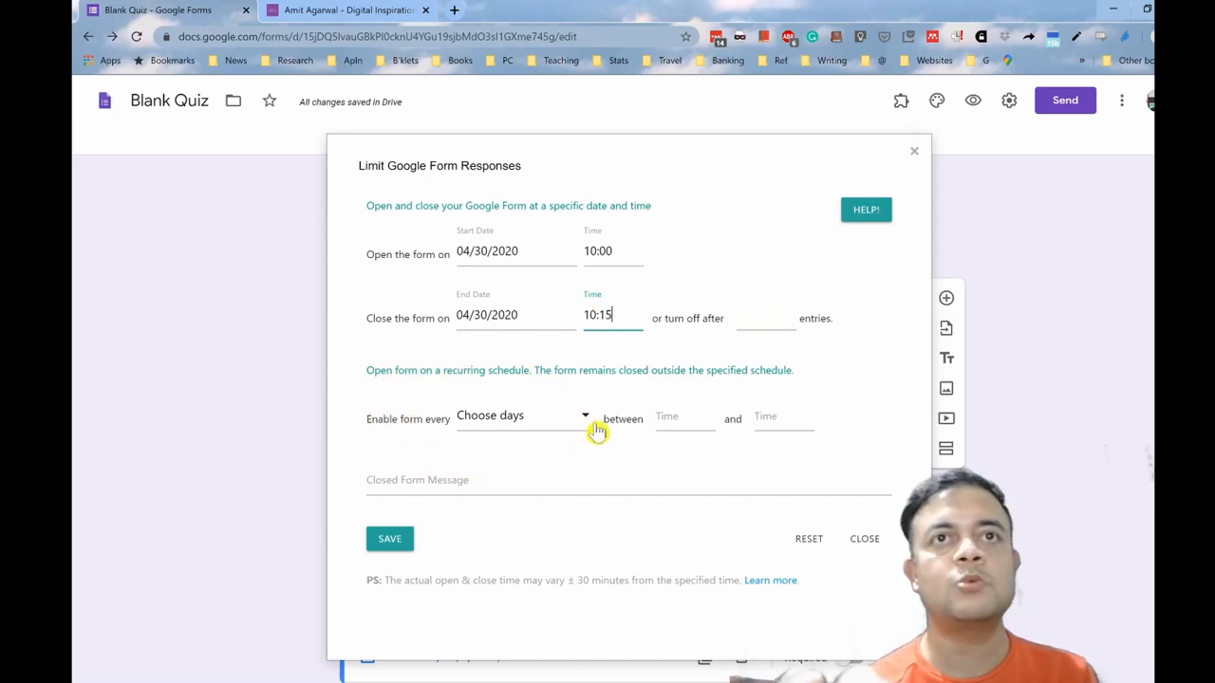
{"action": "mouse_move", "coordinate": [465, 453]}
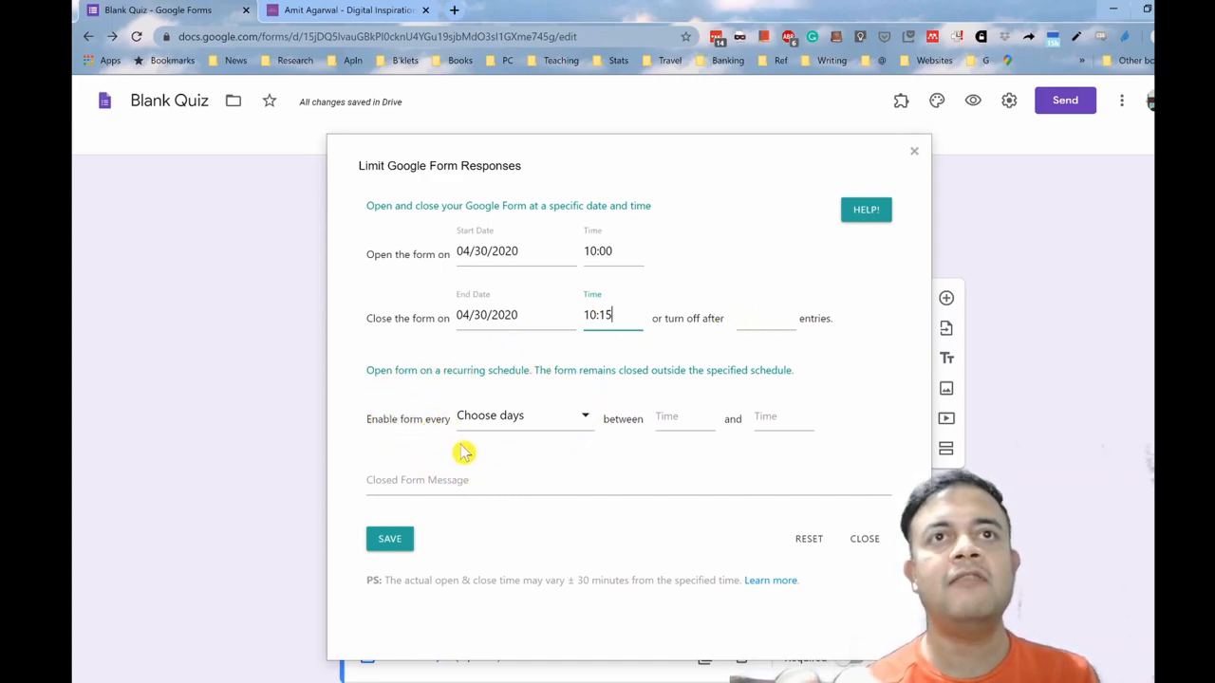
{"action": "mouse_move", "coordinate": [516, 433]}
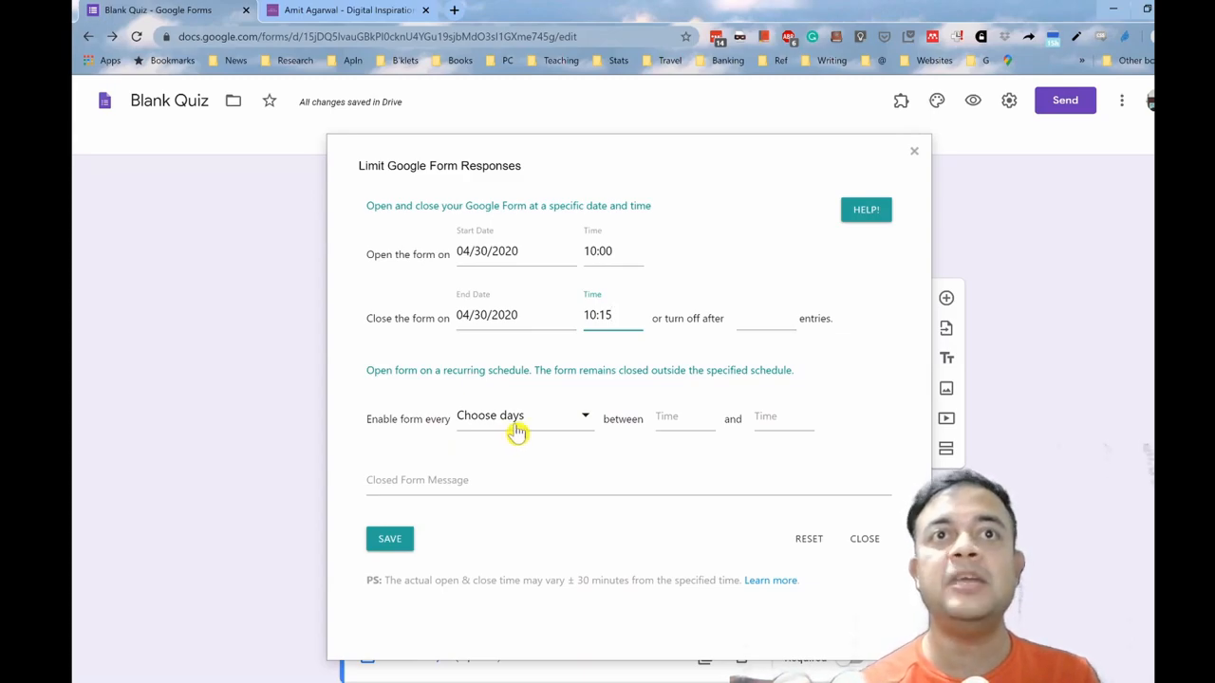
{"action": "mouse_move", "coordinate": [561, 530]}
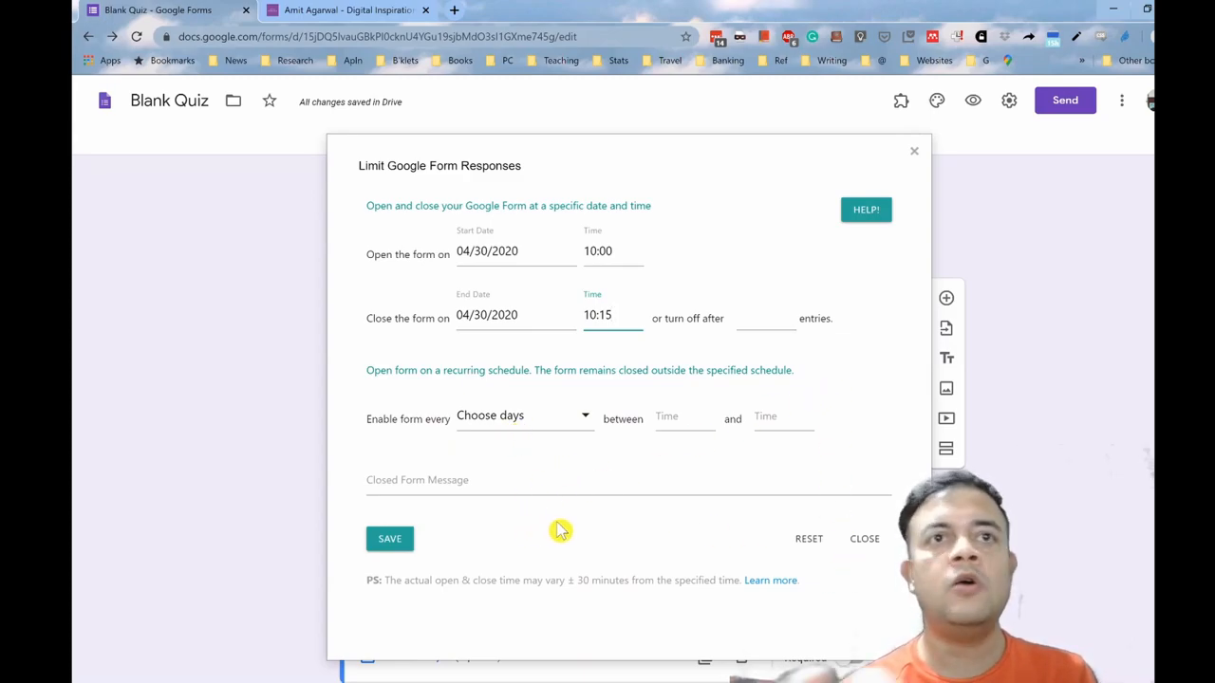
Save the response schedule, dismiss the confirmation, and close the scheduler window
{"action": "left_click", "coordinate": [389, 539]}
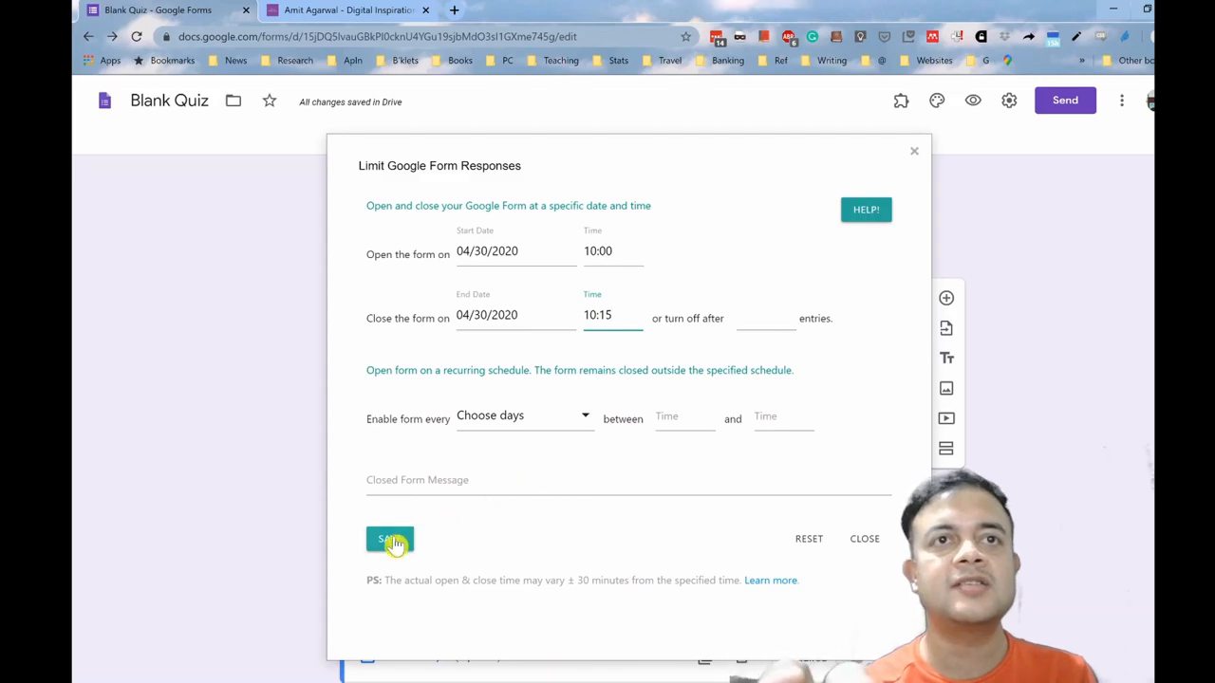
{"action": "left_click", "coordinate": [389, 539]}
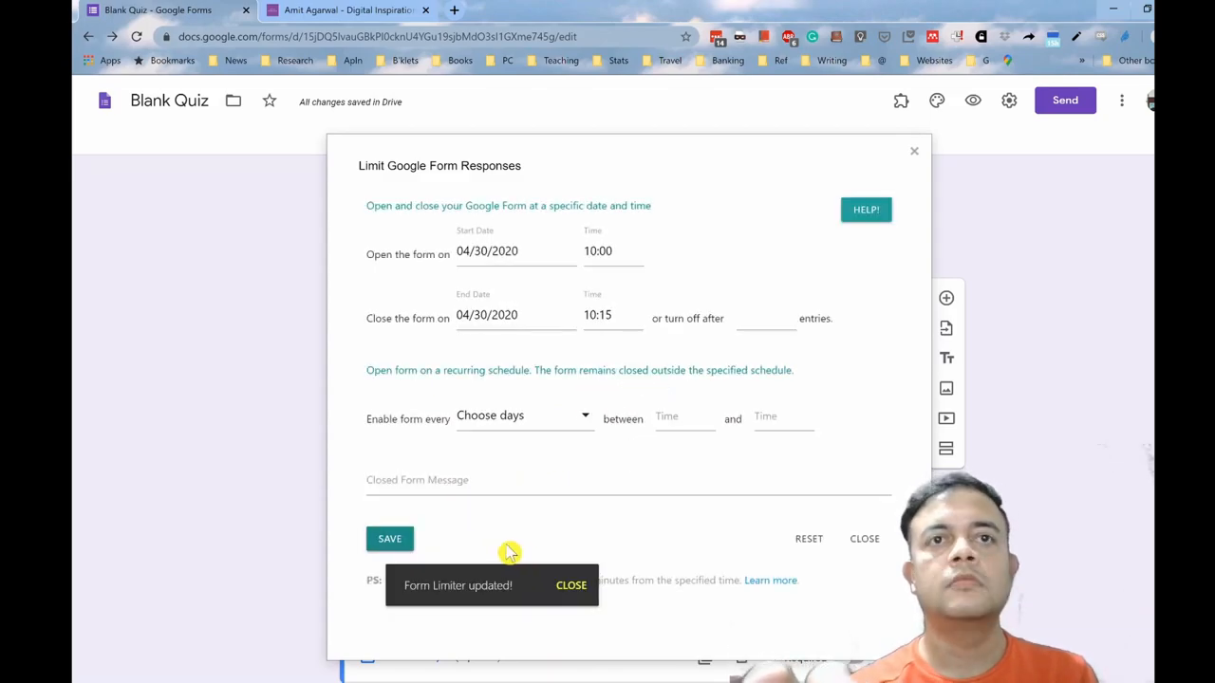
{"action": "left_click", "coordinate": [571, 586]}
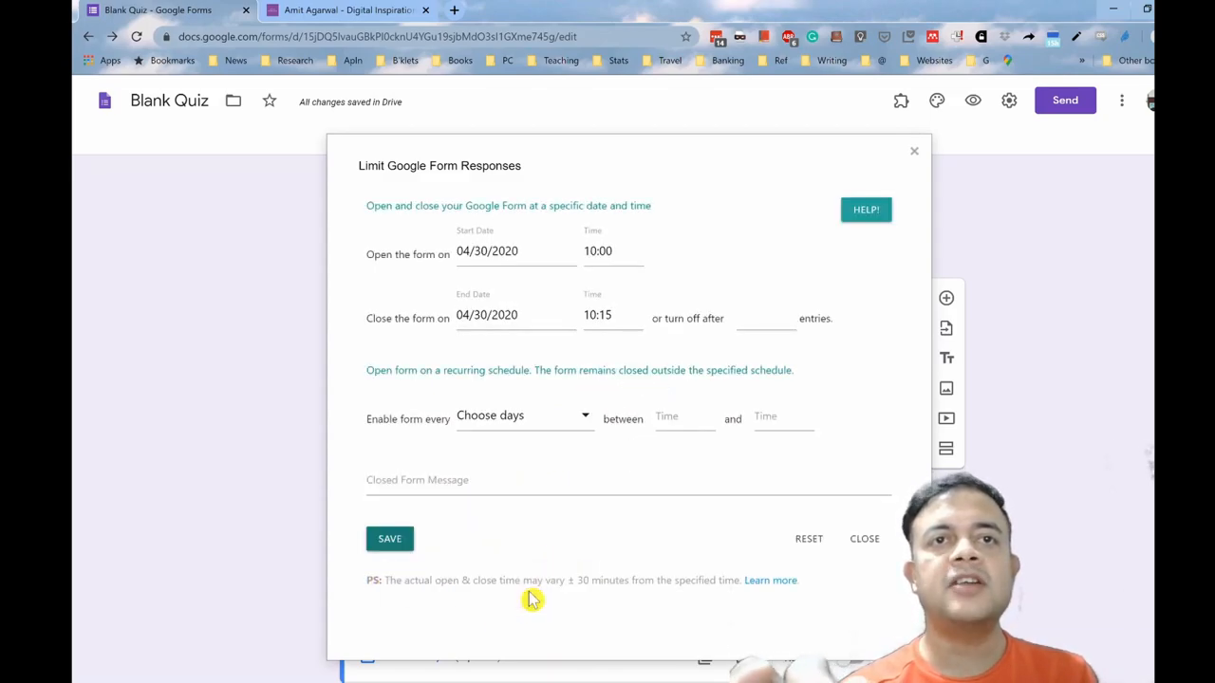
{"action": "mouse_move", "coordinate": [914, 154]}
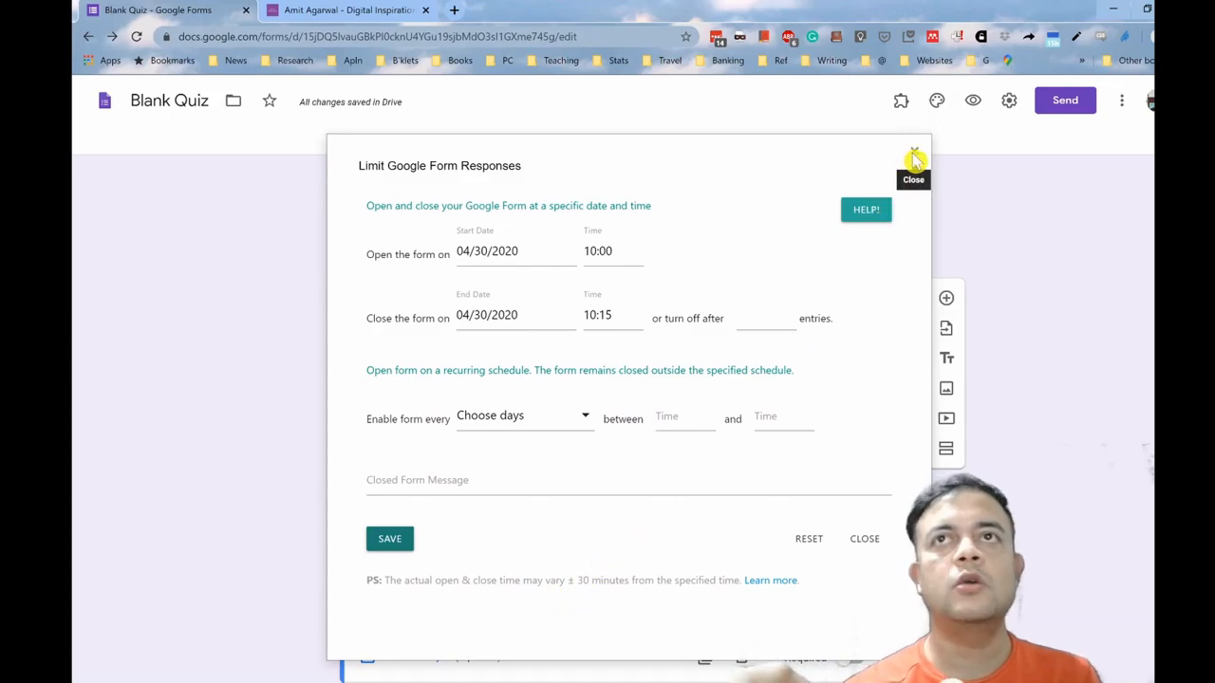
{"action": "left_click", "coordinate": [913, 159]}
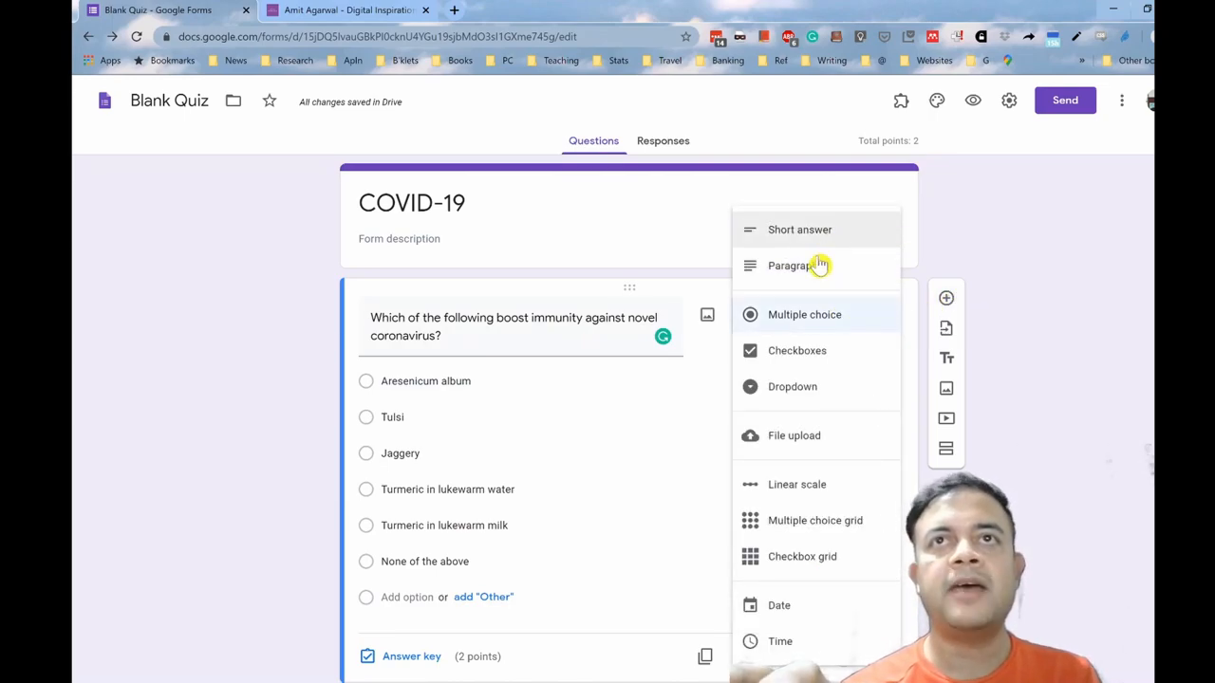
{"action": "mouse_move", "coordinate": [830, 266]}
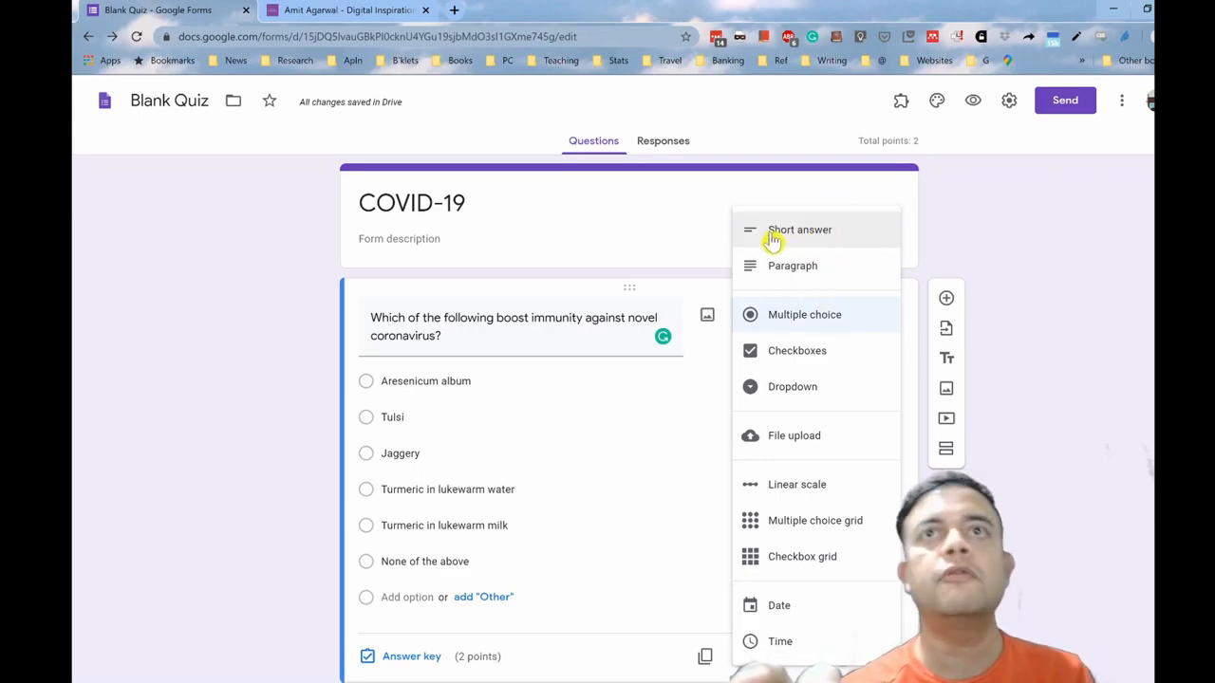
{"action": "mouse_move", "coordinate": [793, 266]}
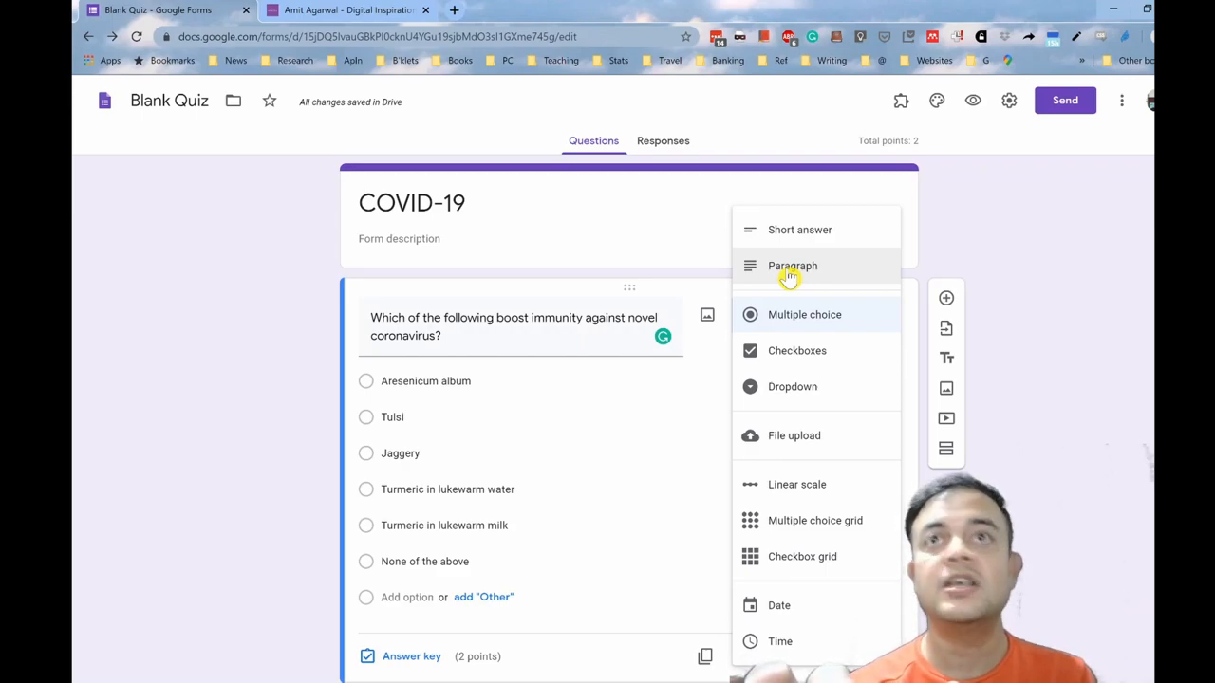
{"action": "mouse_move", "coordinate": [816, 220]}
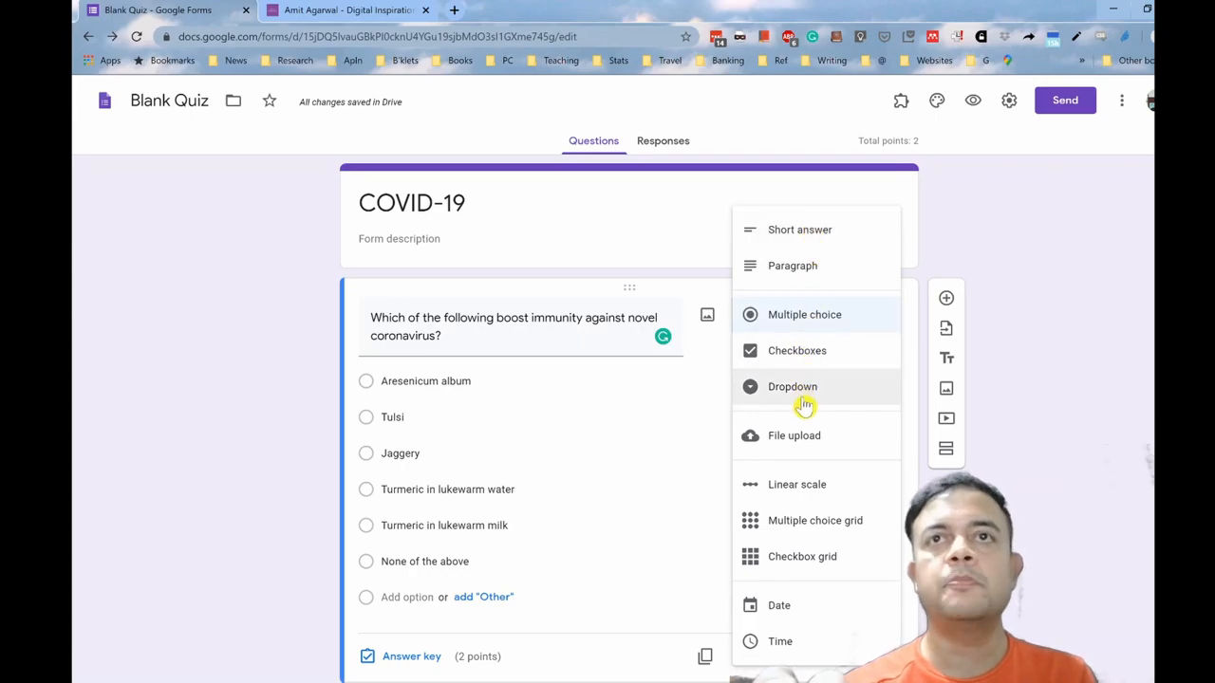
{"action": "mouse_move", "coordinate": [838, 423]}
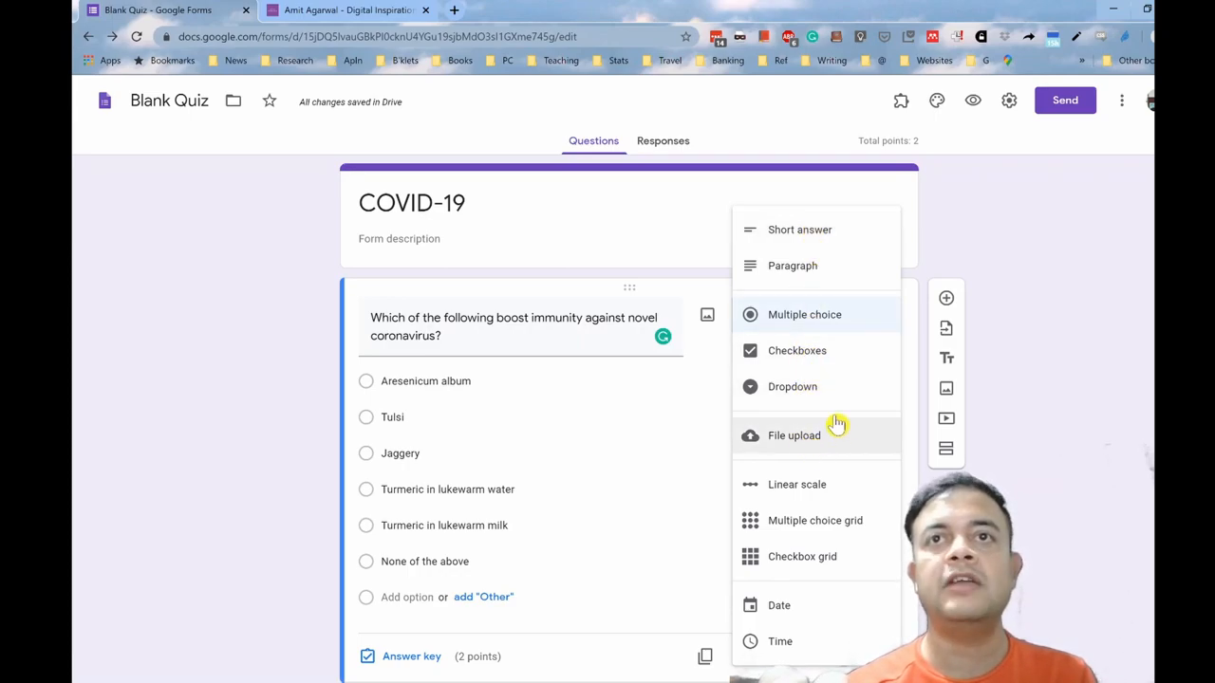
{"action": "mouse_move", "coordinate": [811, 439]}
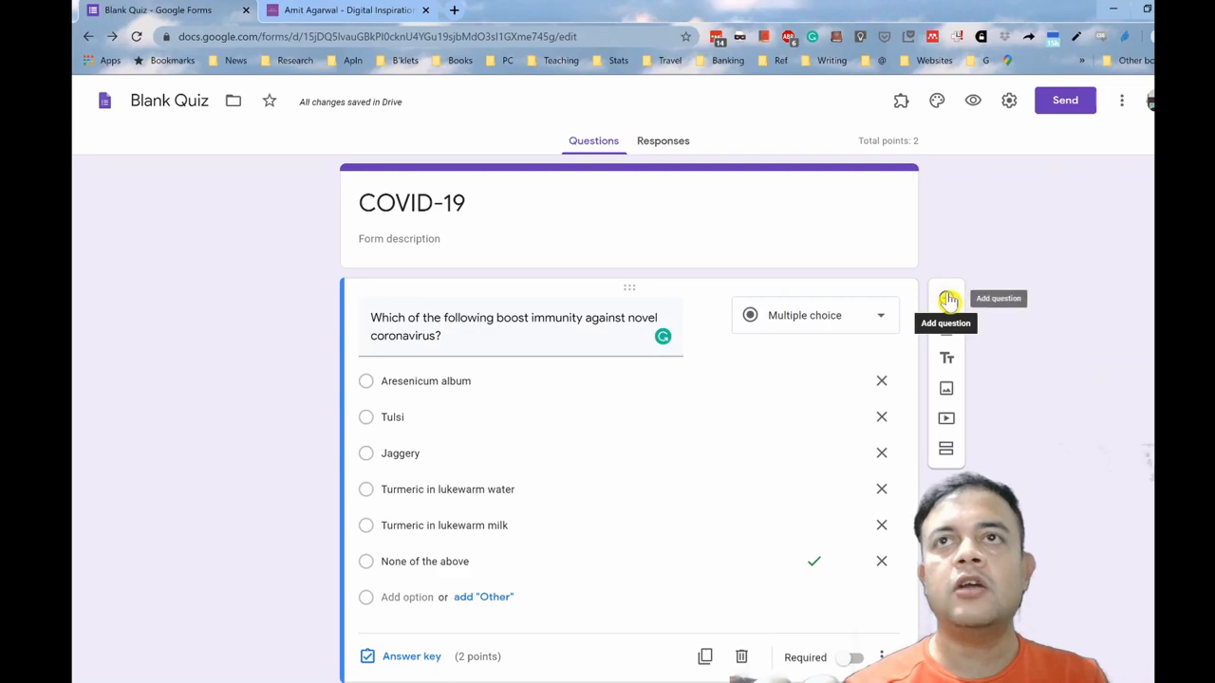
{"action": "mouse_move", "coordinate": [969, 342]}
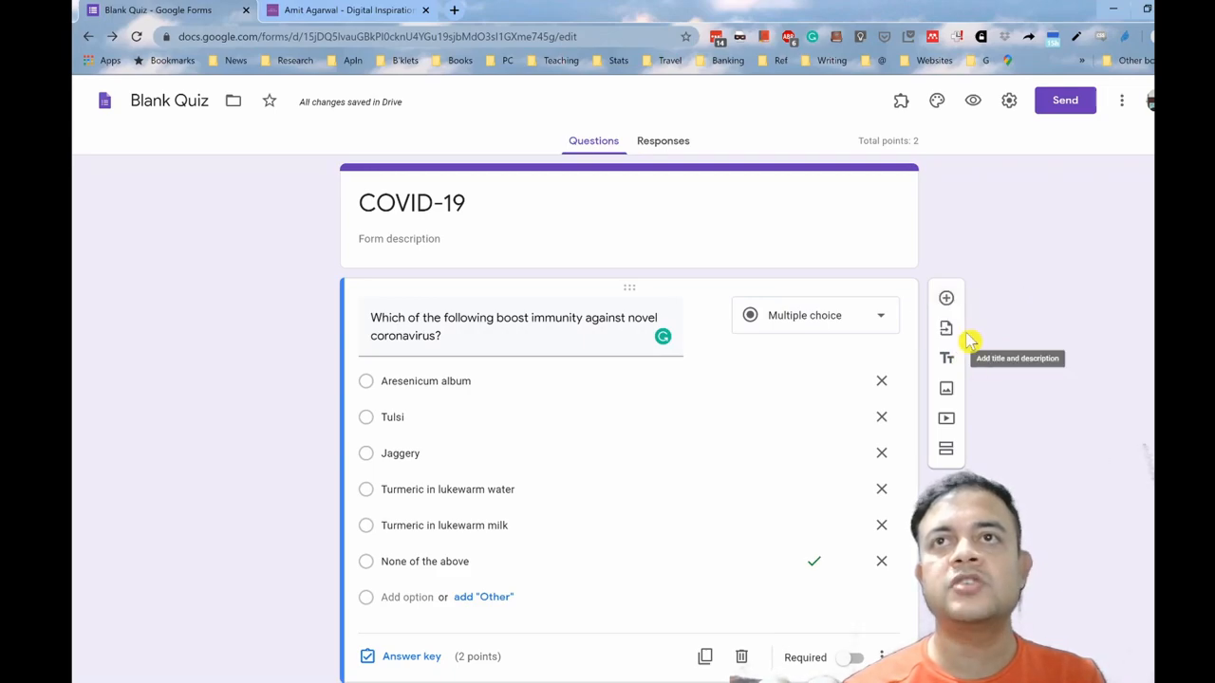
{"action": "mouse_move", "coordinate": [945, 329]}
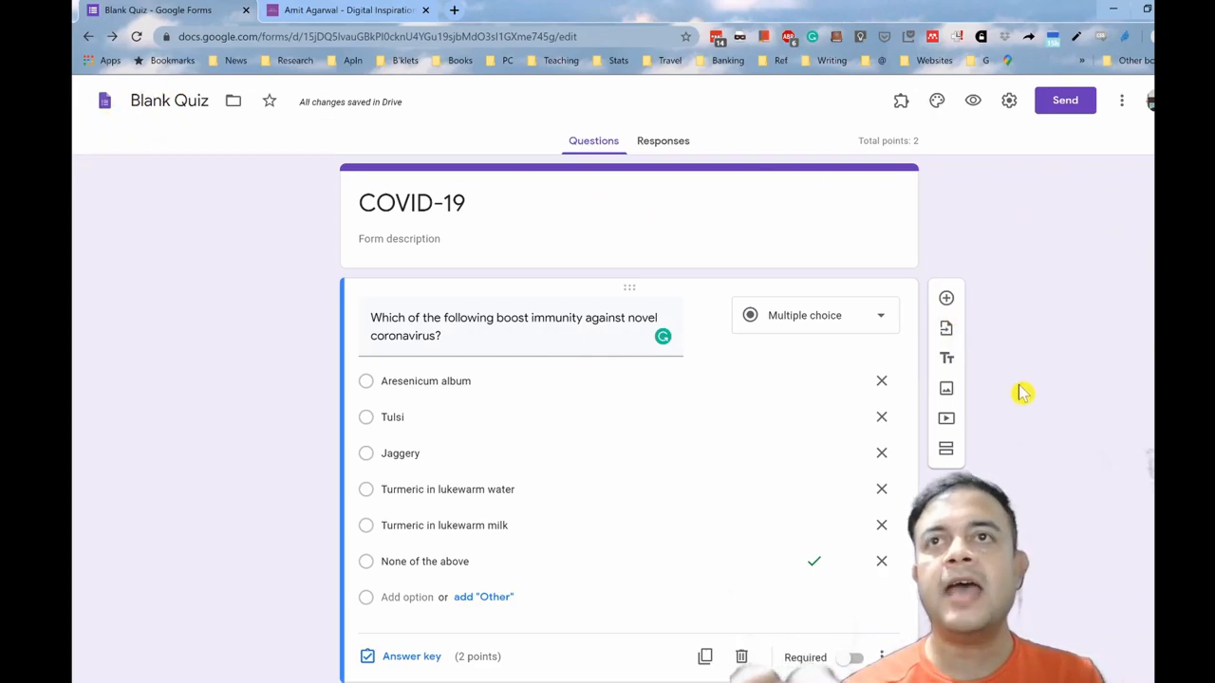
{"action": "mouse_move", "coordinate": [945, 389]}
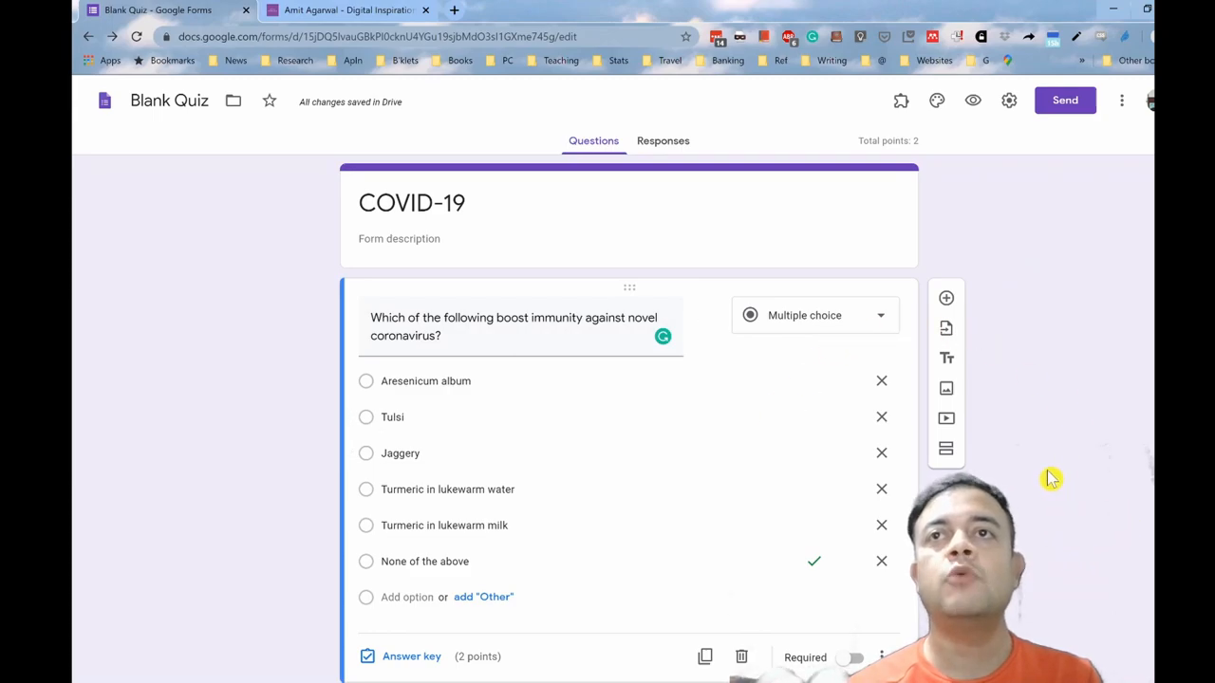
{"action": "mouse_move", "coordinate": [1049, 430]}
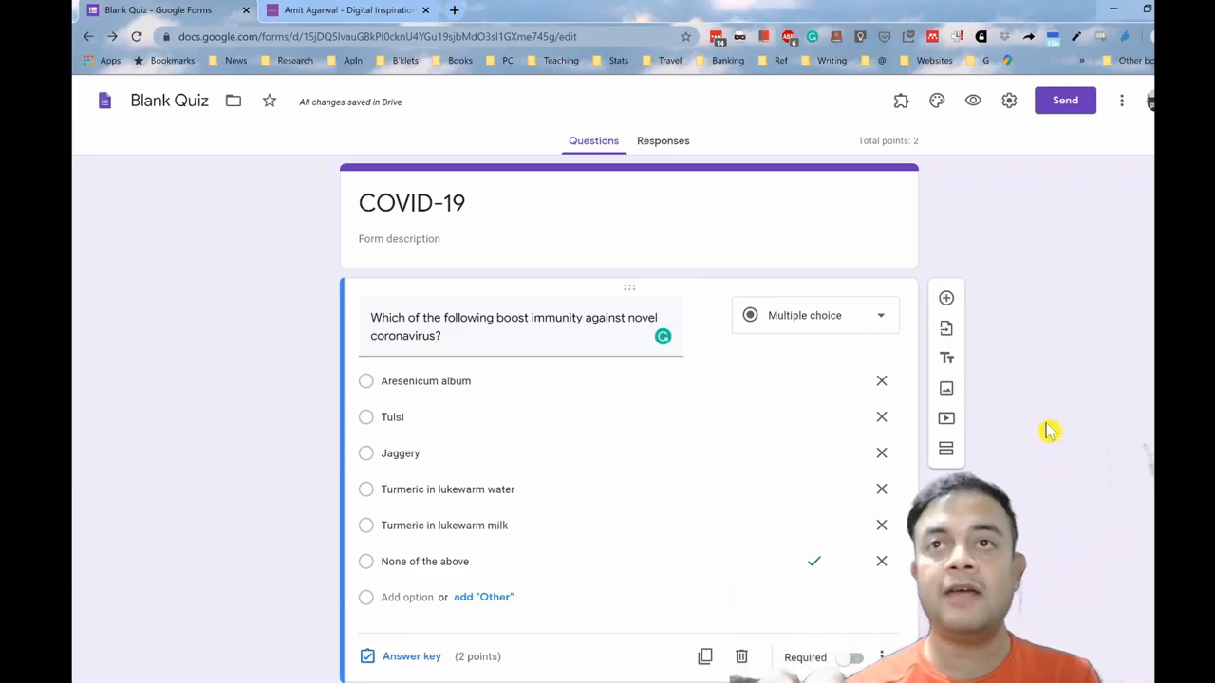
{"action": "mouse_move", "coordinate": [946, 390]}
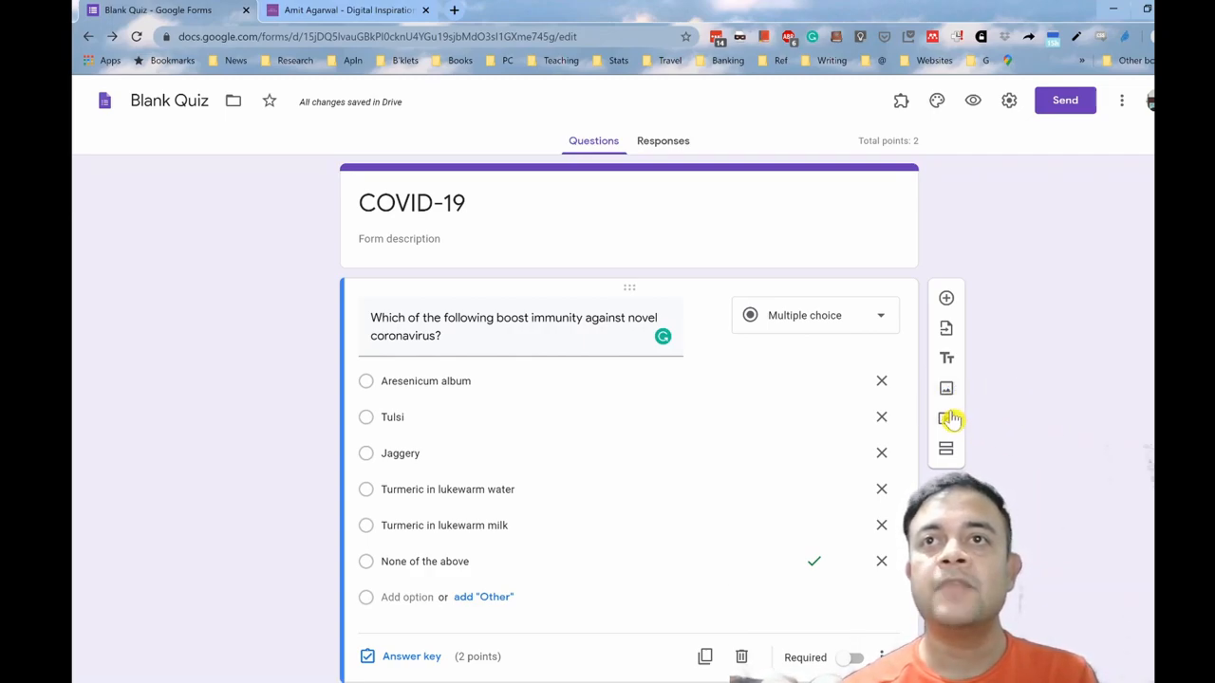
{"action": "mouse_move", "coordinate": [946, 418]}
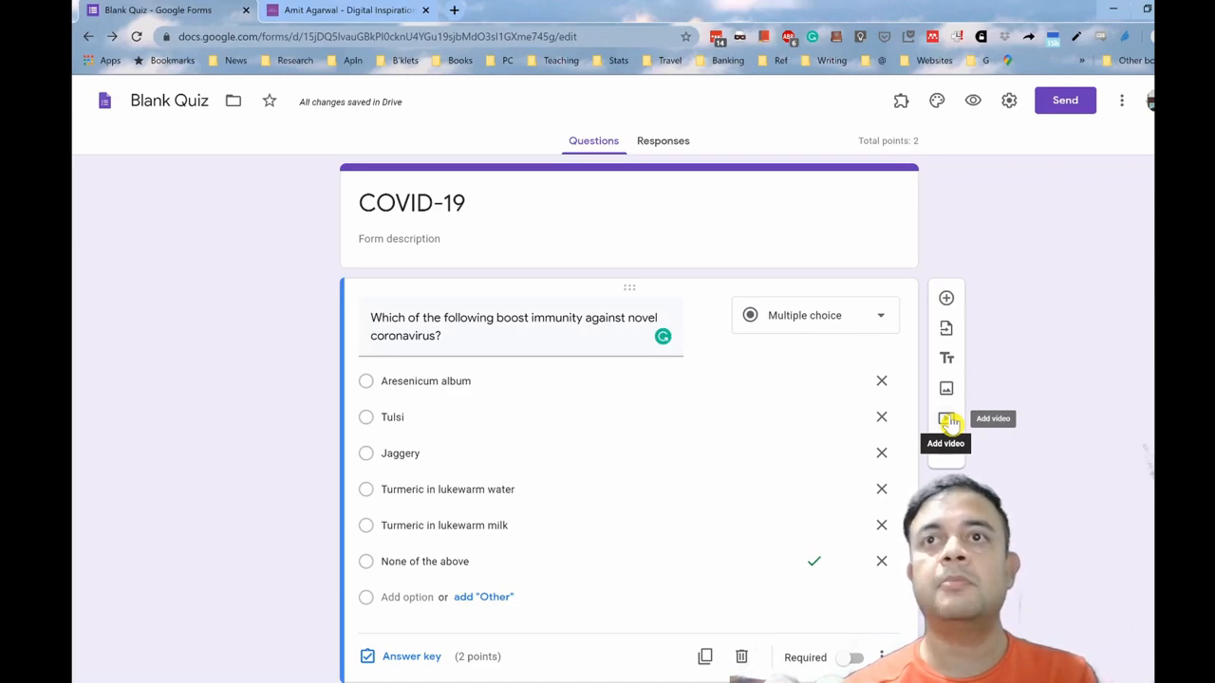
{"action": "mouse_move", "coordinate": [1042, 476]}
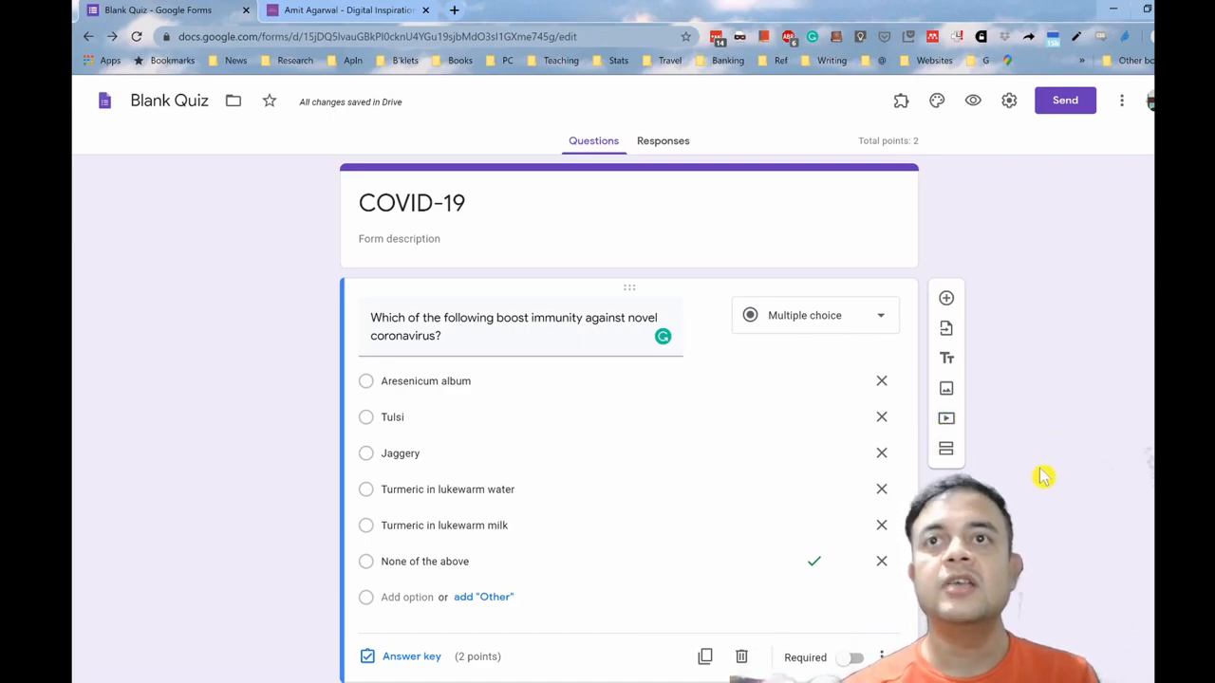
{"action": "mouse_move", "coordinate": [945, 449]}
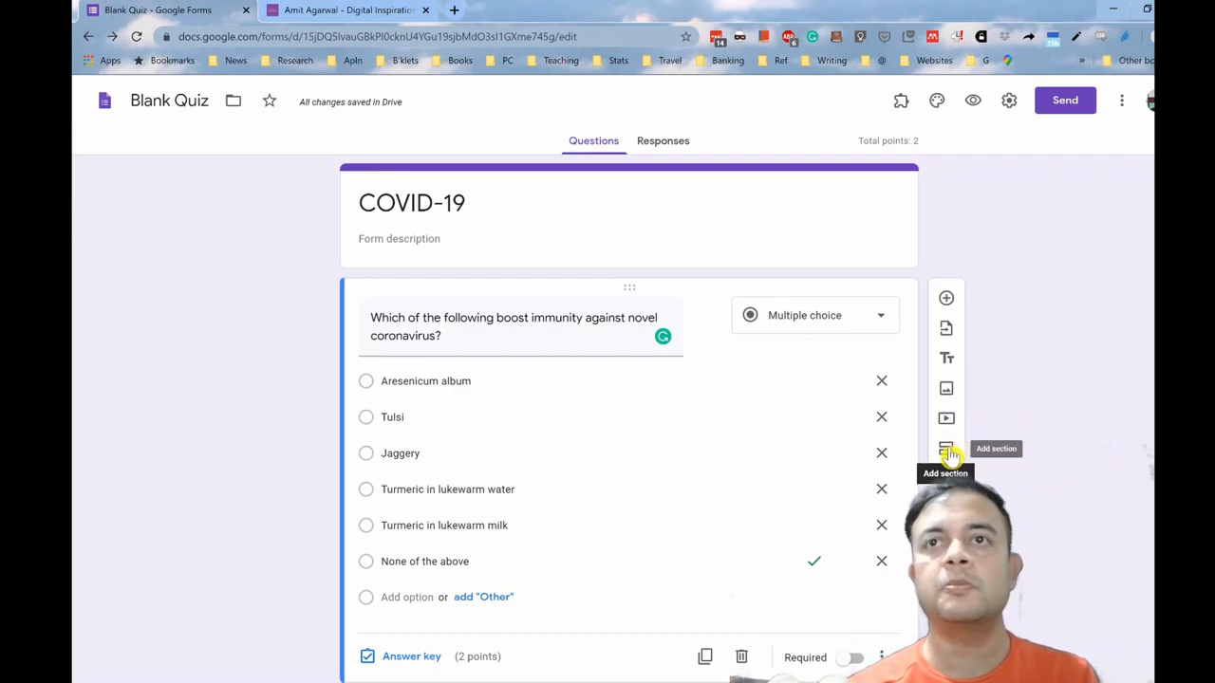
{"action": "mouse_move", "coordinate": [1072, 212]}
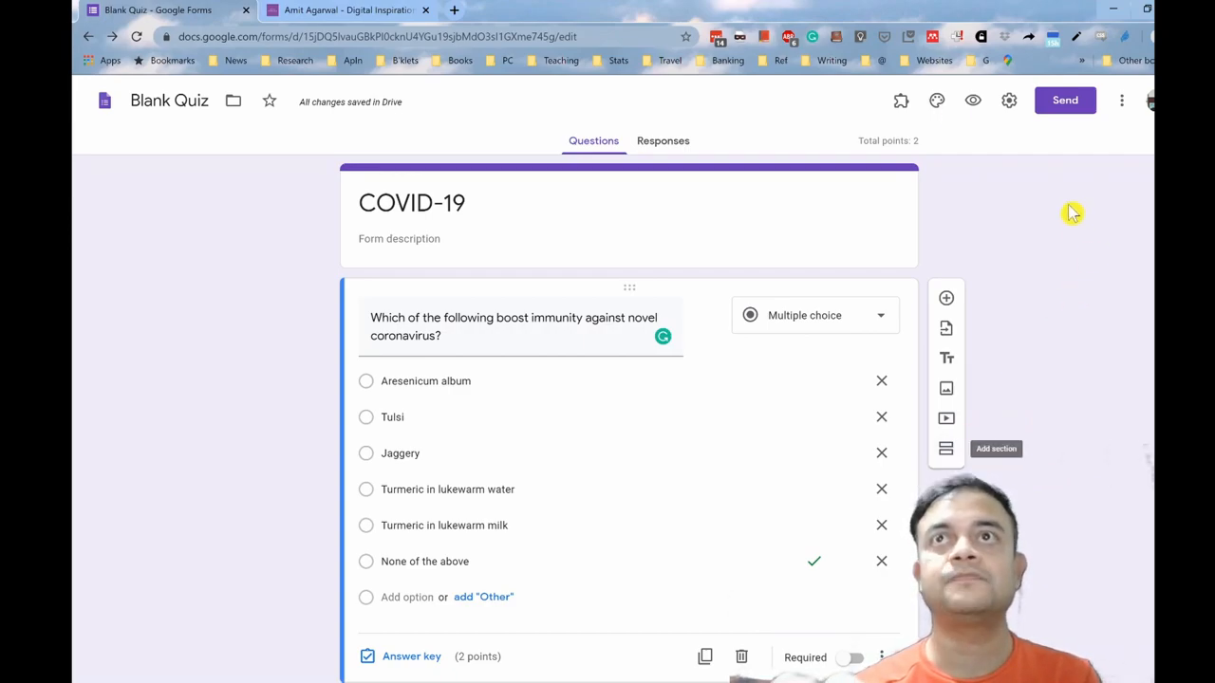
{"action": "mouse_move", "coordinate": [936, 101]}
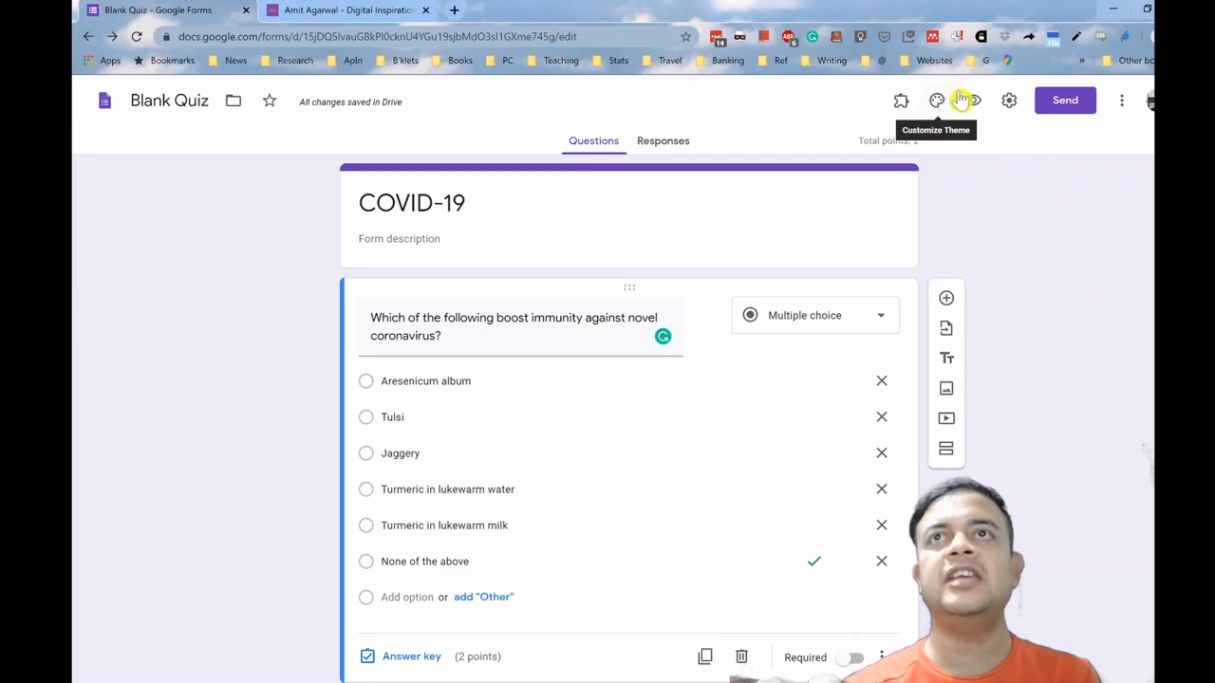
{"action": "mouse_move", "coordinate": [974, 100]}
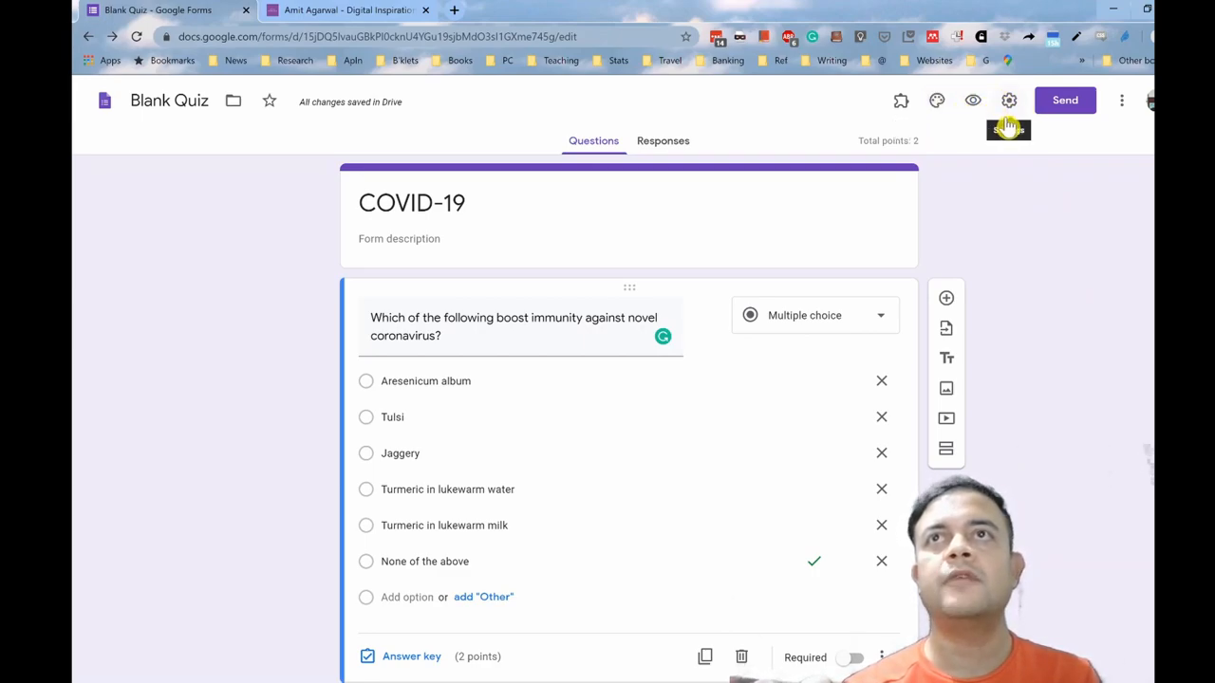
{"action": "mouse_move", "coordinate": [998, 101]}
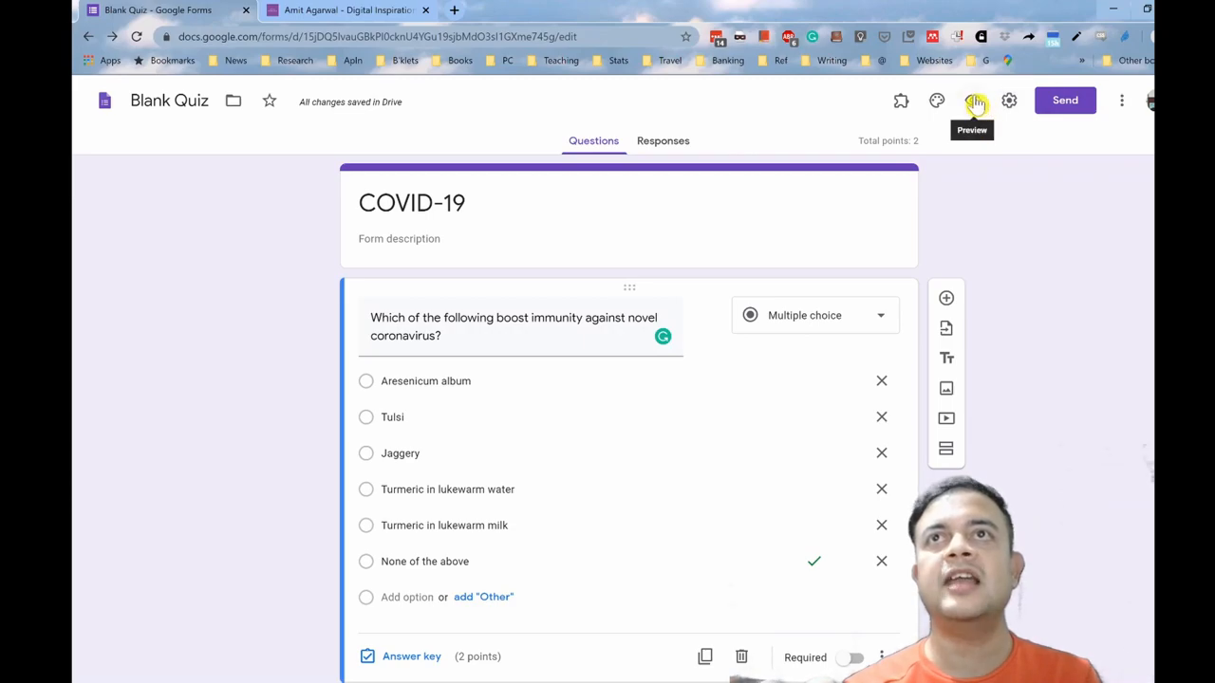
{"action": "left_click", "coordinate": [973, 100]}
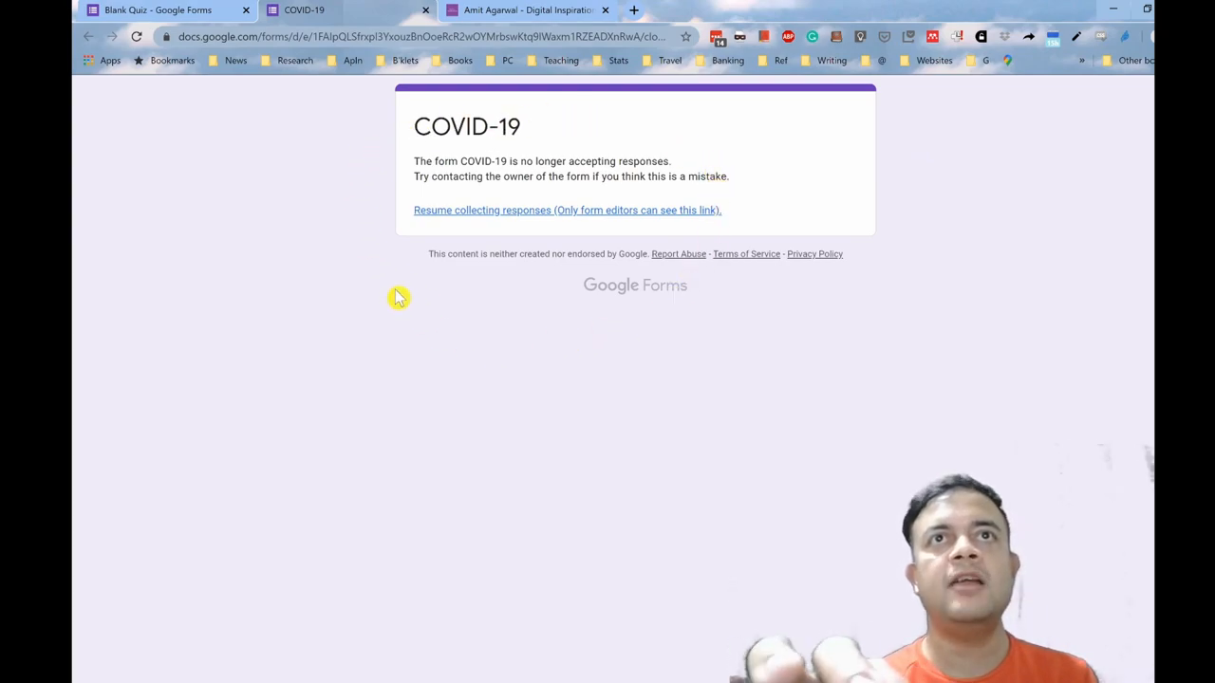
{"action": "mouse_move", "coordinate": [647, 154]}
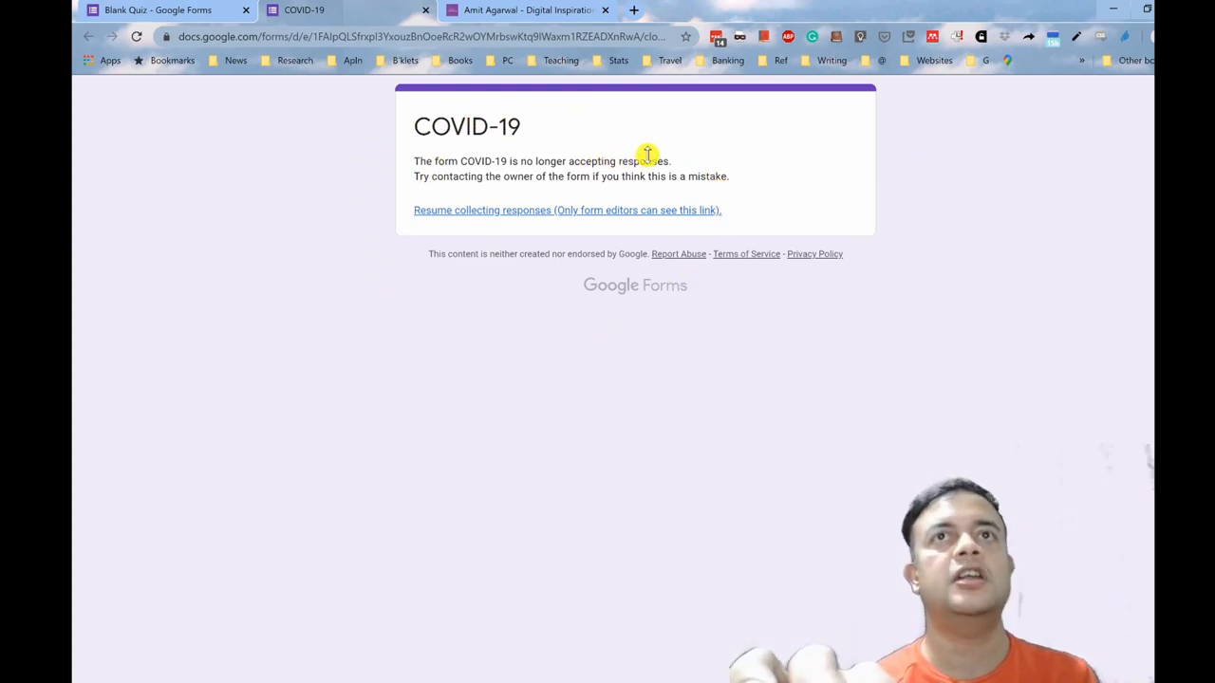
{"action": "mouse_move", "coordinate": [639, 131]}
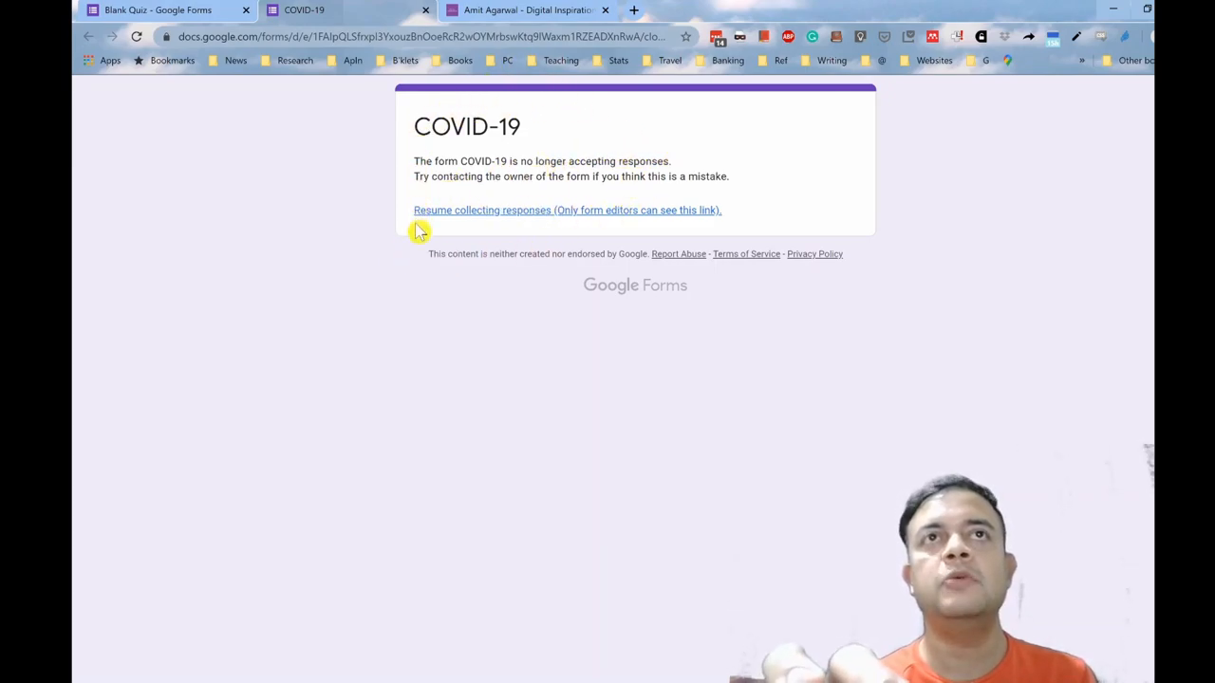
{"action": "mouse_move", "coordinate": [430, 235]}
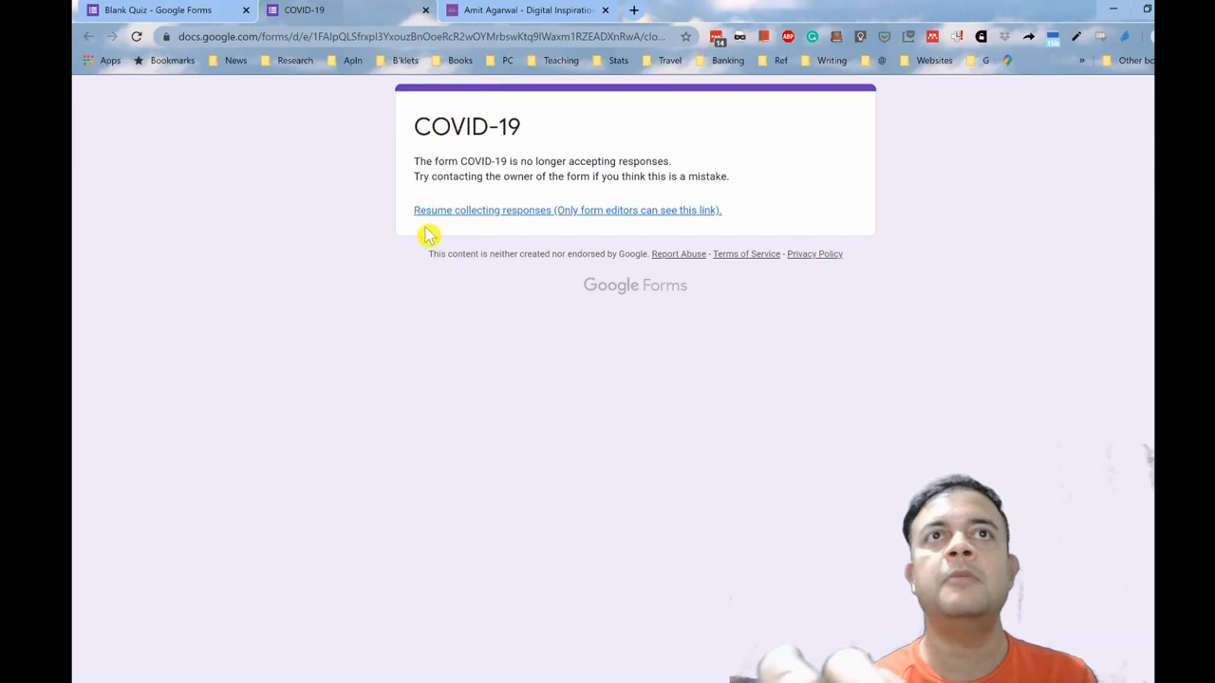
{"action": "mouse_move", "coordinate": [422, 245]}
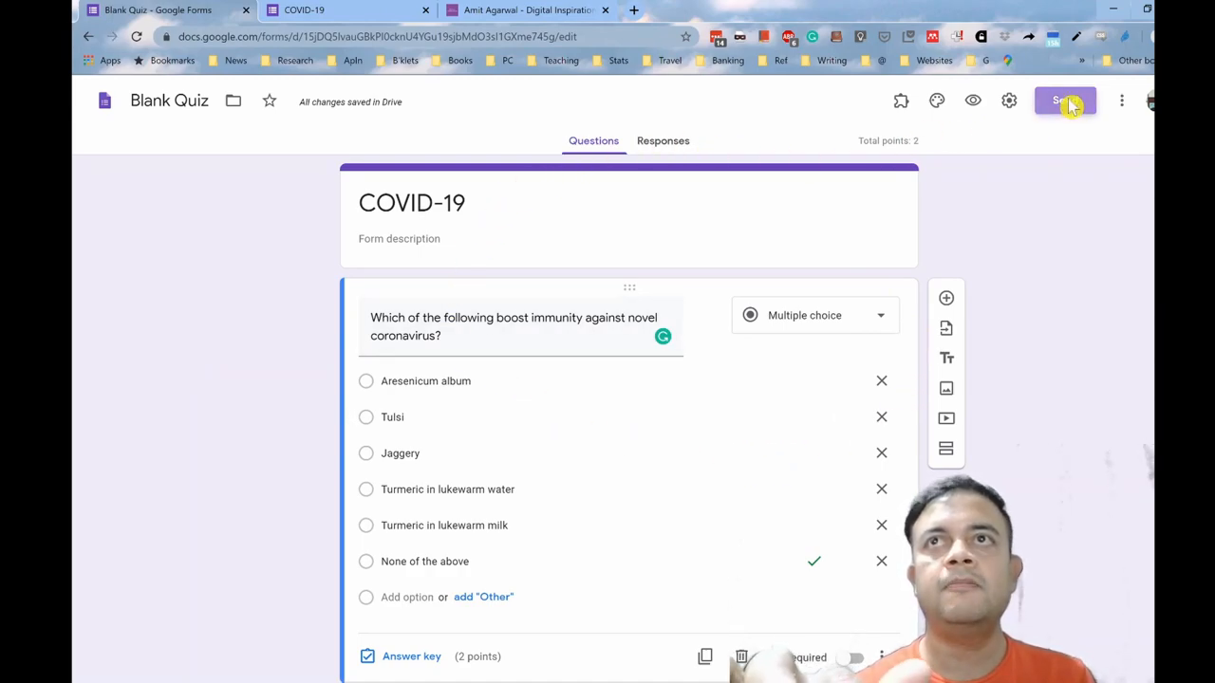
Copy the shortened share link from Send and turn on Collect email addresses
{"action": "left_click", "coordinate": [1064, 100]}
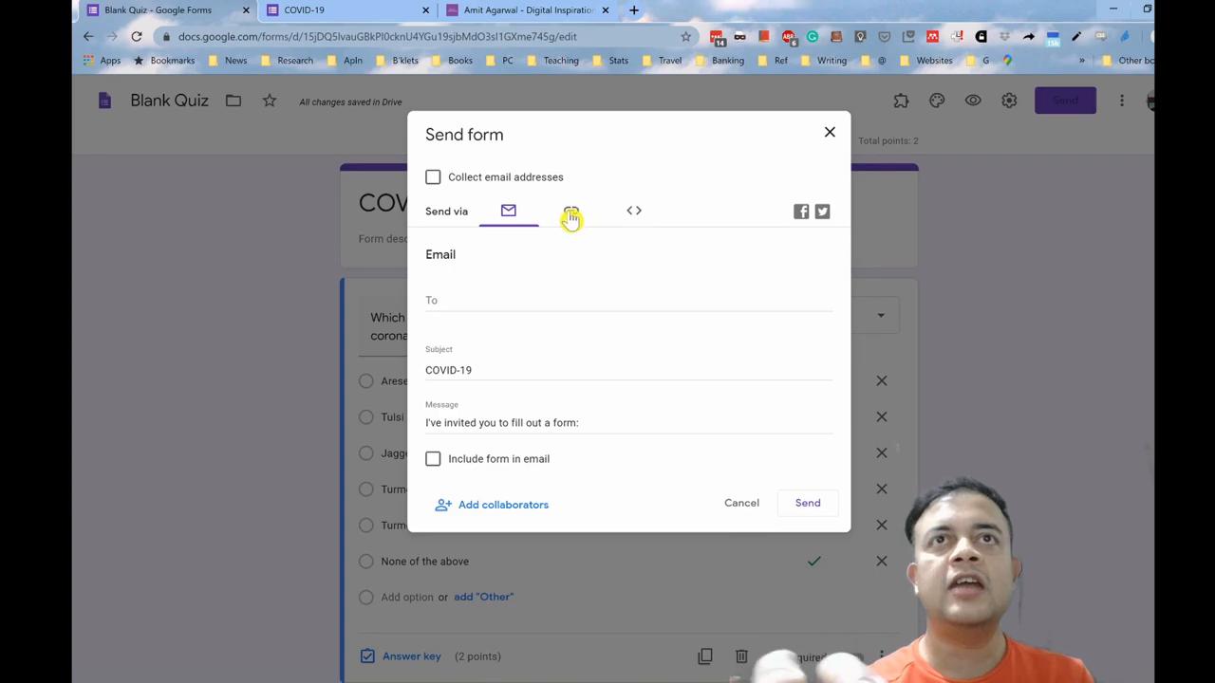
{"action": "left_click", "coordinate": [570, 211]}
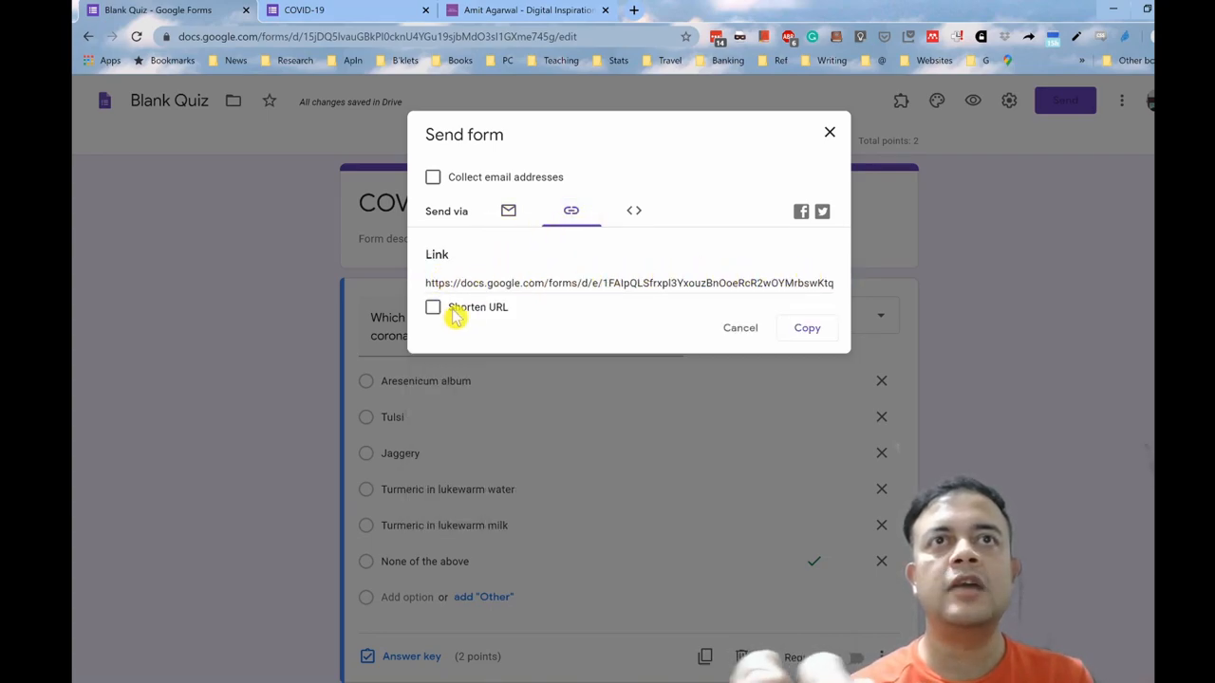
{"action": "left_click", "coordinate": [432, 306]}
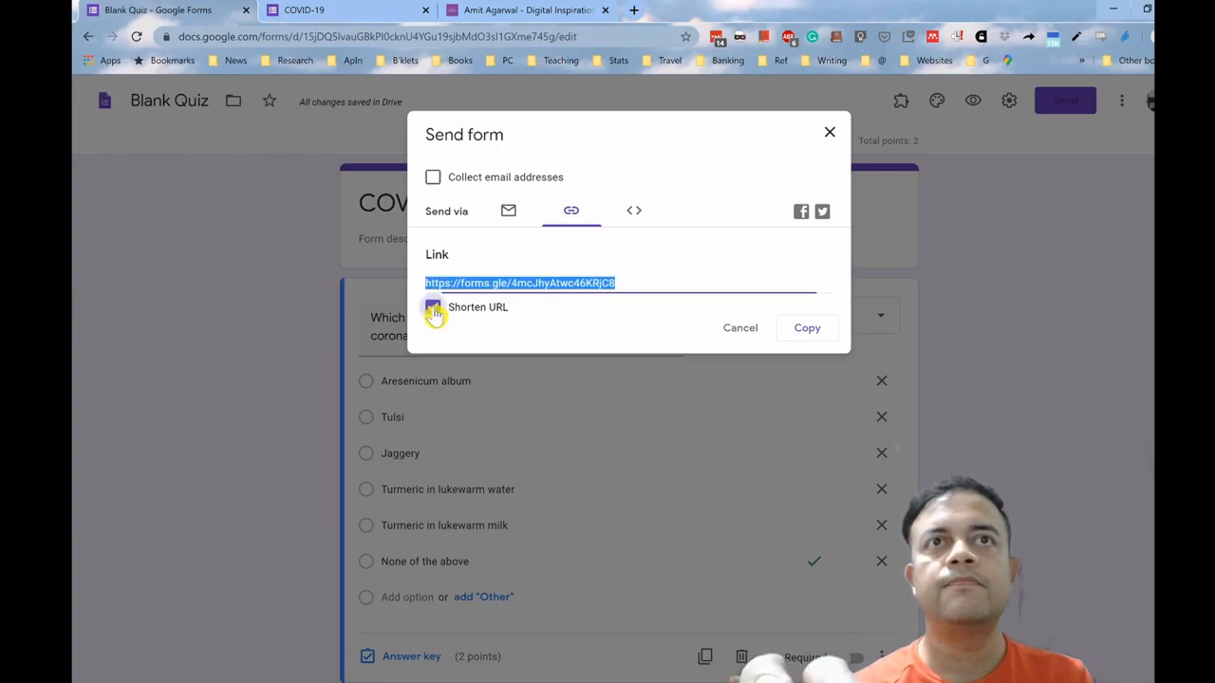
{"action": "left_click", "coordinate": [432, 307]}
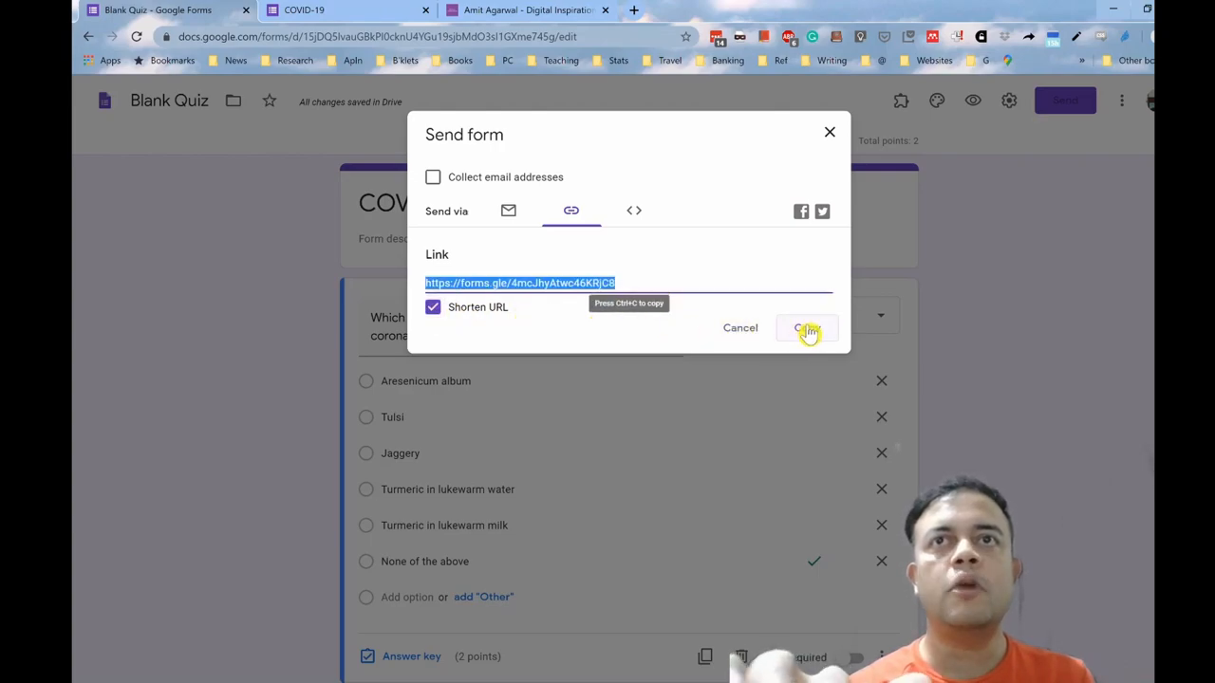
{"action": "left_click", "coordinate": [807, 328]}
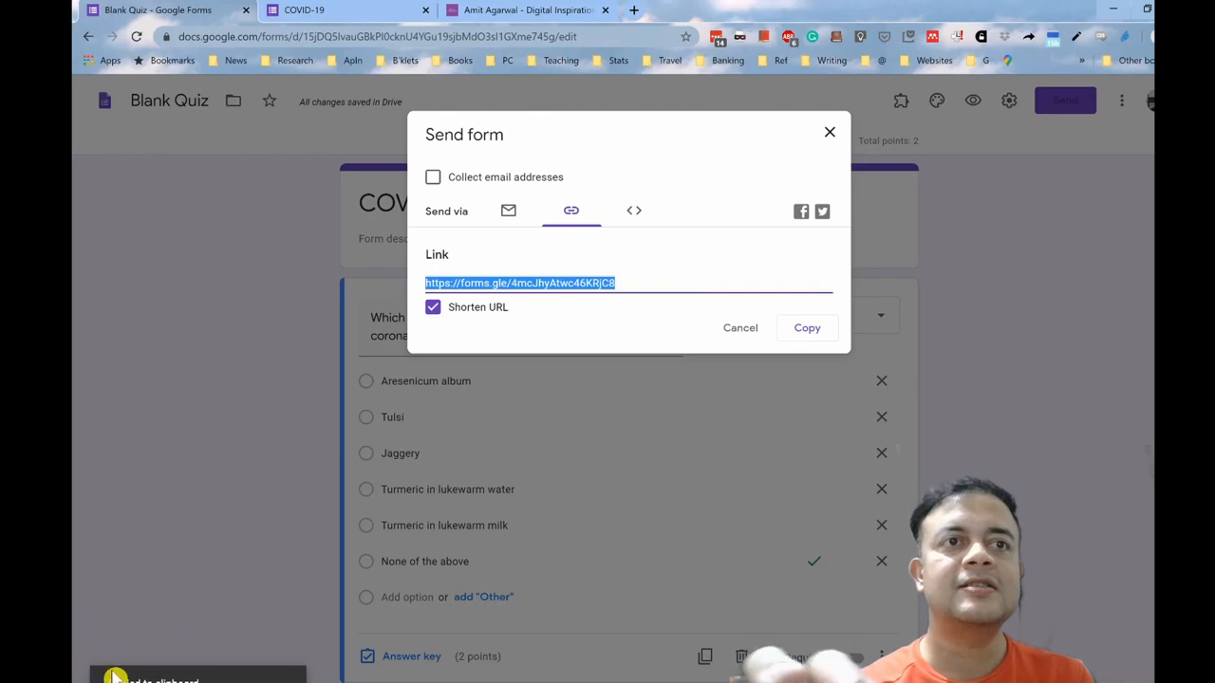
{"action": "mouse_move", "coordinate": [659, 274]}
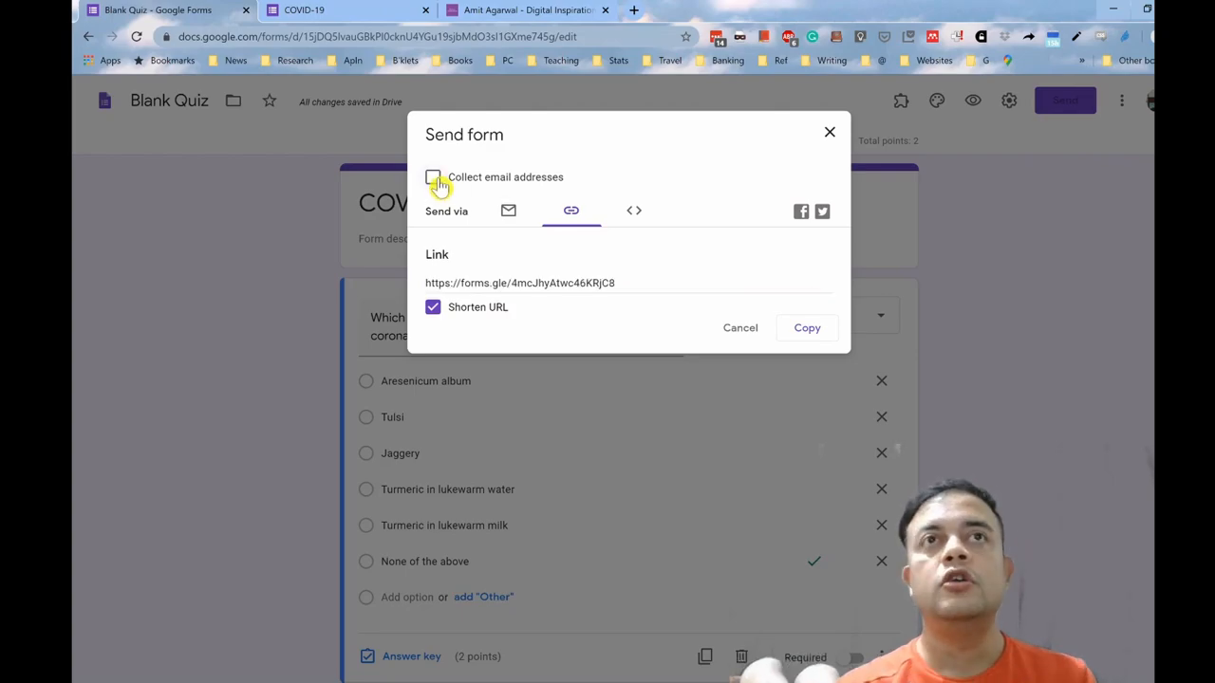
{"action": "left_click", "coordinate": [433, 176]}
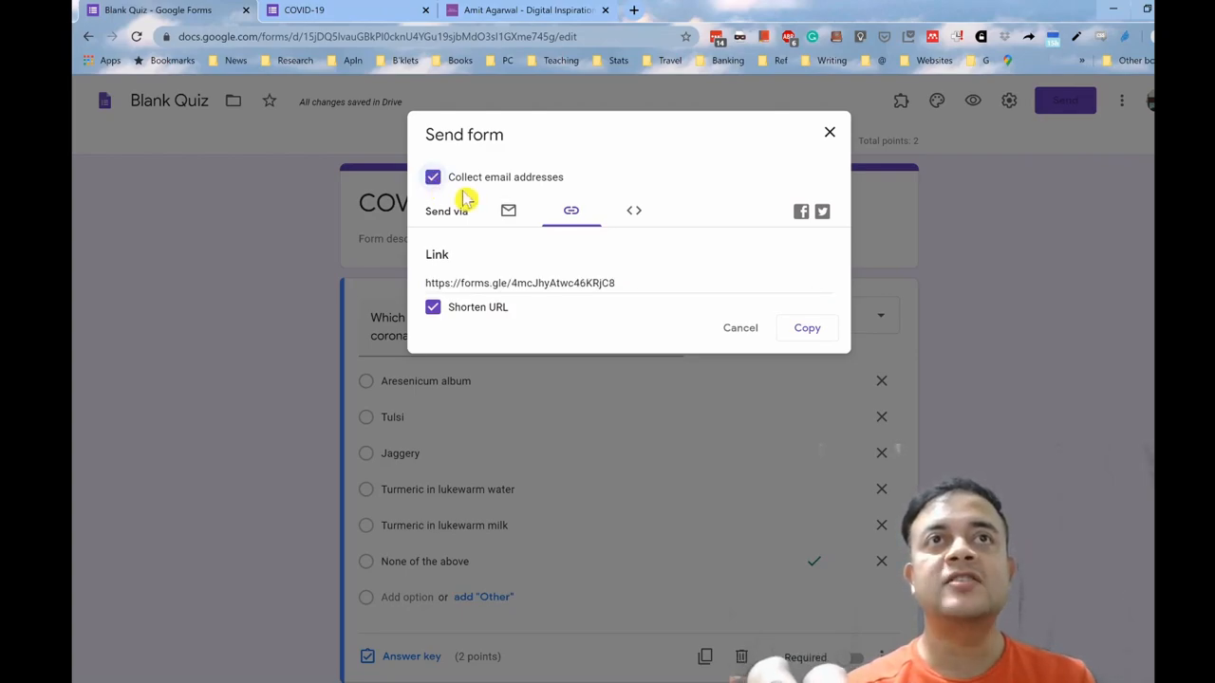
{"action": "mouse_move", "coordinate": [520, 134]}
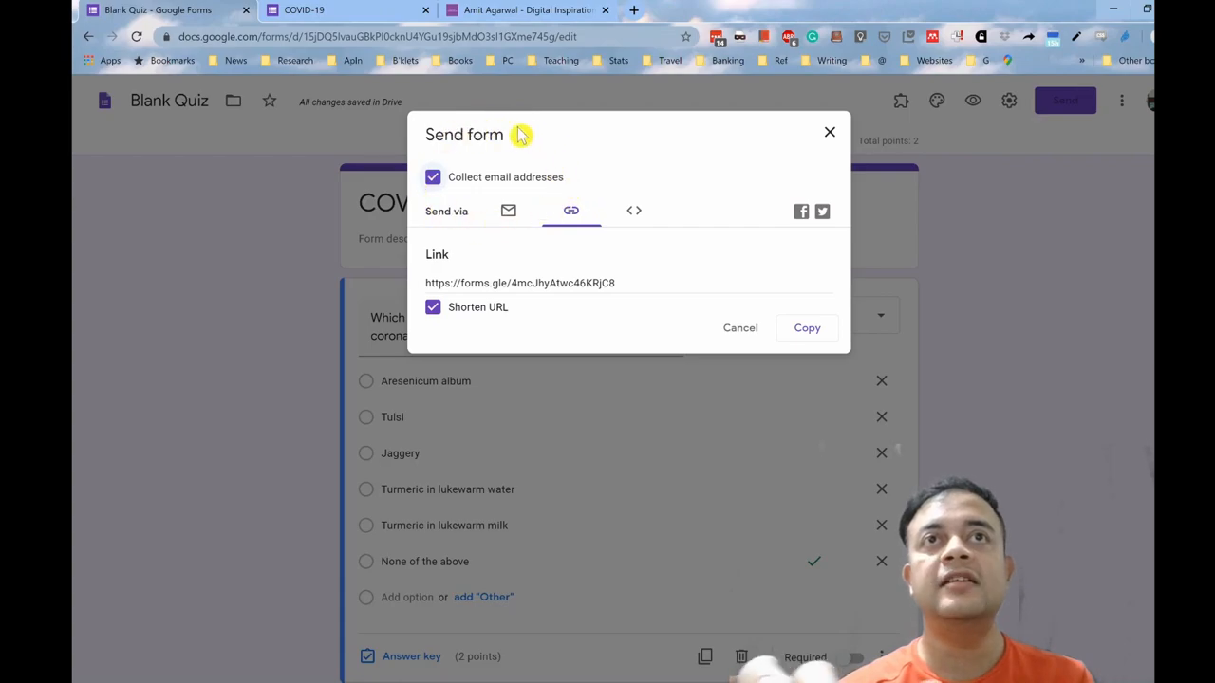
{"action": "mouse_move", "coordinate": [440, 171]}
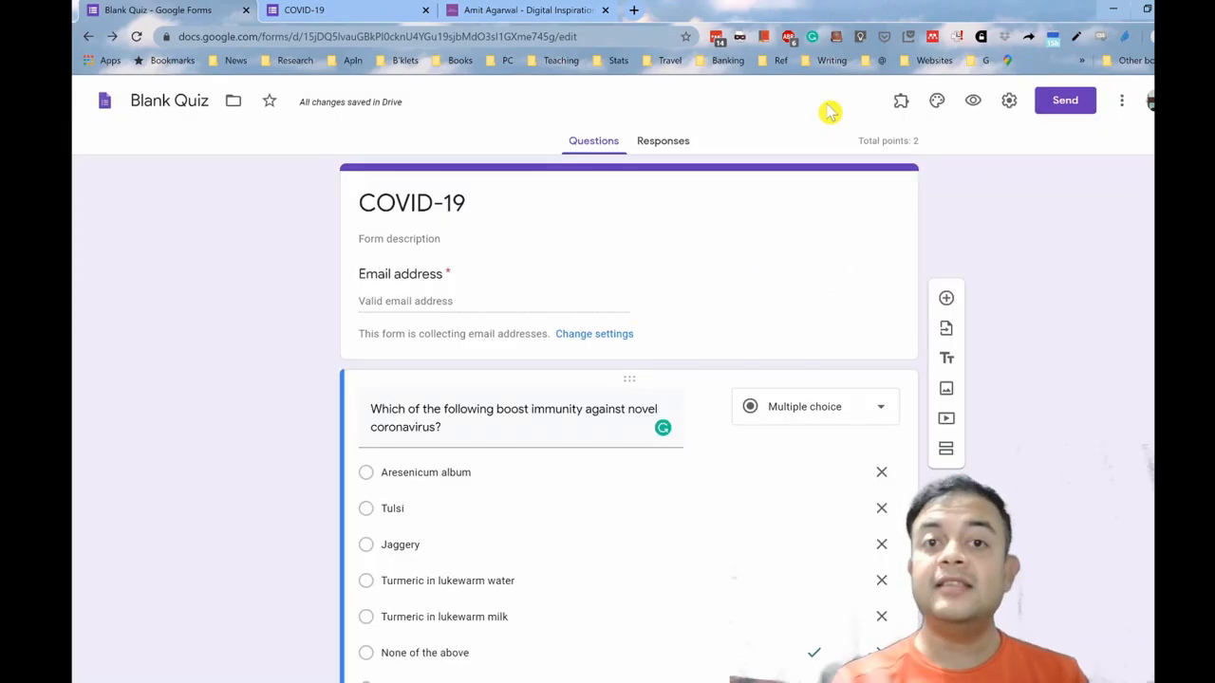
{"action": "mouse_move", "coordinate": [901, 100]}
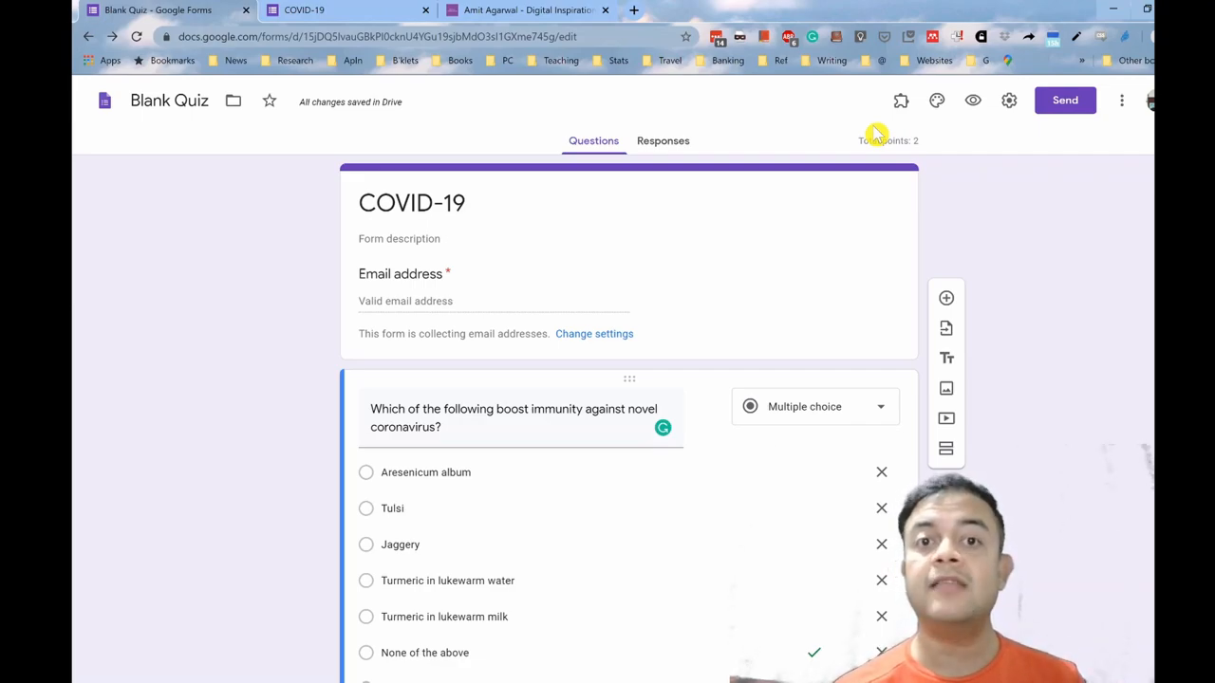
Switch to the 'Amit Agarwal - Digital Inspiration' labnol.org about page tab
{"action": "left_click", "coordinate": [541, 10]}
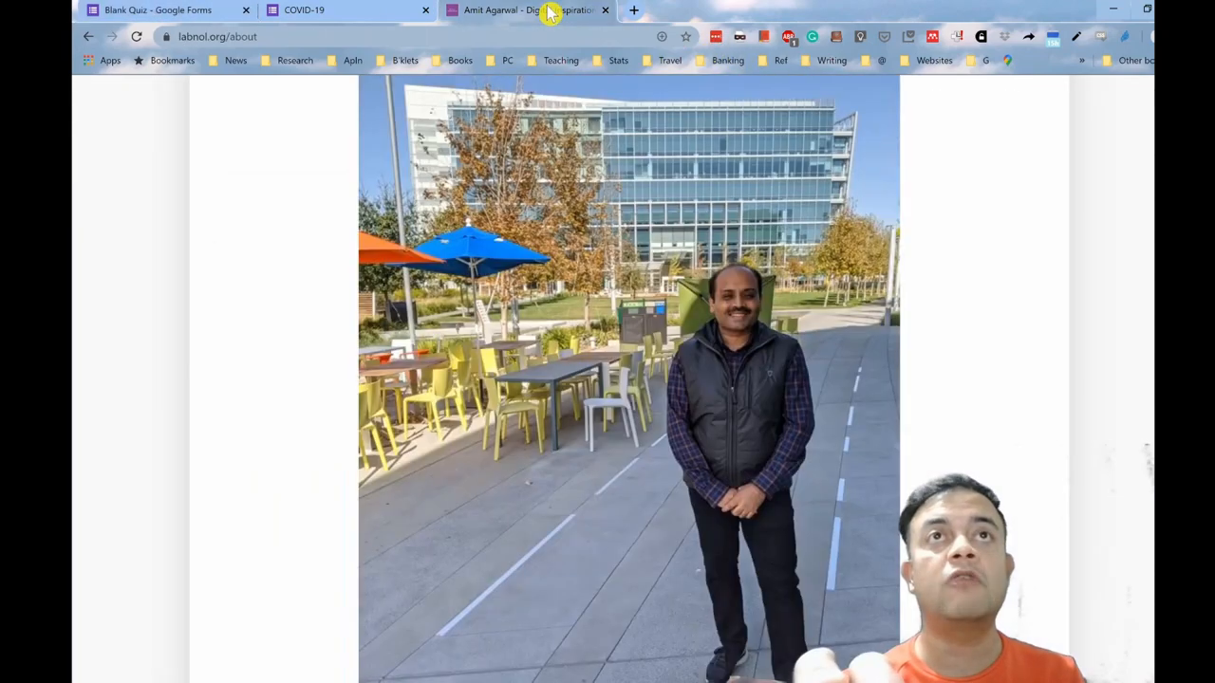
{"action": "scroll", "scroll_direction": "down", "scroll_amount": 3}
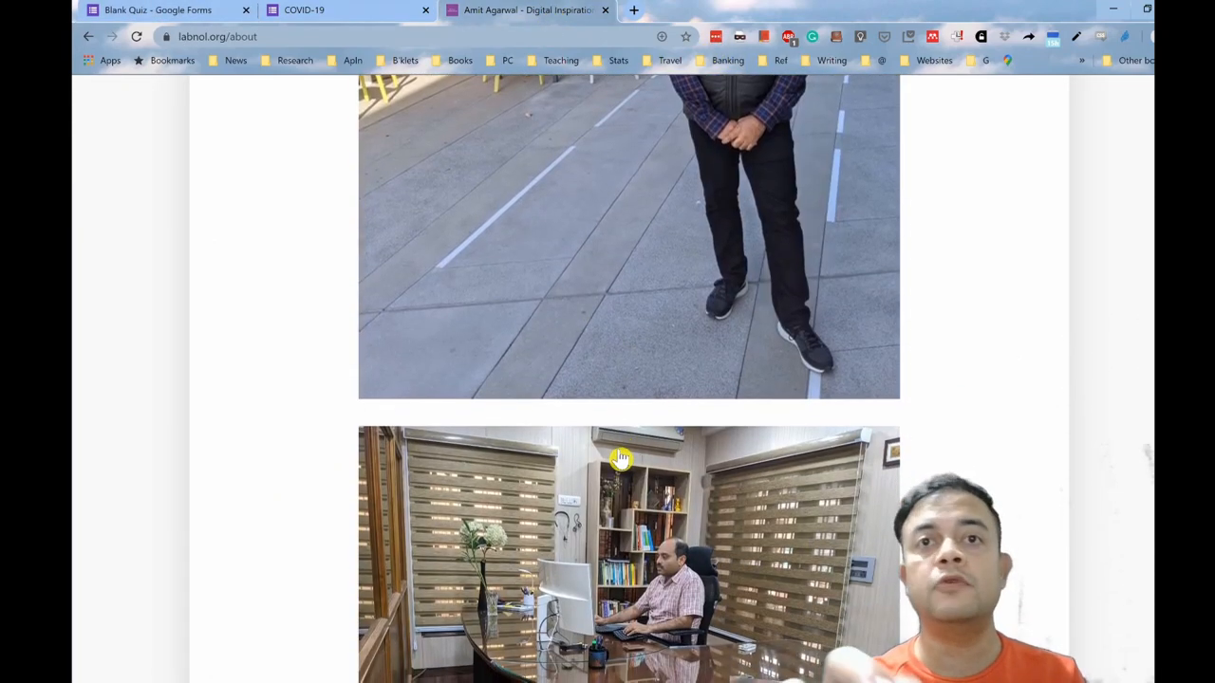
{"action": "scroll", "scroll_direction": "down", "scroll_amount": 3}
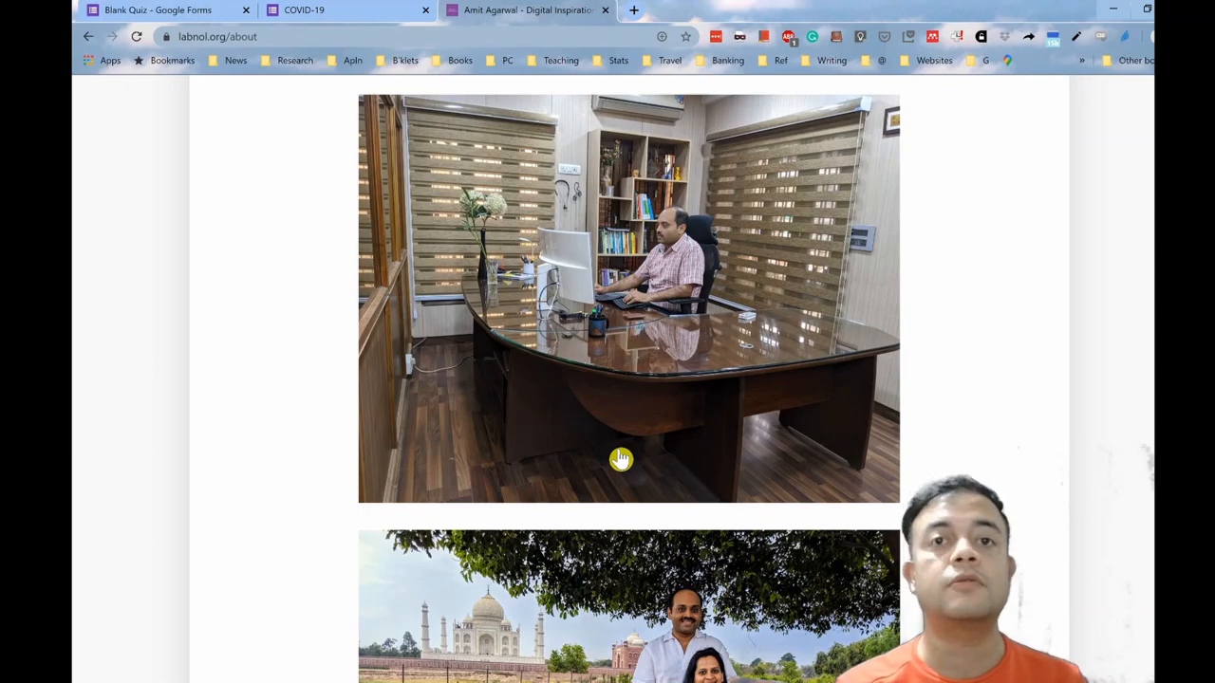
{"action": "mouse_move", "coordinate": [809, 490]}
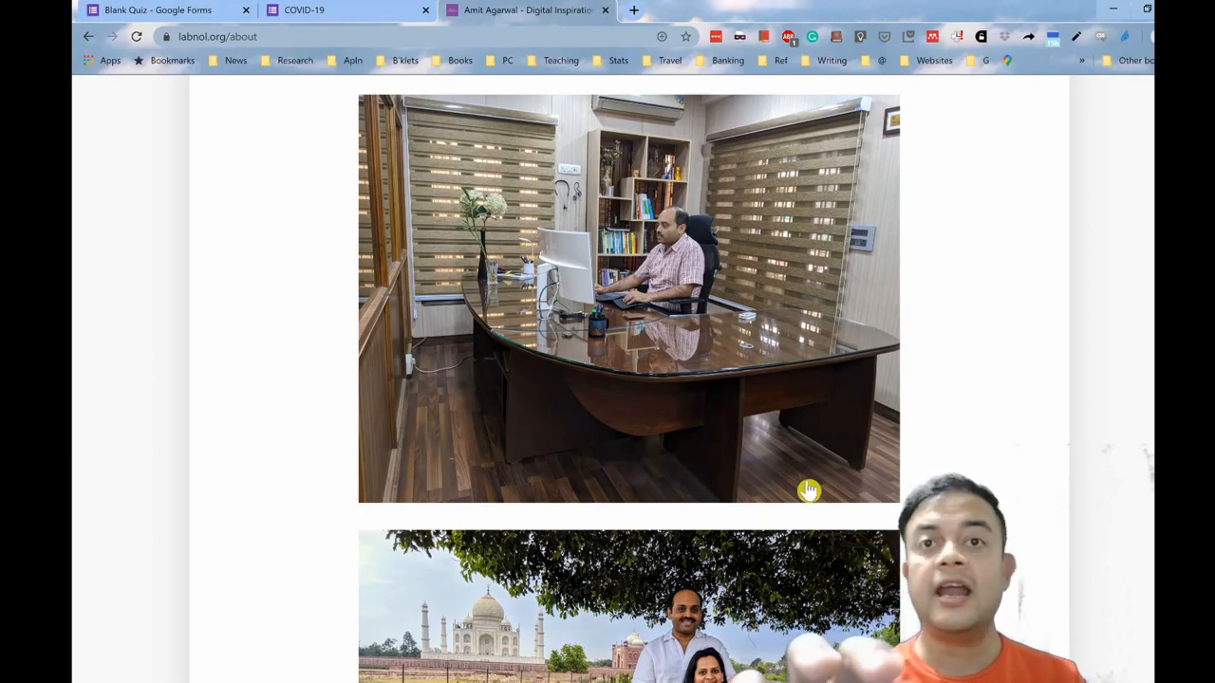
{"action": "scroll", "scroll_direction": "down", "scroll_amount": 3}
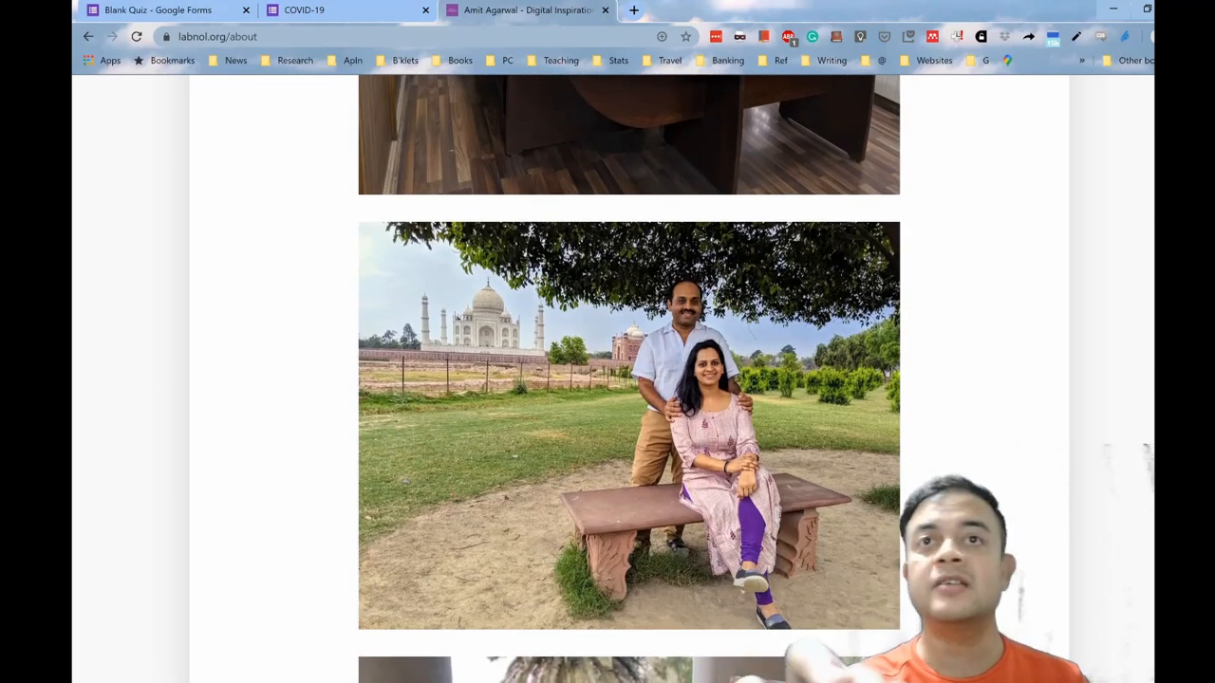
{"action": "scroll", "scroll_direction": "down", "scroll_amount": 3}
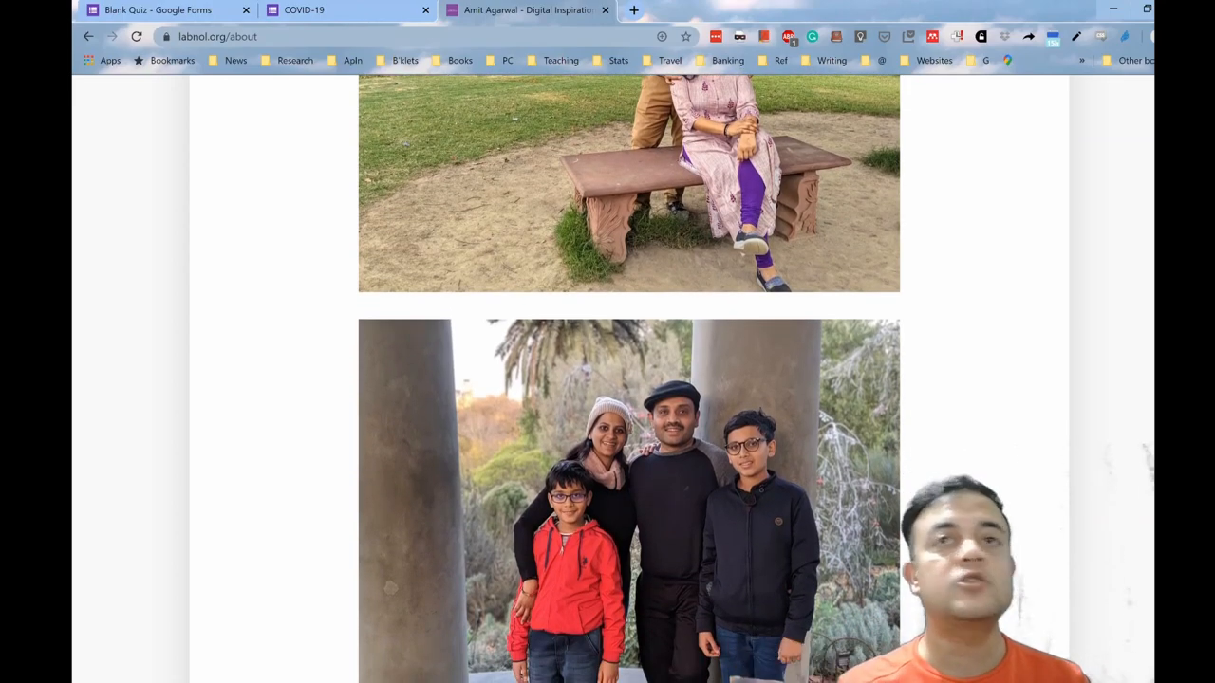